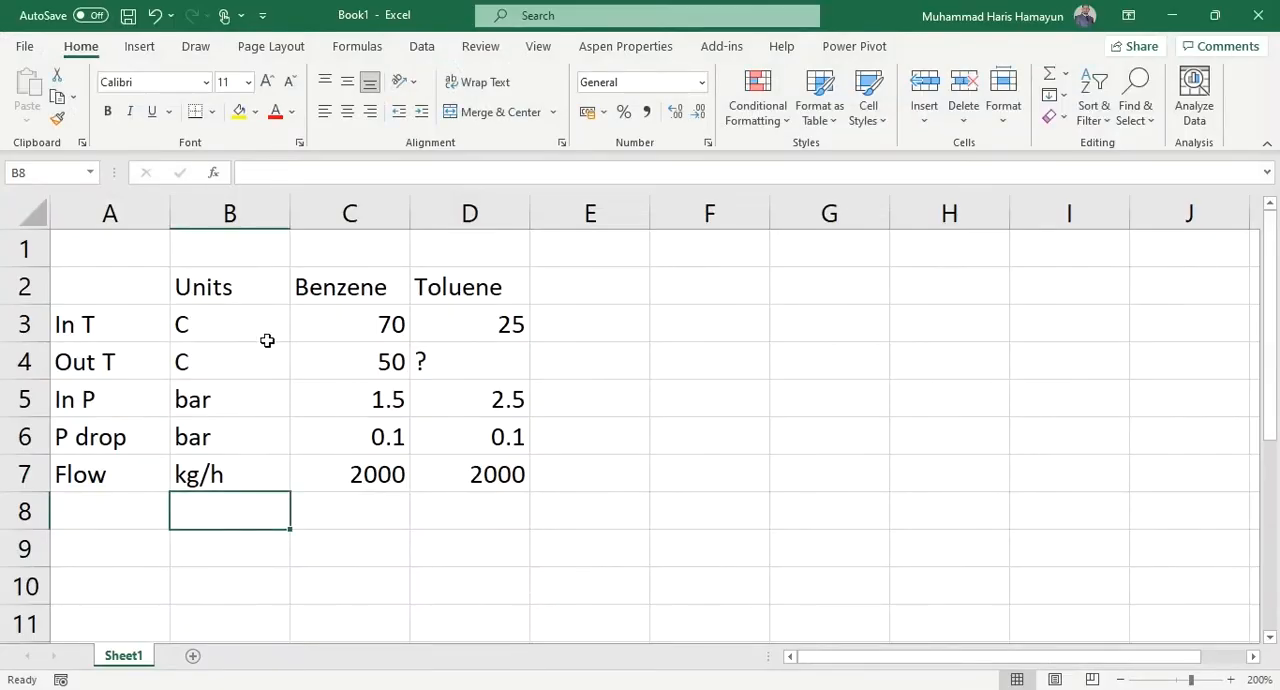
Review the benzene stream data in Excel: outlet 50, inlet pressure 1.5, flow 2000.
{"action": "left_click", "coordinate": [229, 287]}
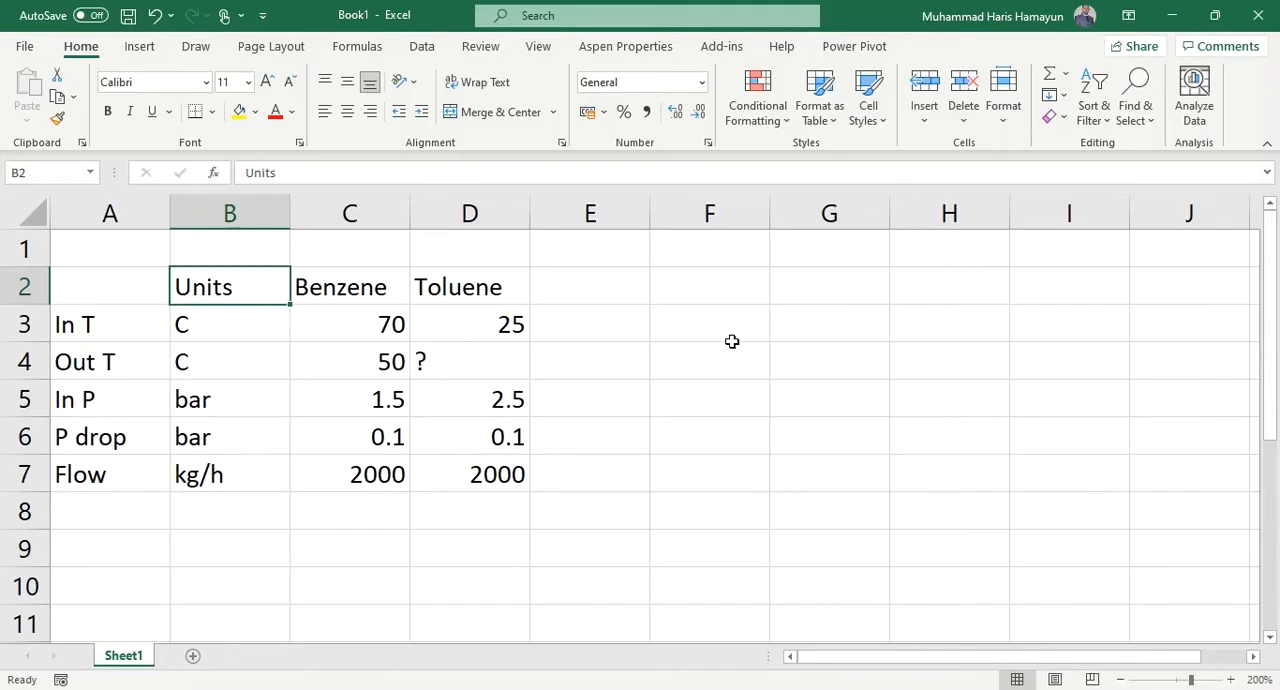
{"action": "left_click", "coordinate": [349, 286]}
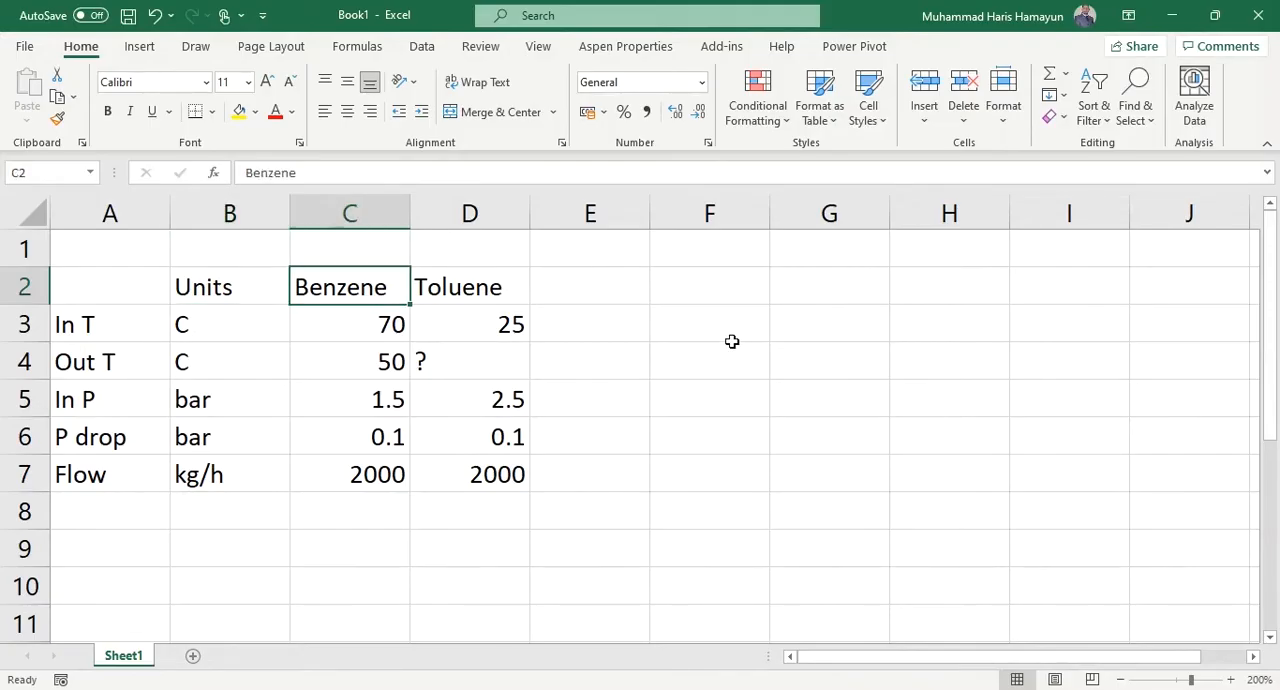
{"action": "left_click", "coordinate": [349, 324]}
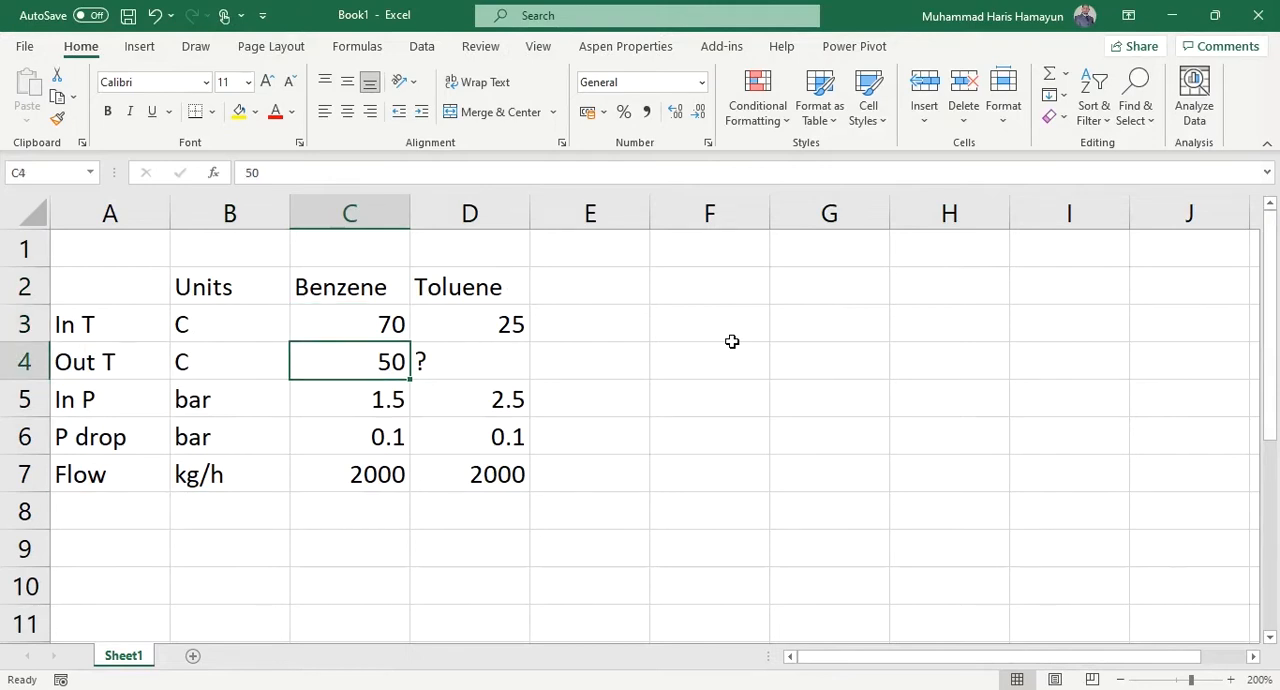
{"action": "left_click", "coordinate": [349, 399]}
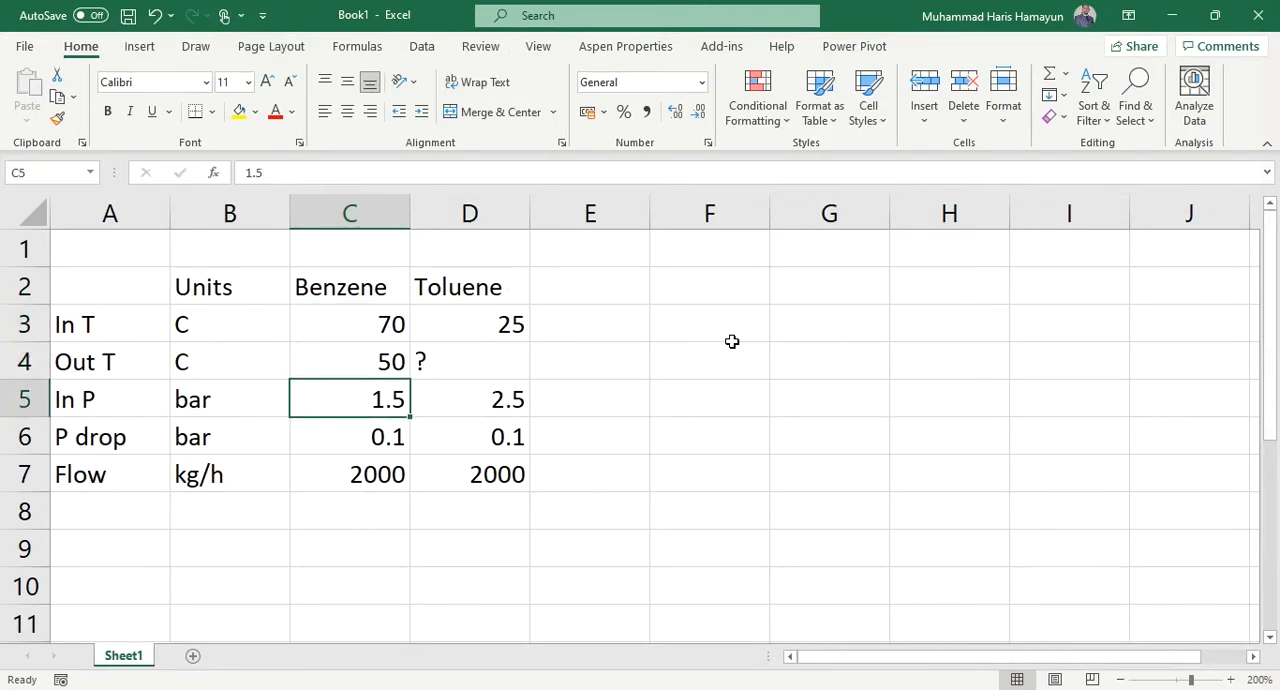
{"action": "left_click", "coordinate": [349, 436]}
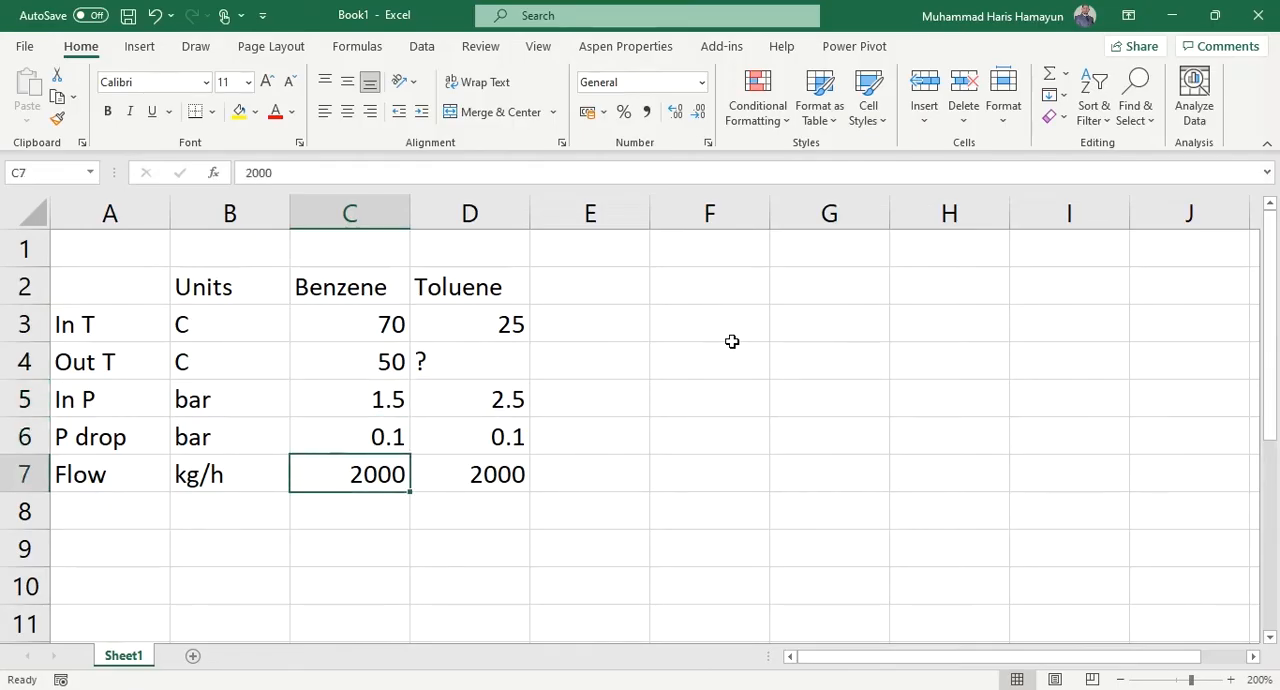
Review the toluene stream data: unknown outlet temperature, inlet pressure 2.5, pressure drop 0.1.
{"action": "left_click", "coordinate": [469, 286]}
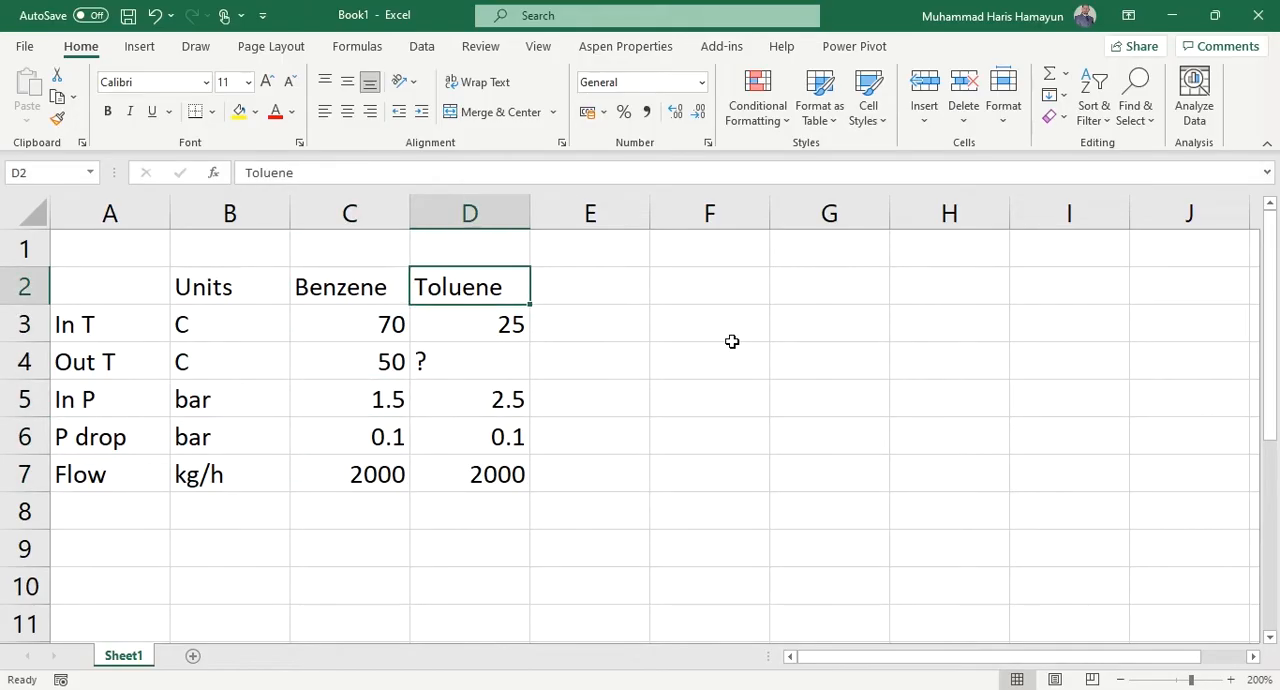
{"action": "left_click", "coordinate": [469, 361]}
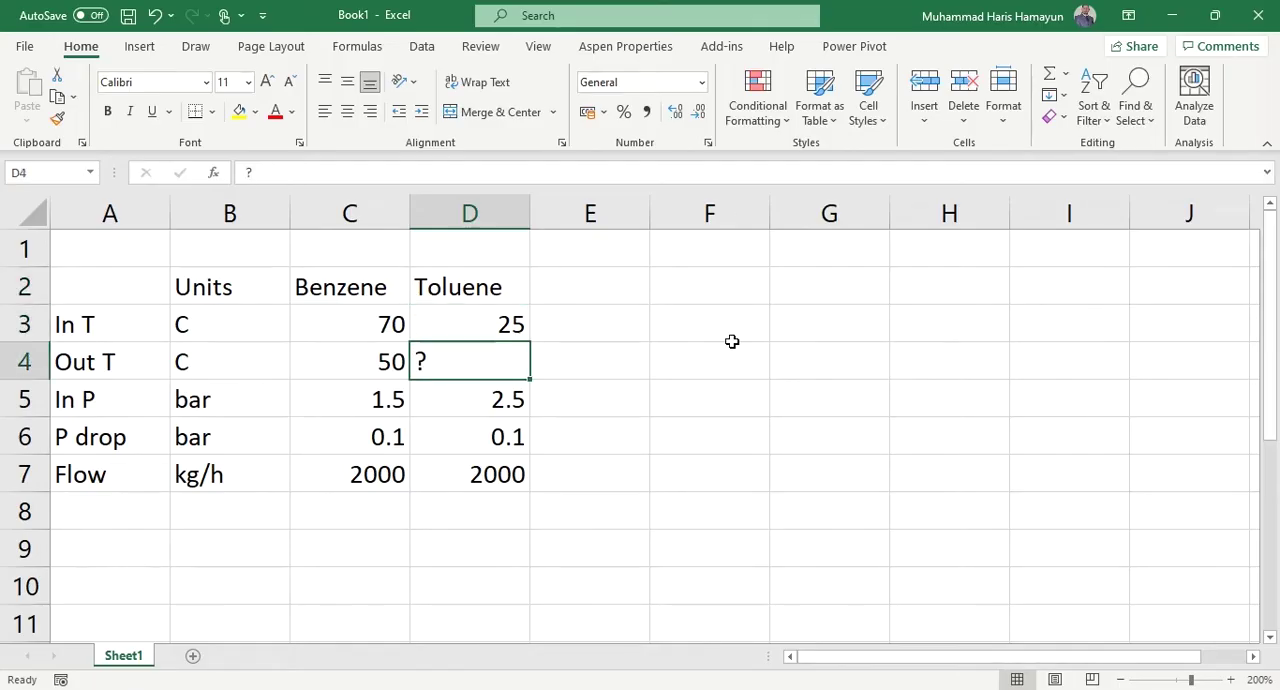
{"action": "left_click", "coordinate": [469, 398]}
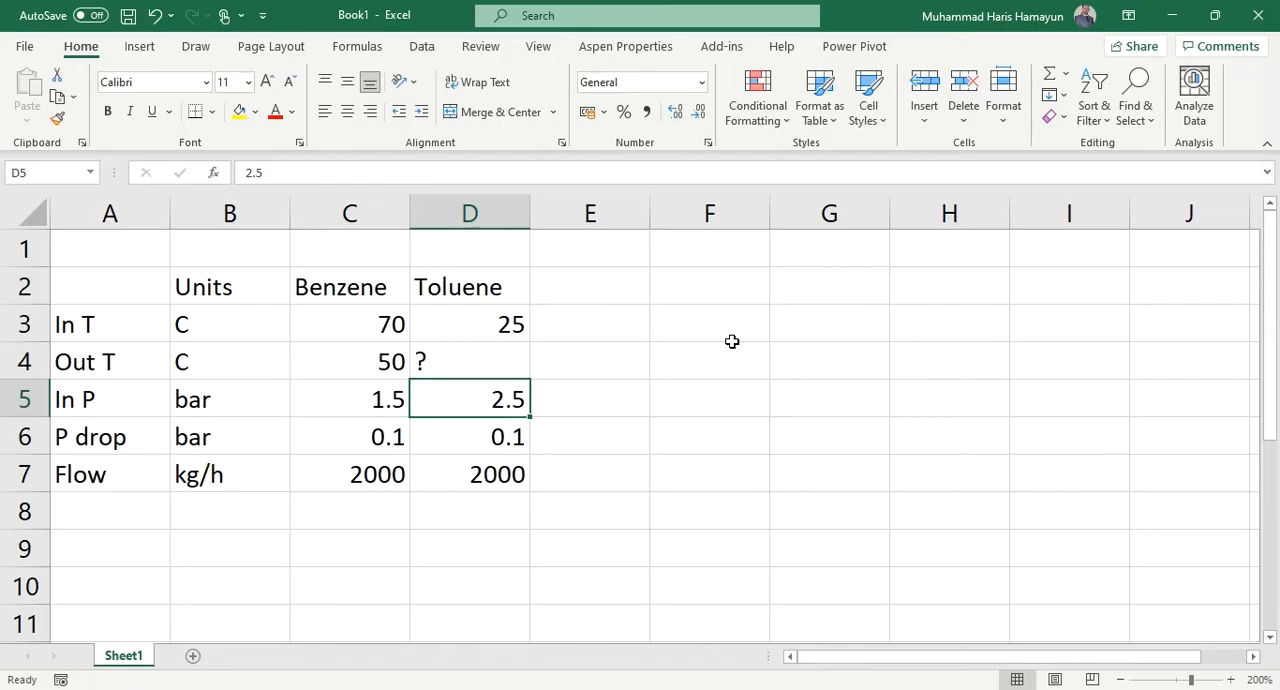
{"action": "left_click", "coordinate": [469, 436]}
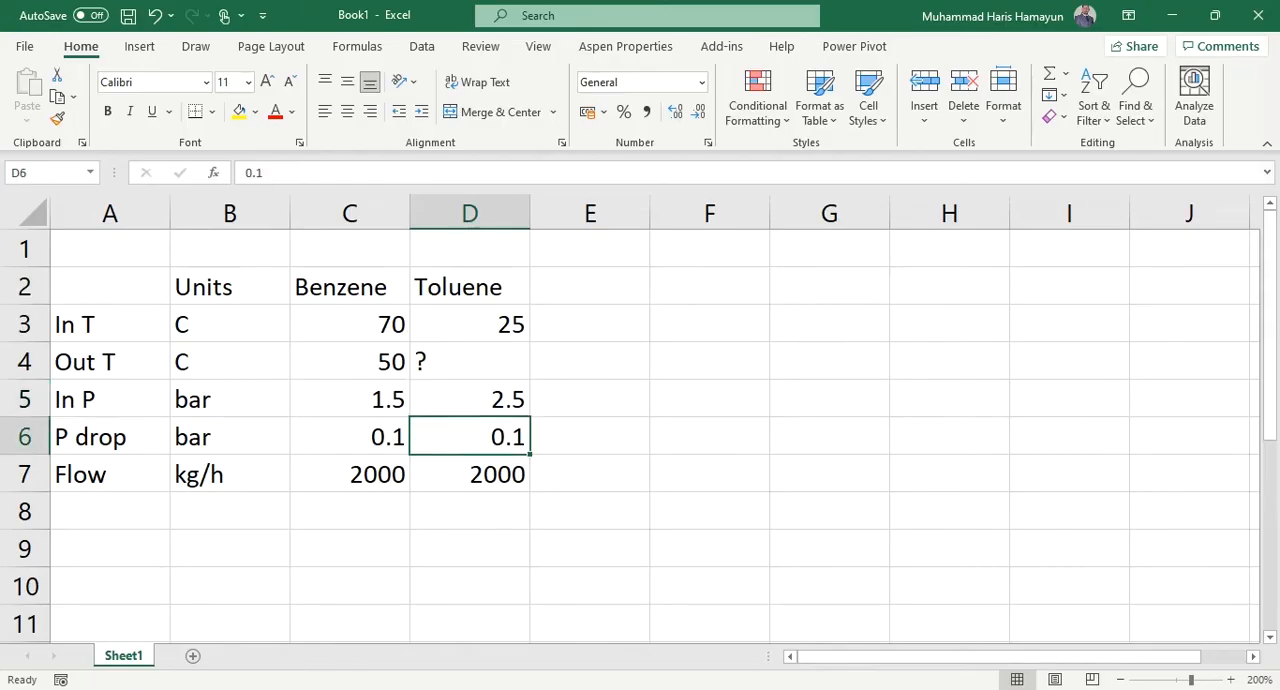
{"action": "mouse_move", "coordinate": [567, 516]}
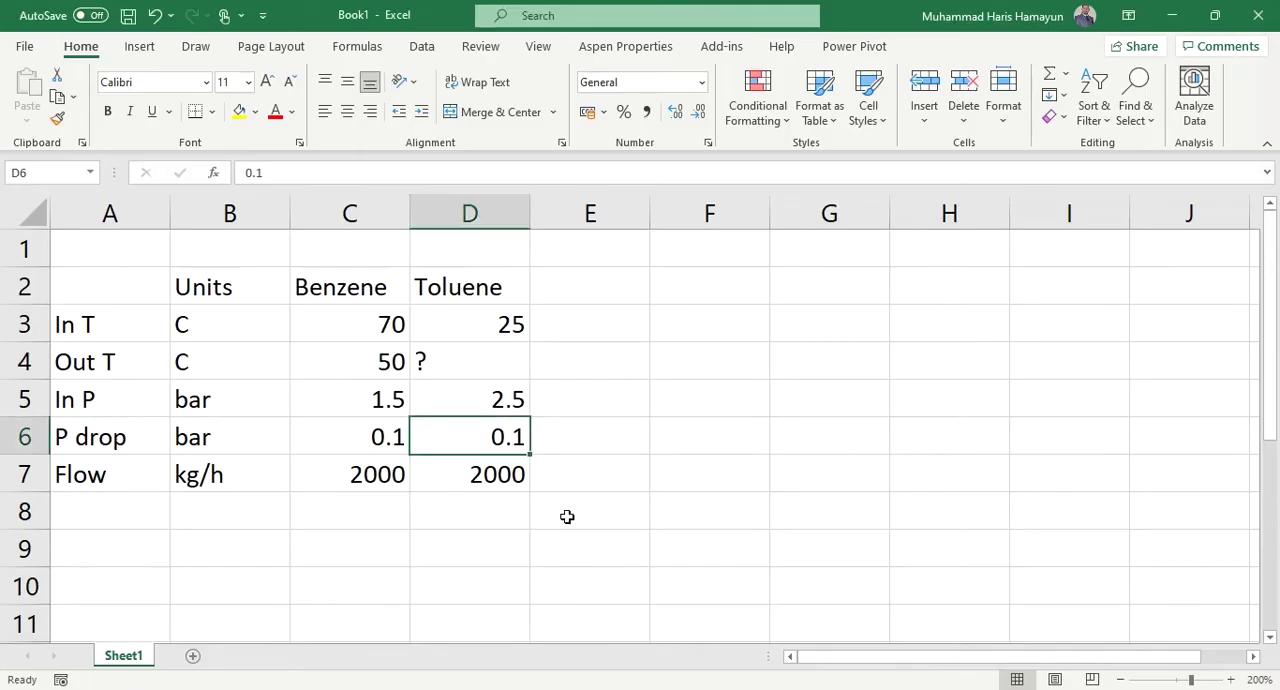
{"action": "mouse_move", "coordinate": [531, 656]}
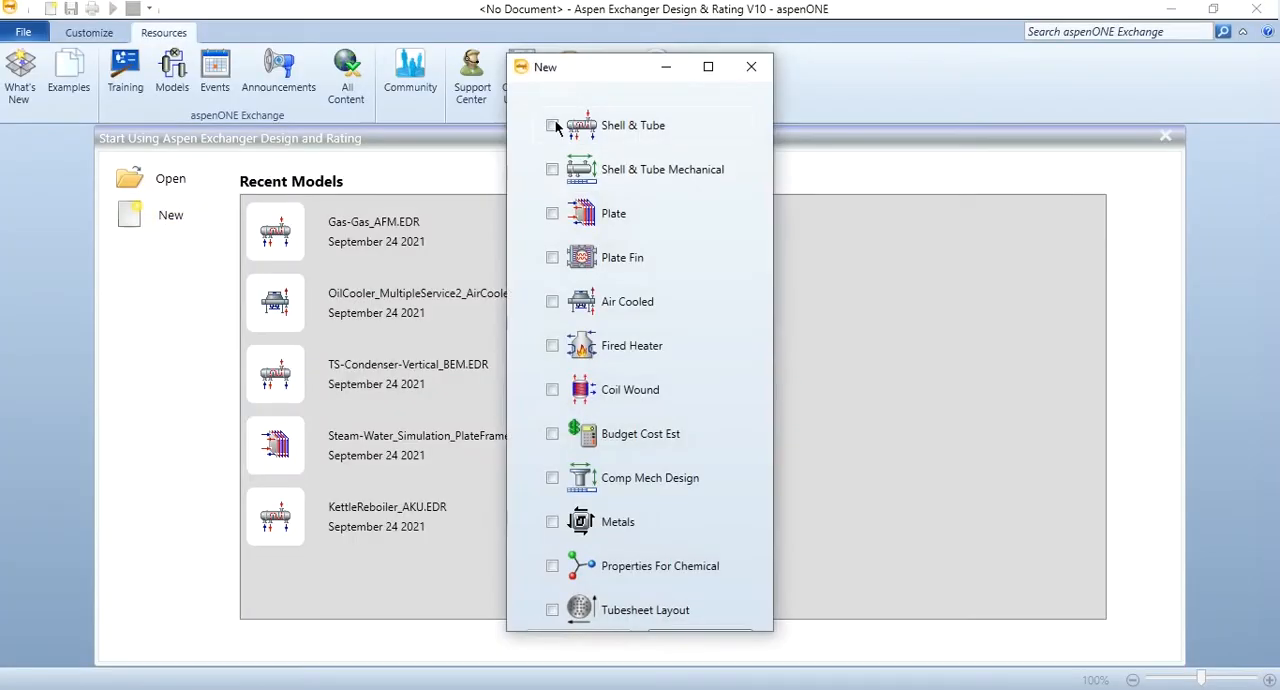
Create an Untitled.EDR Shell & Tube exchanger file in Design (Sizing) mode.
{"action": "left_click", "coordinate": [552, 125]}
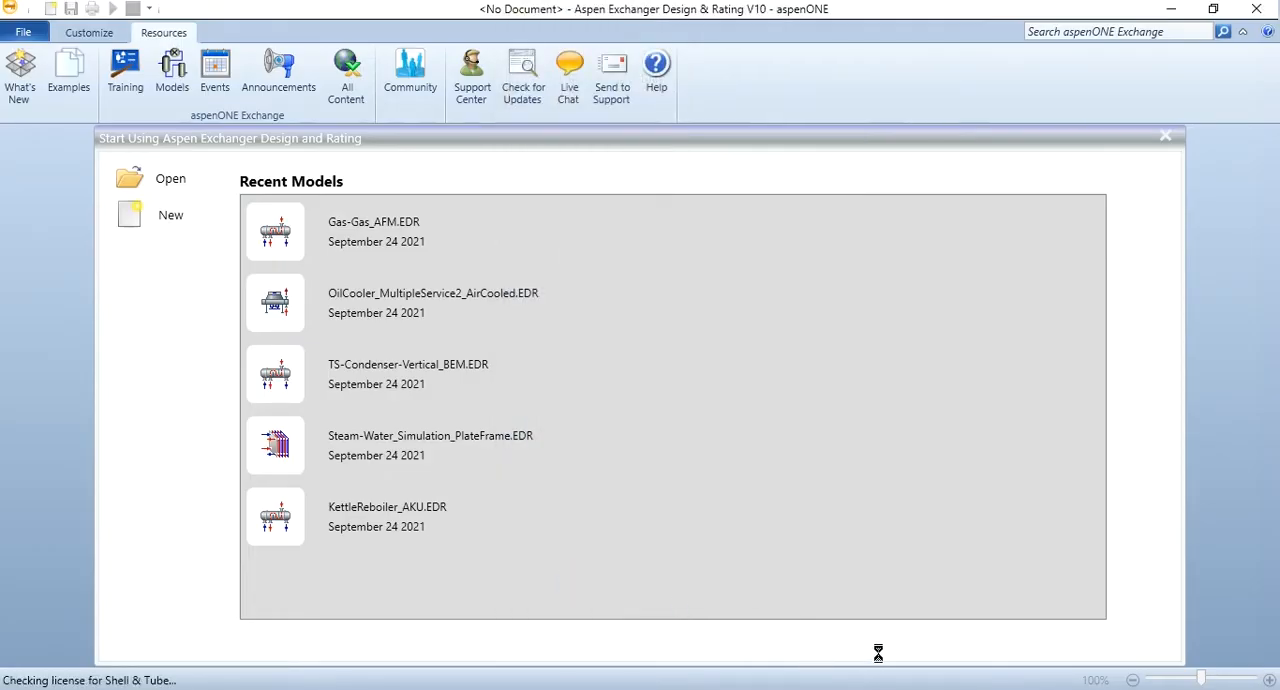
{"action": "left_click", "coordinate": [170, 214]}
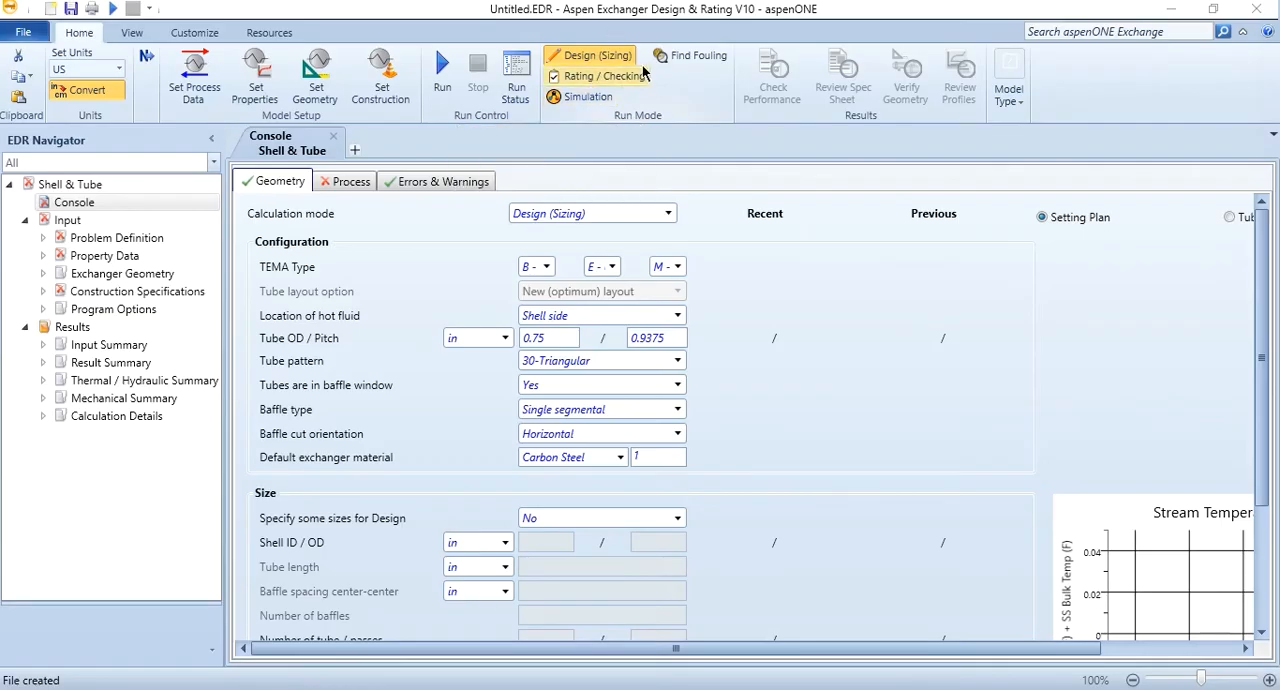
{"action": "mouse_move", "coordinate": [595, 55]}
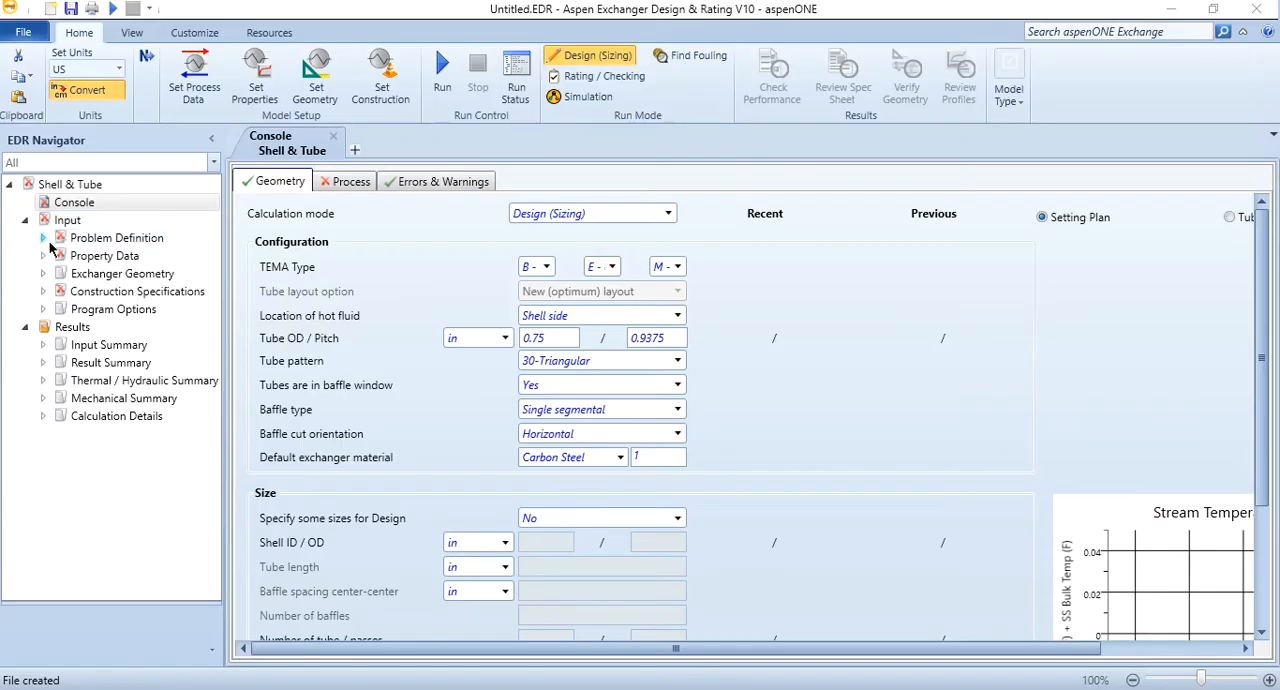
Show Problem Definition's Application Options, keeping the US geometry standard and reviewing hot side choices.
{"action": "left_click", "coordinate": [133, 255]}
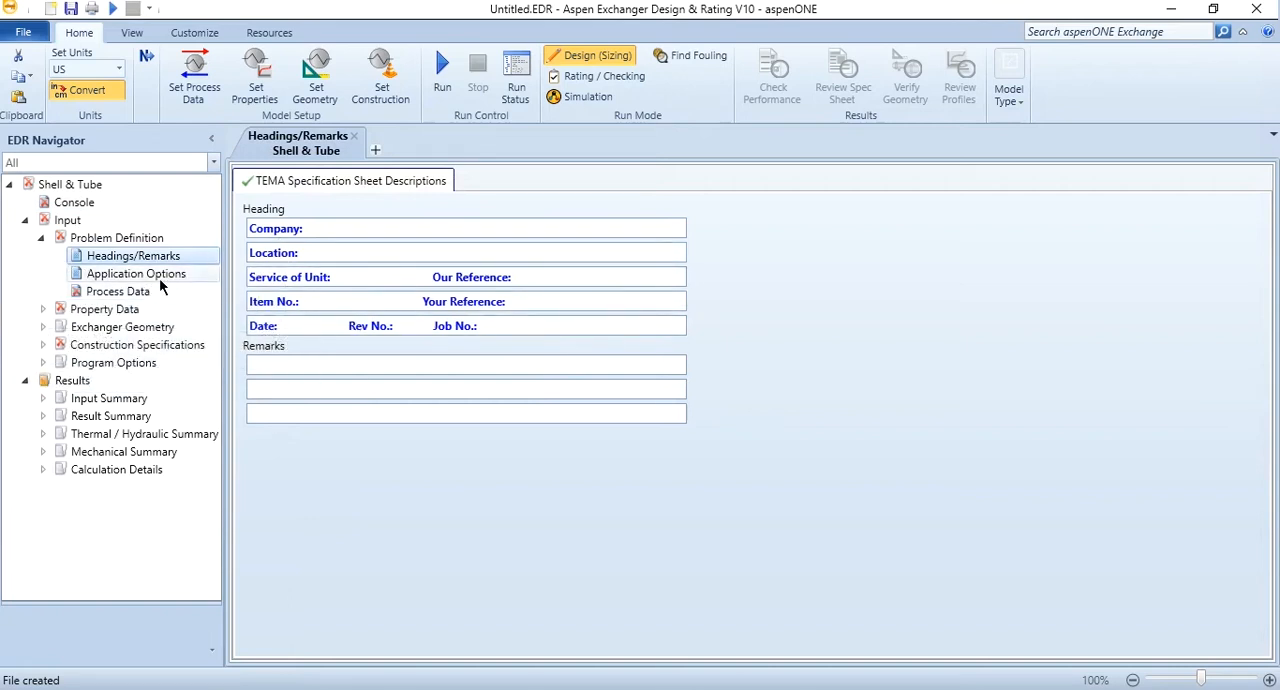
{"action": "left_click", "coordinate": [135, 273]}
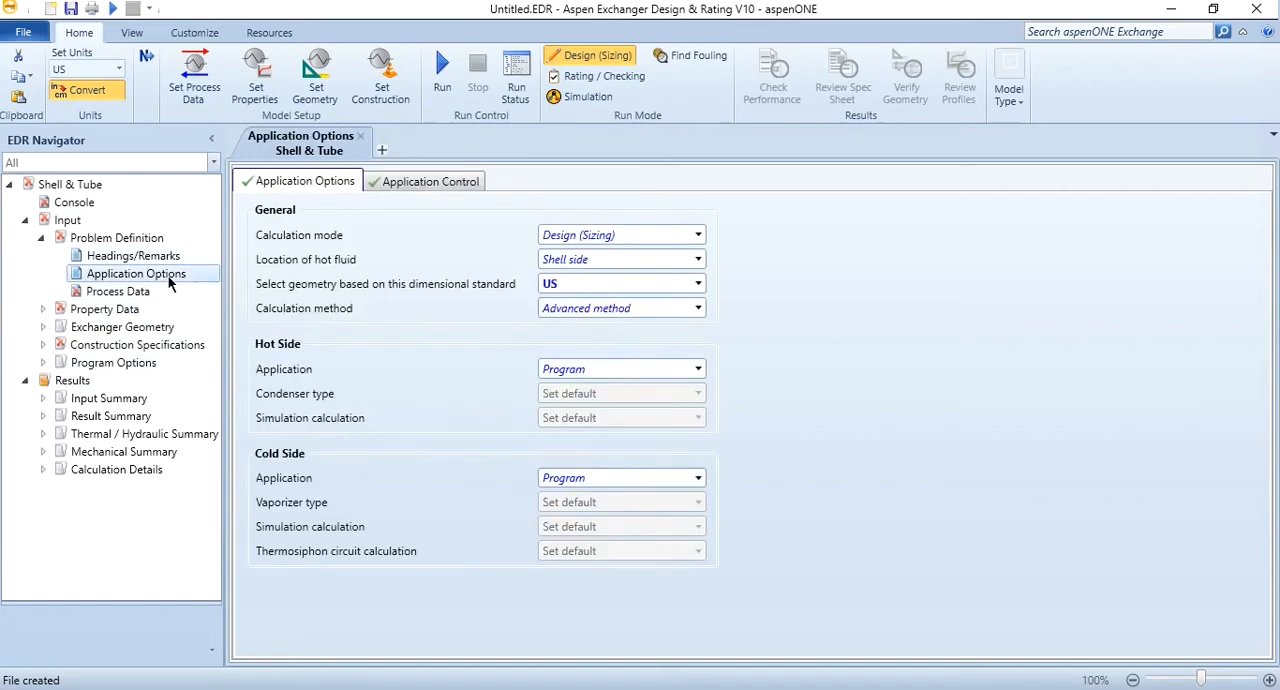
{"action": "mouse_move", "coordinate": [441, 262]}
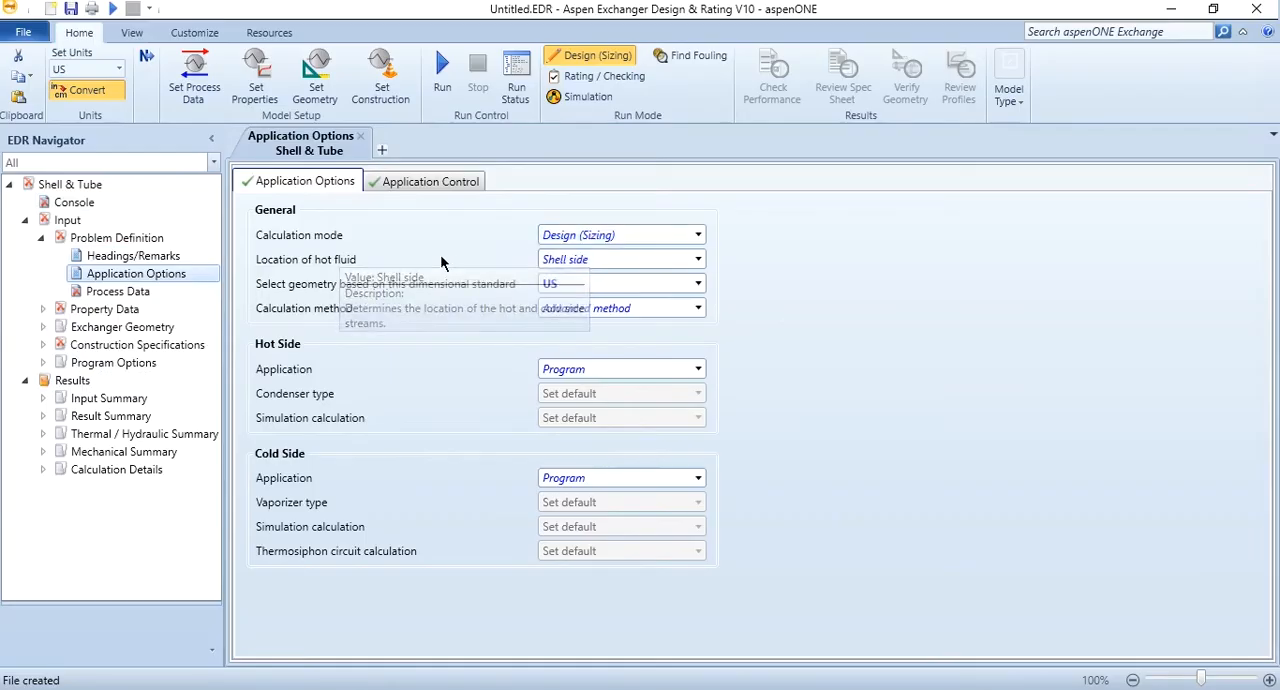
{"action": "mouse_move", "coordinate": [437, 302]}
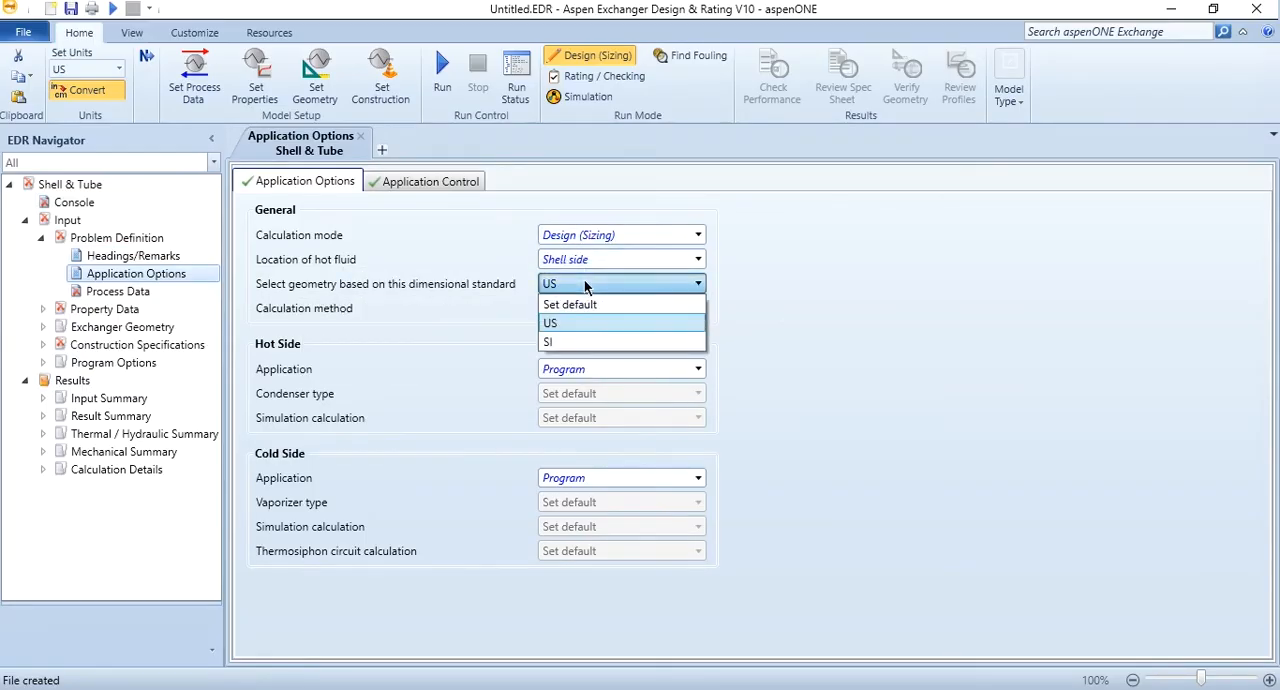
{"action": "left_click", "coordinate": [550, 322]}
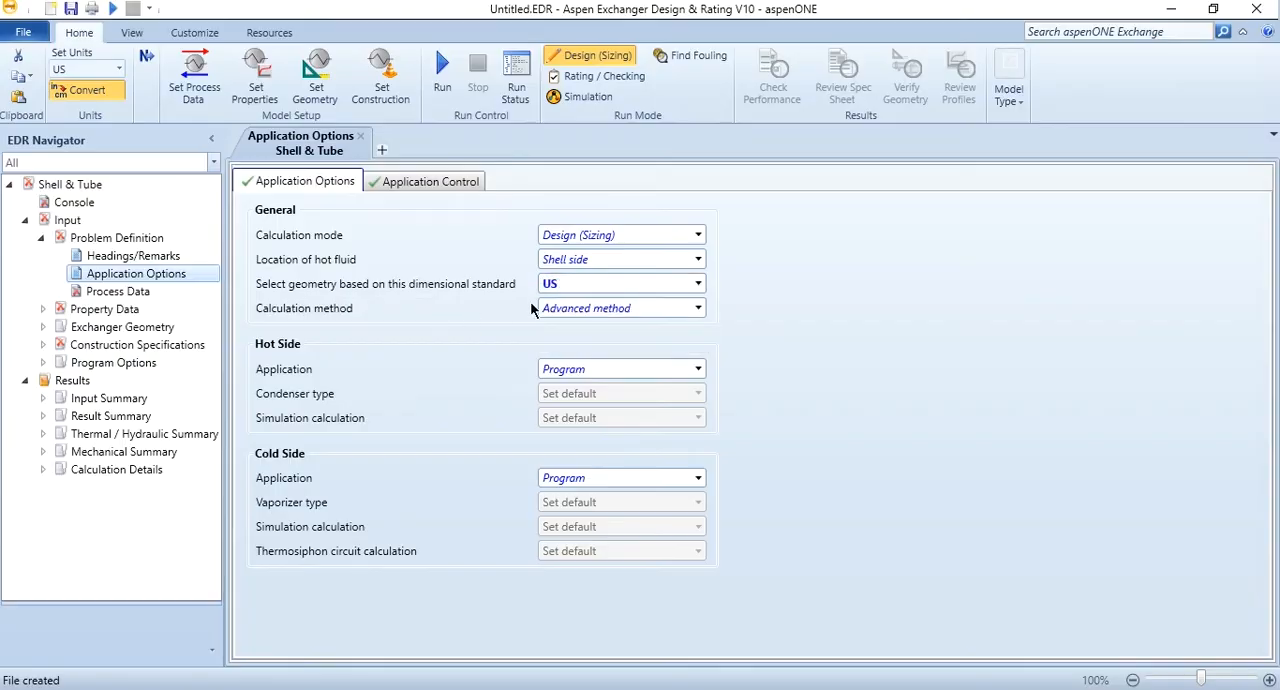
{"action": "mouse_move", "coordinate": [620, 308]}
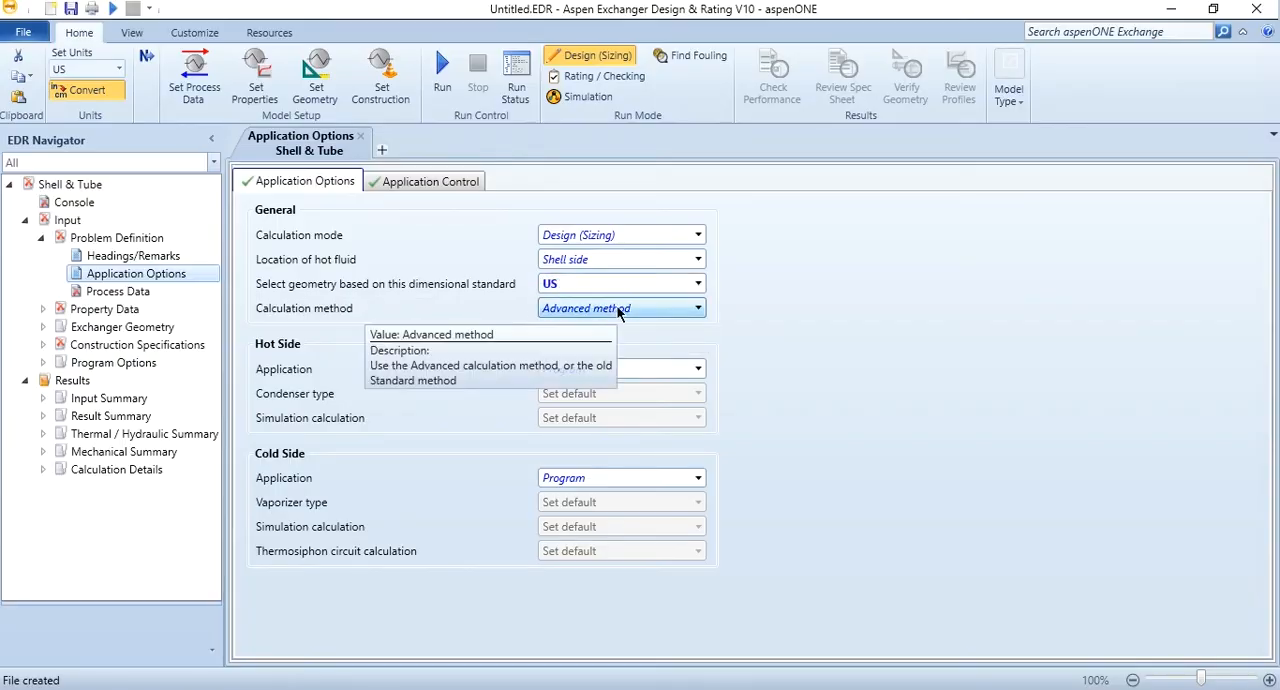
{"action": "left_click", "coordinate": [697, 369]}
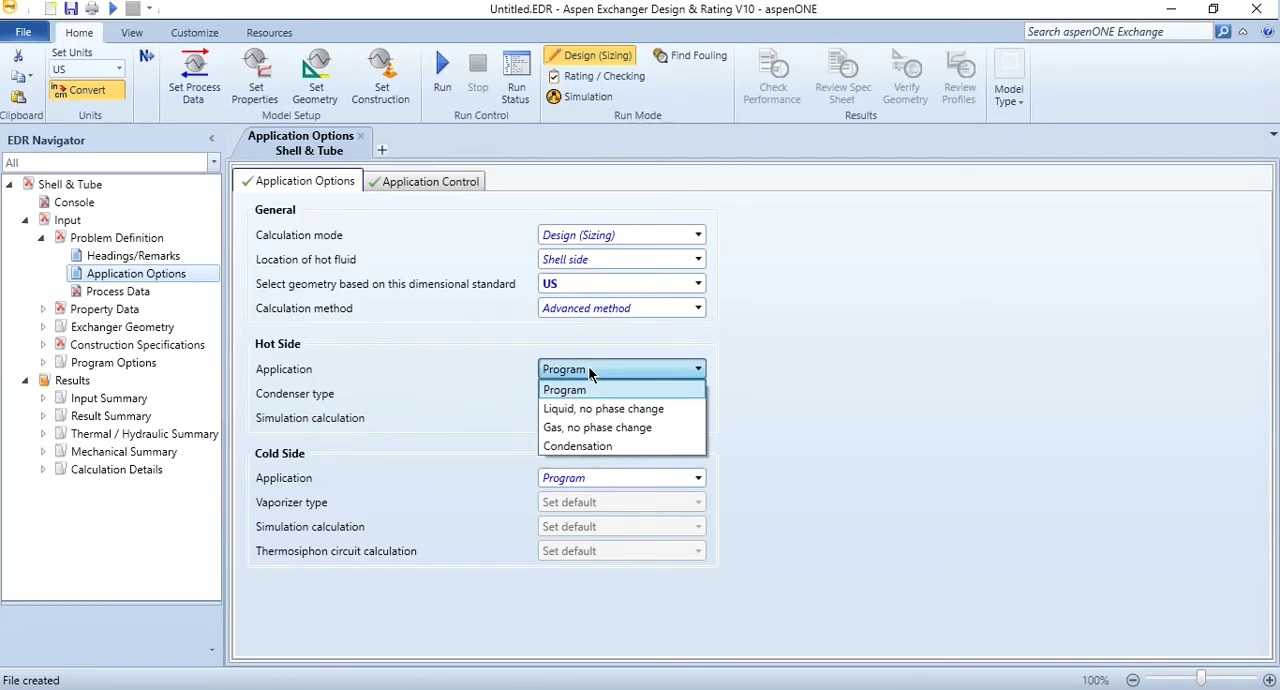
{"action": "mouse_move", "coordinate": [597, 427]}
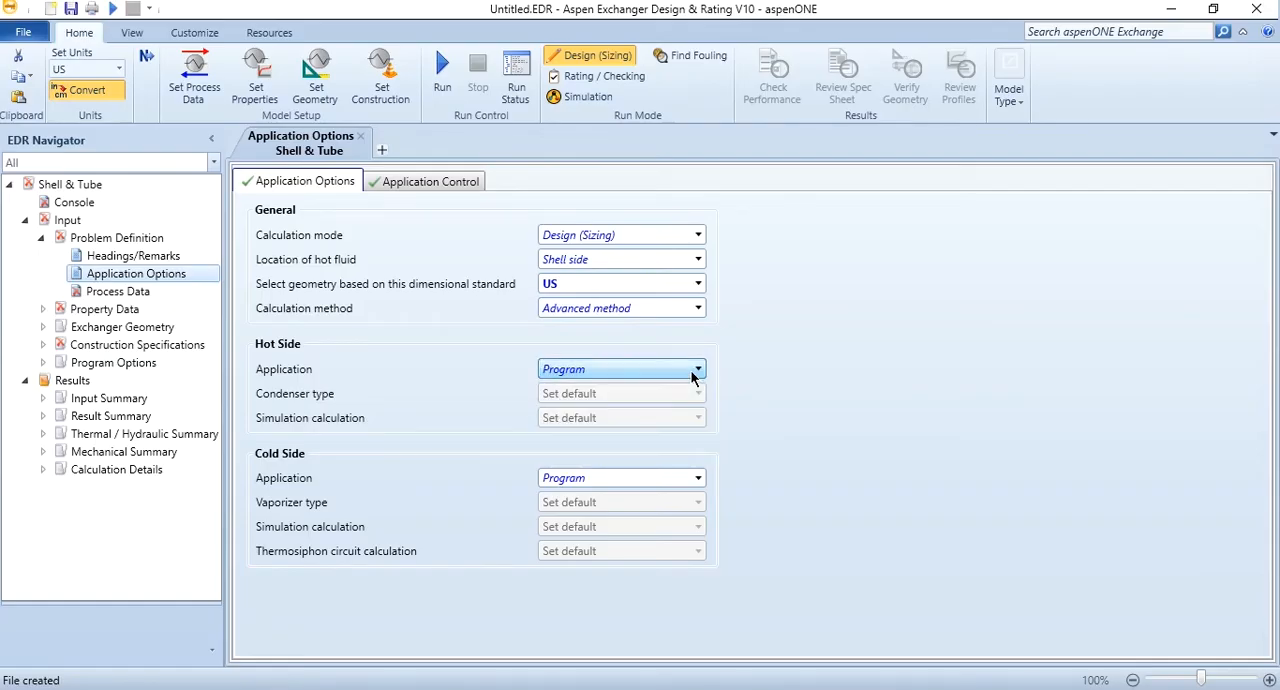
{"action": "mouse_move", "coordinate": [812, 420]}
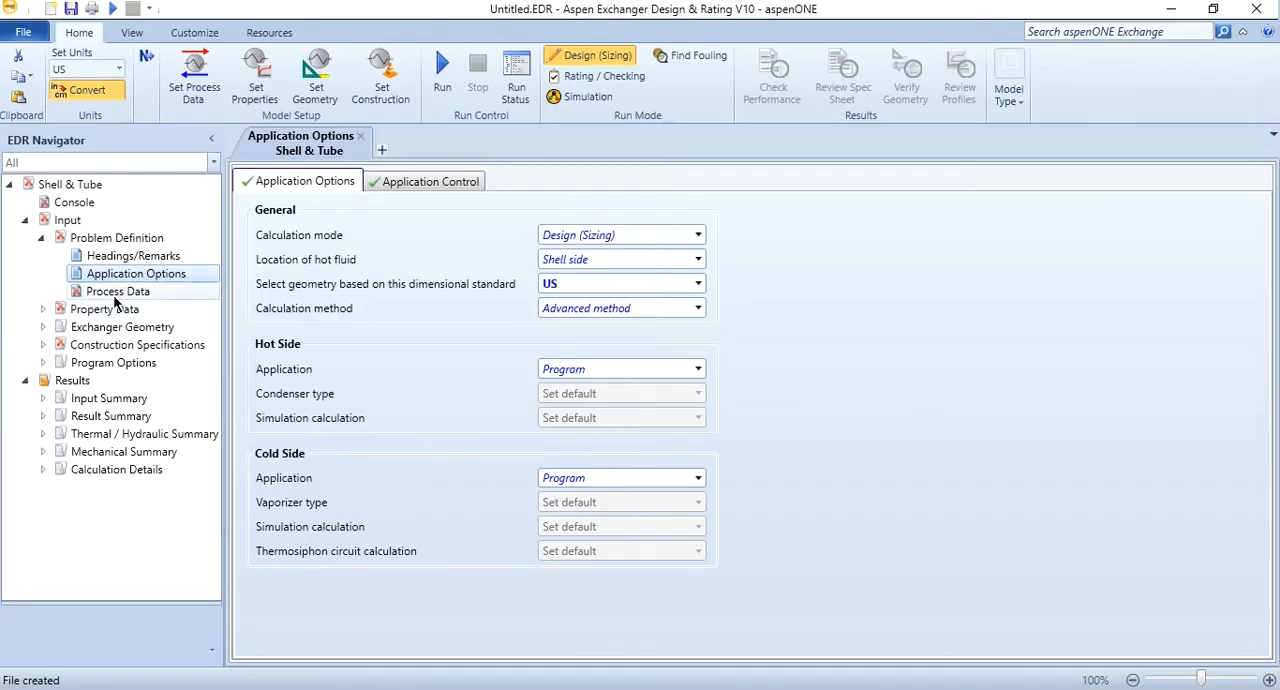
In Process Data, name the fluids Benzene and Toluene and switch units to SI.
{"action": "left_click", "coordinate": [118, 291]}
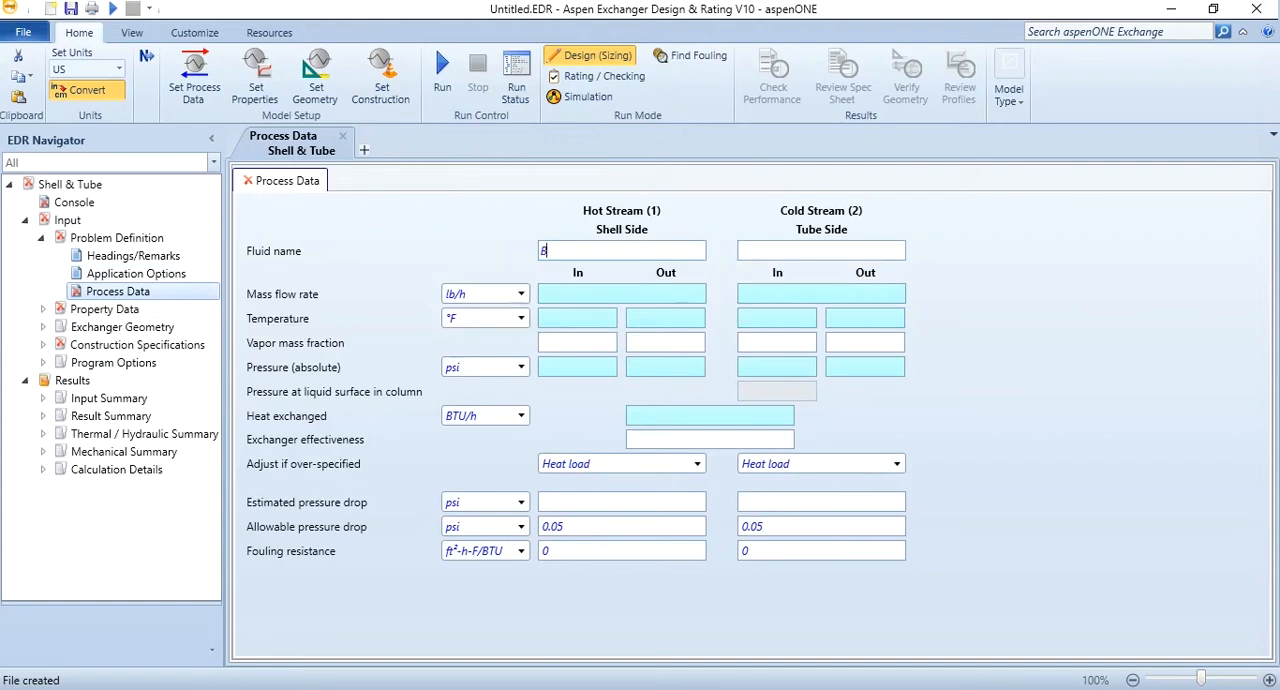
{"action": "type", "text": "Benzene"}
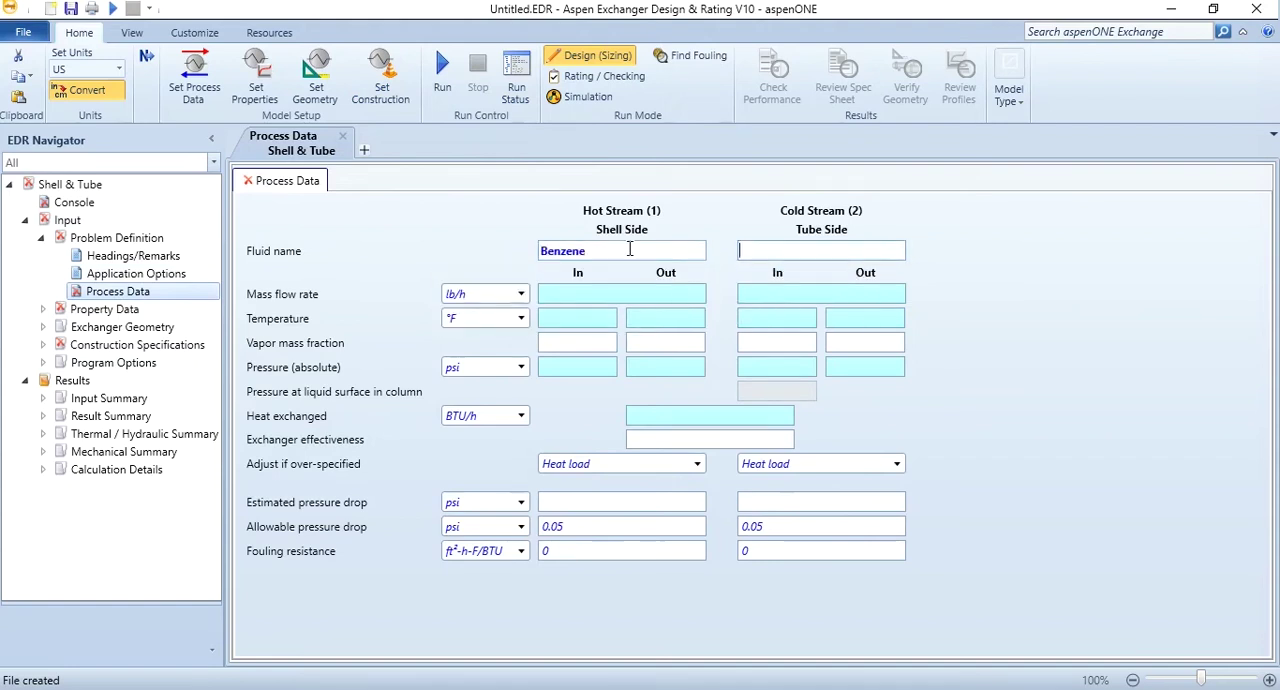
{"action": "type", "text": "Toluene"}
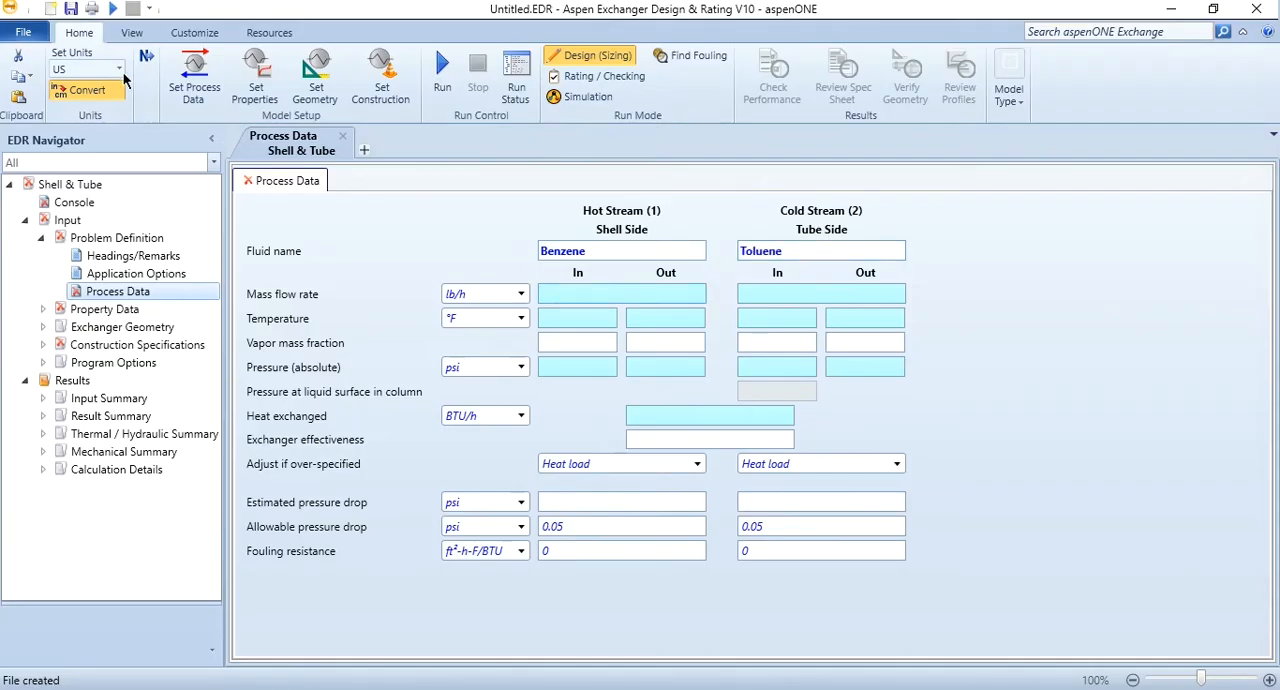
{"action": "left_click", "coordinate": [118, 68]}
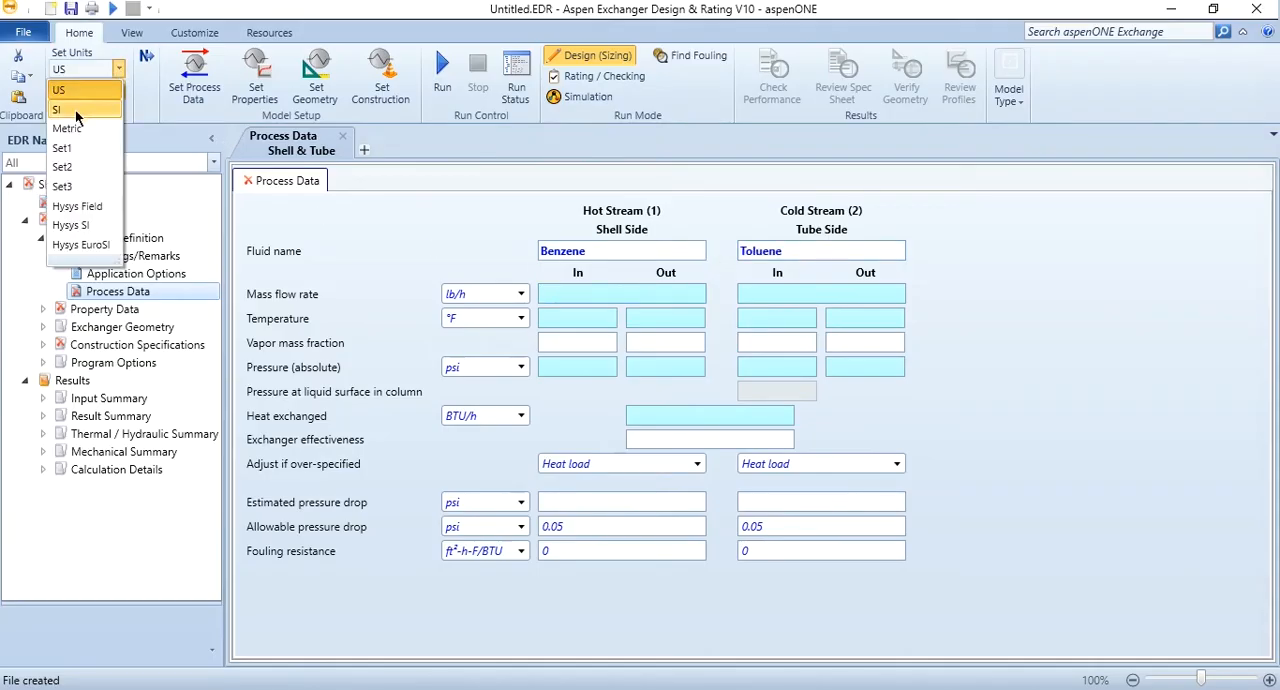
{"action": "left_click", "coordinate": [57, 109]}
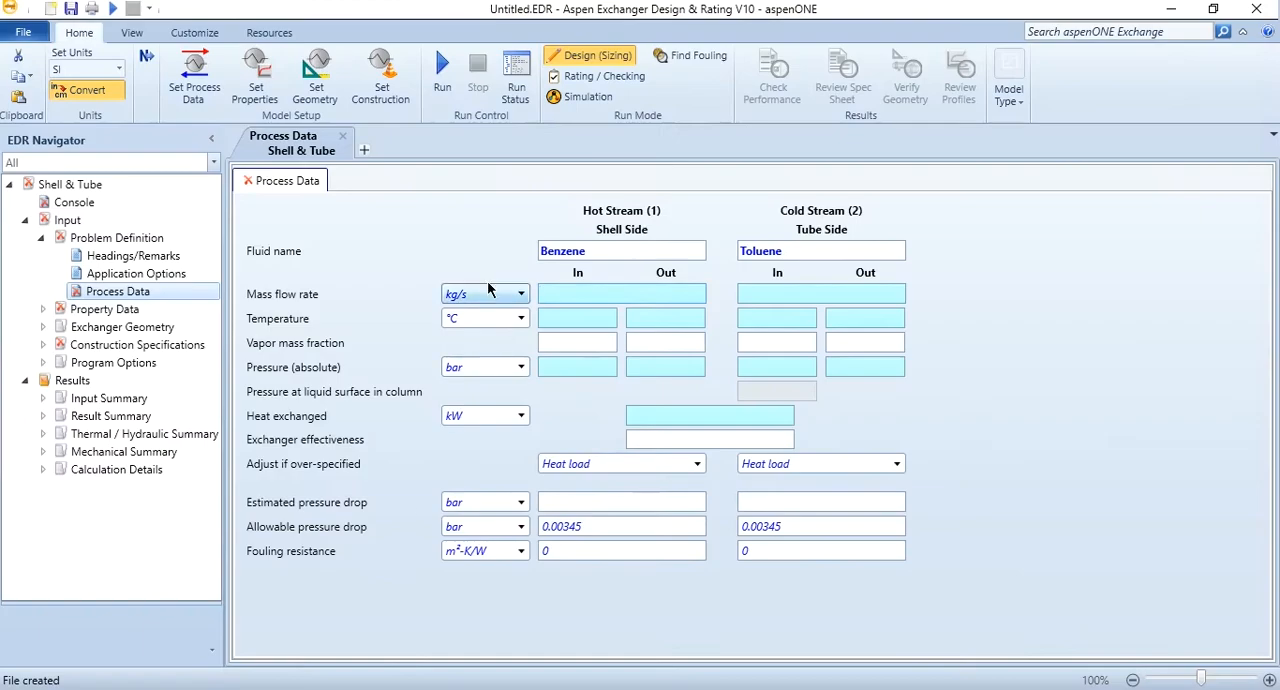
Set mass flow units to kg/h and enter 2000 kg/h for both streams.
{"action": "left_click", "coordinate": [519, 293]}
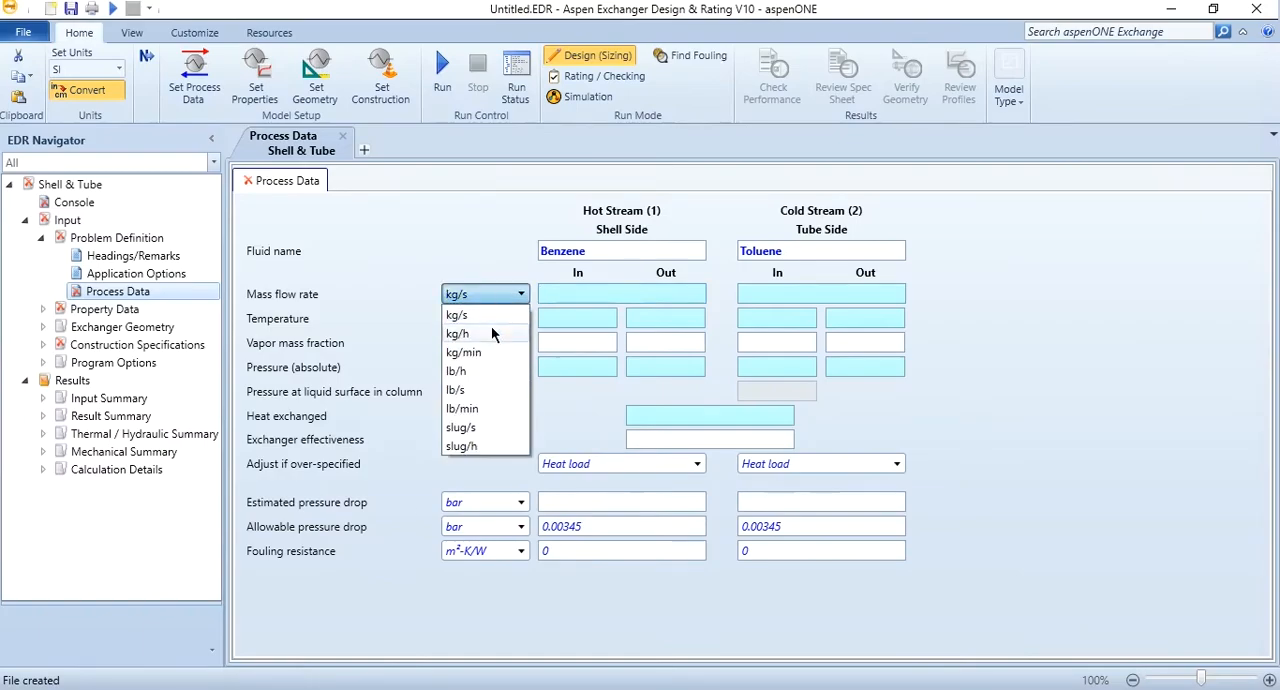
{"action": "left_click", "coordinate": [457, 333]}
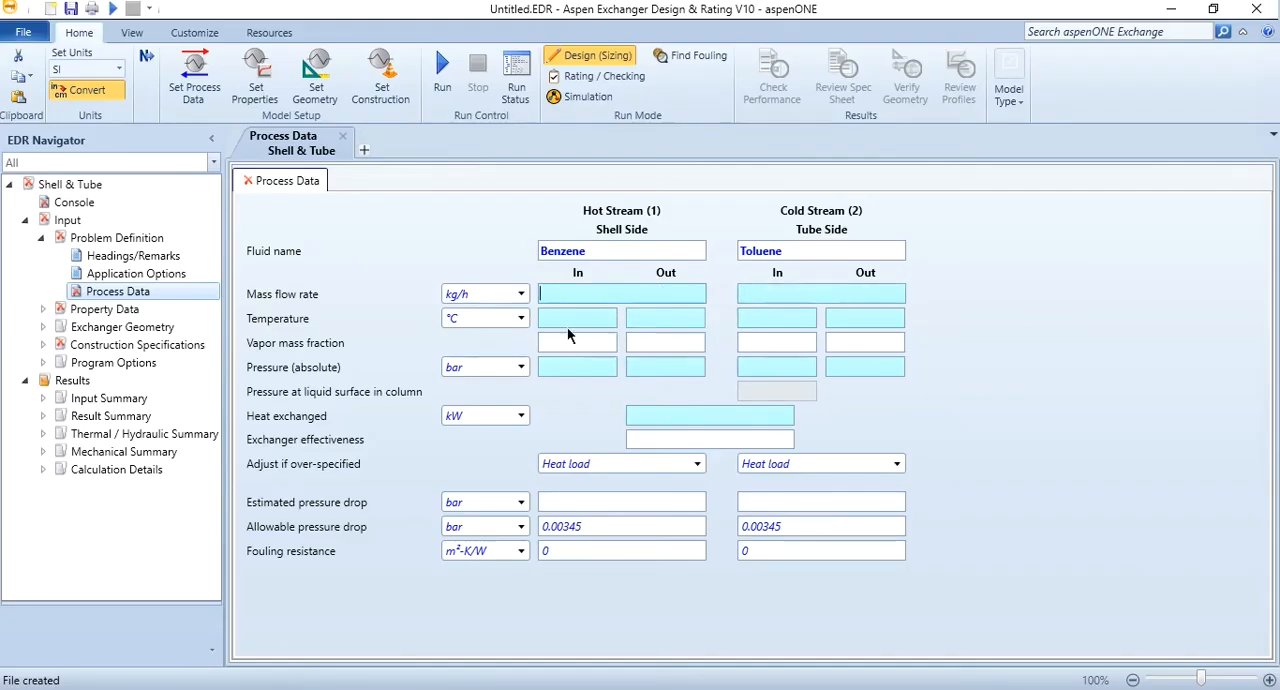
{"action": "type", "text": "2000"}
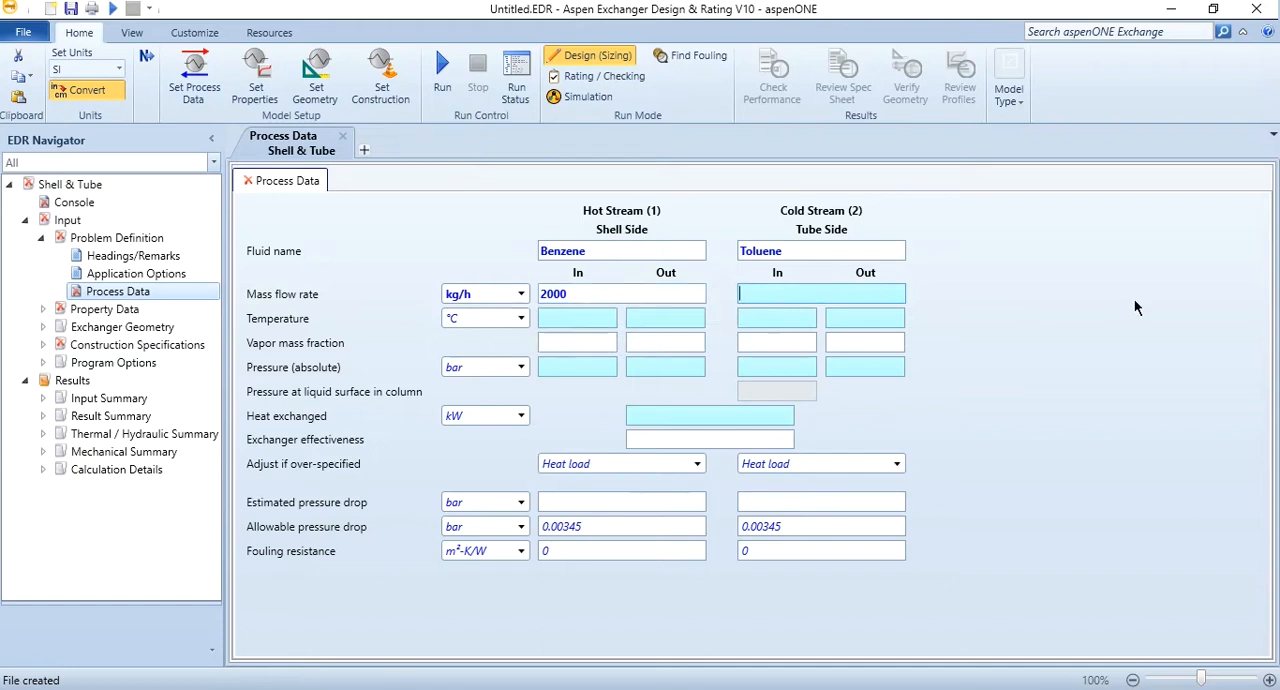
{"action": "type", "text": "2000"}
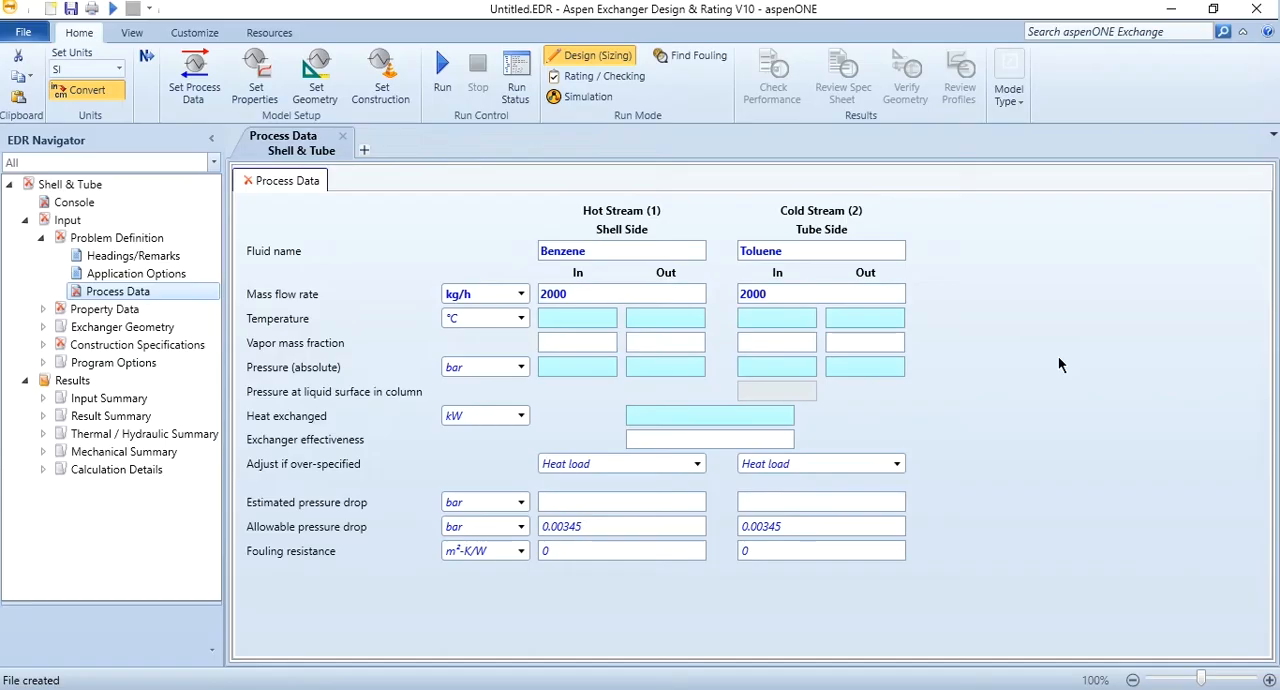
{"action": "mouse_move", "coordinate": [389, 679]}
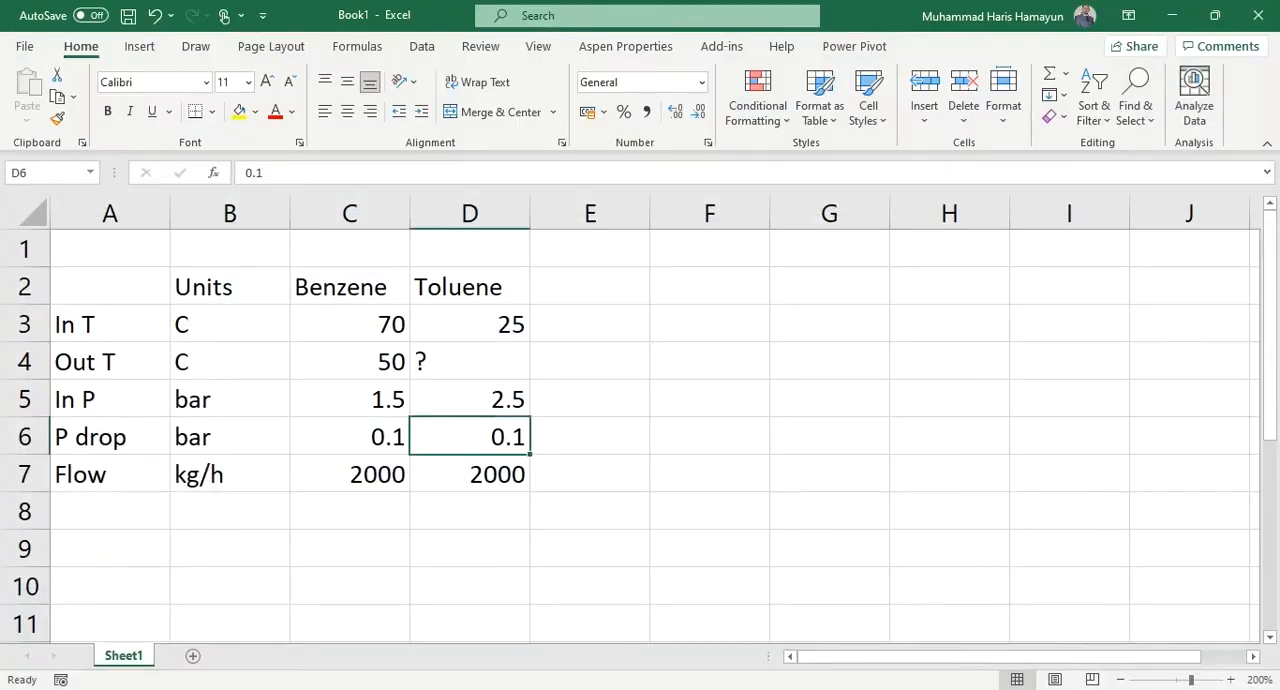
Check the spreadsheet, then enter inlet temperatures 70 °C benzene and 25 °C toluene.
{"action": "left_click", "coordinate": [349, 324]}
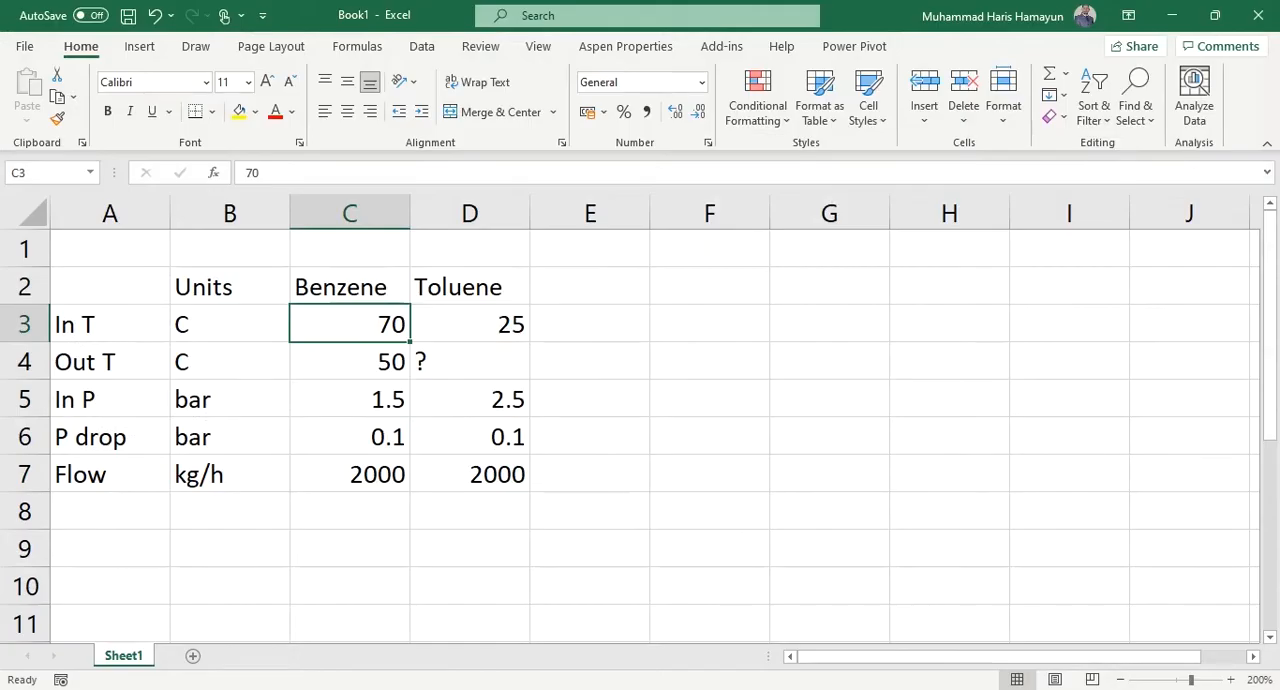
{"action": "left_click", "coordinate": [469, 323]}
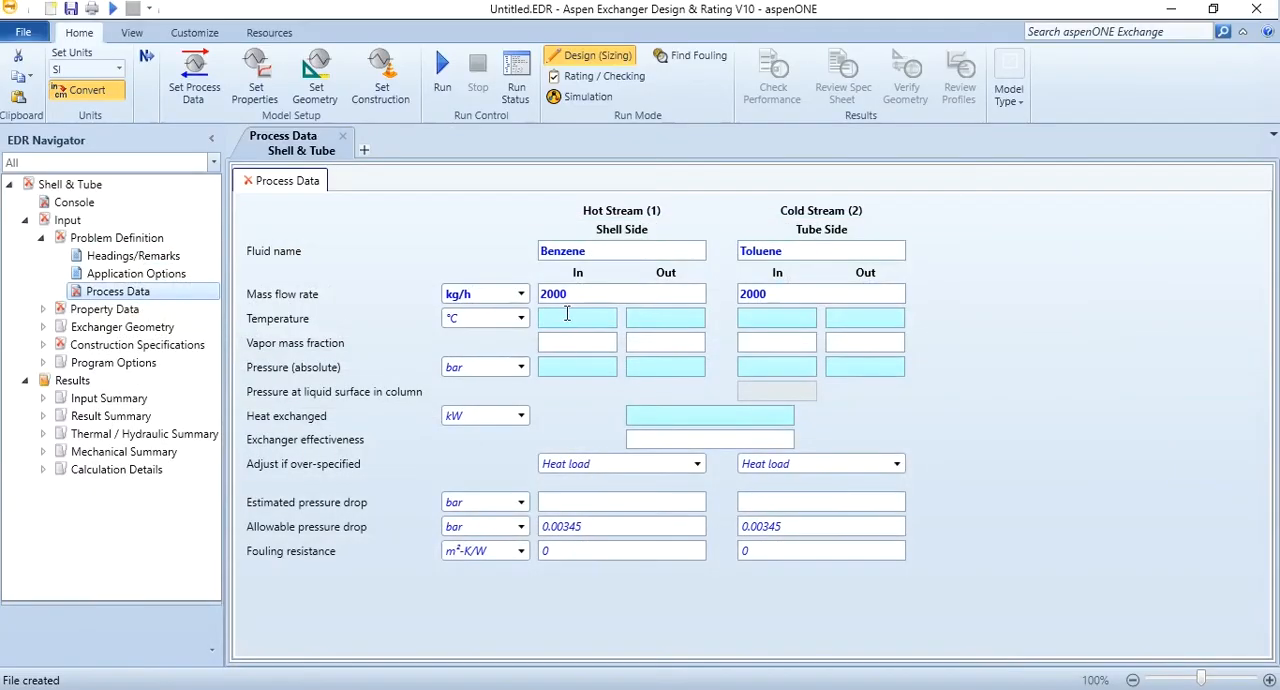
{"action": "type", "text": "70"}
{"action": "type", "text": "2"}
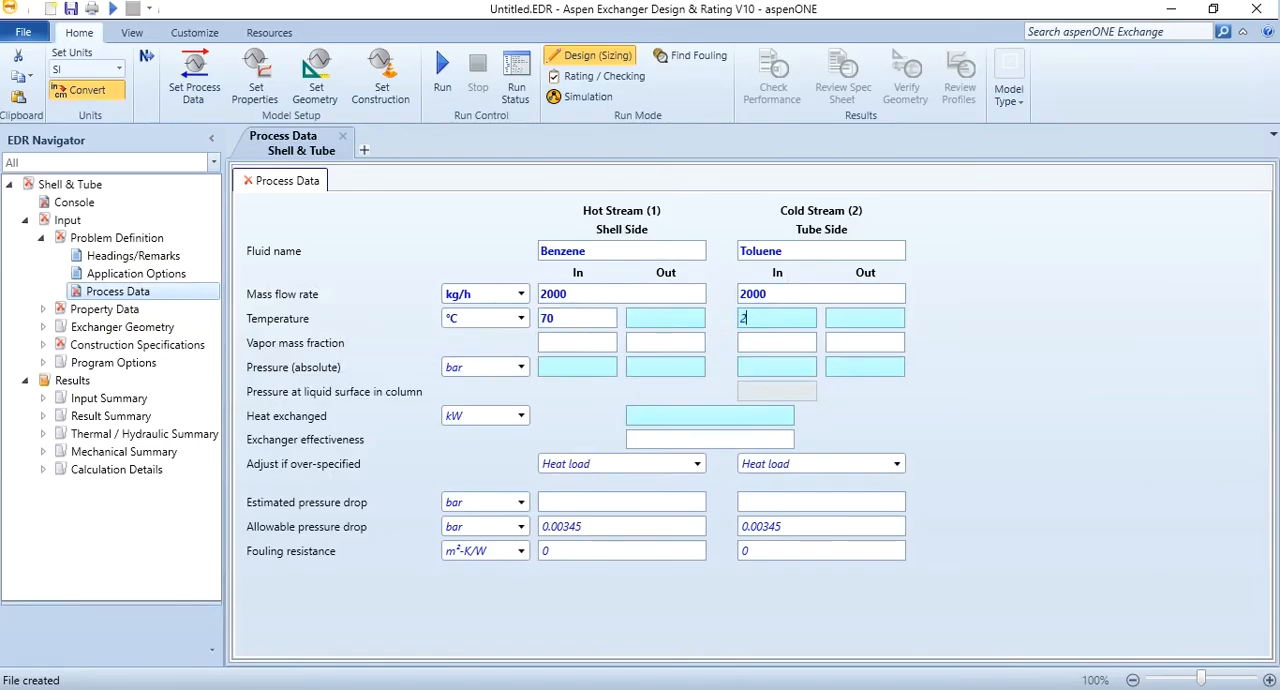
{"action": "type", "text": "5"}
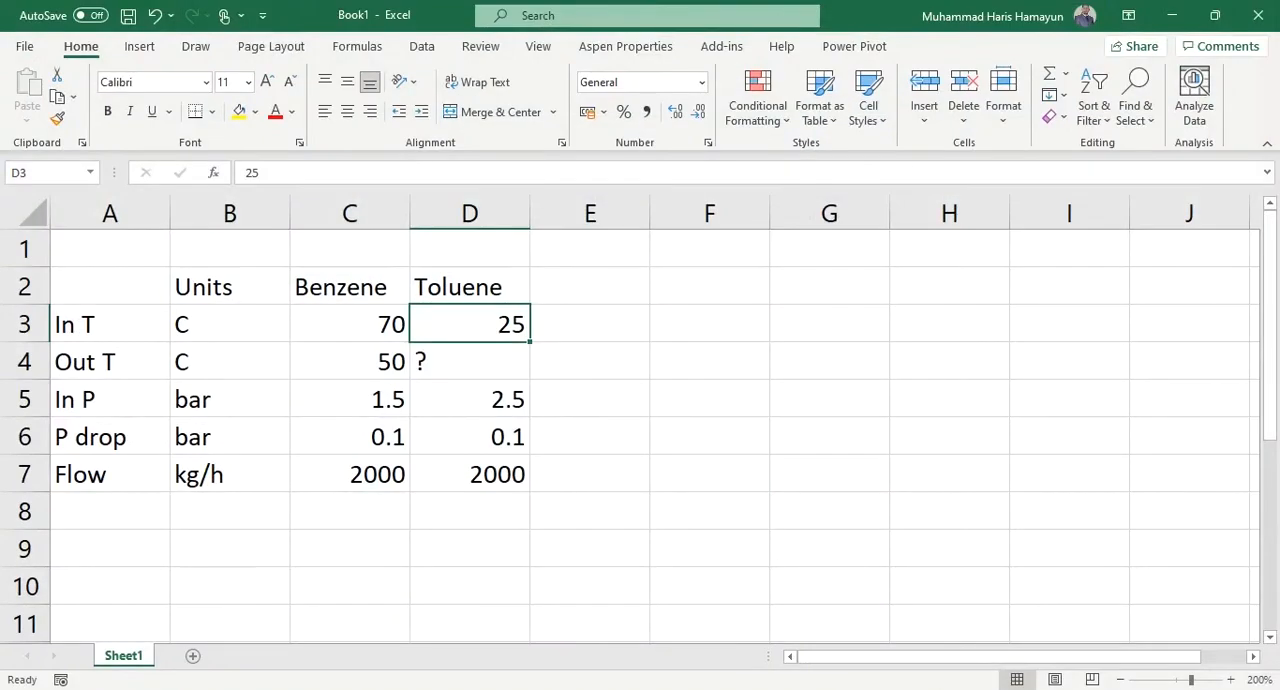
{"action": "mouse_move", "coordinate": [916, 590]}
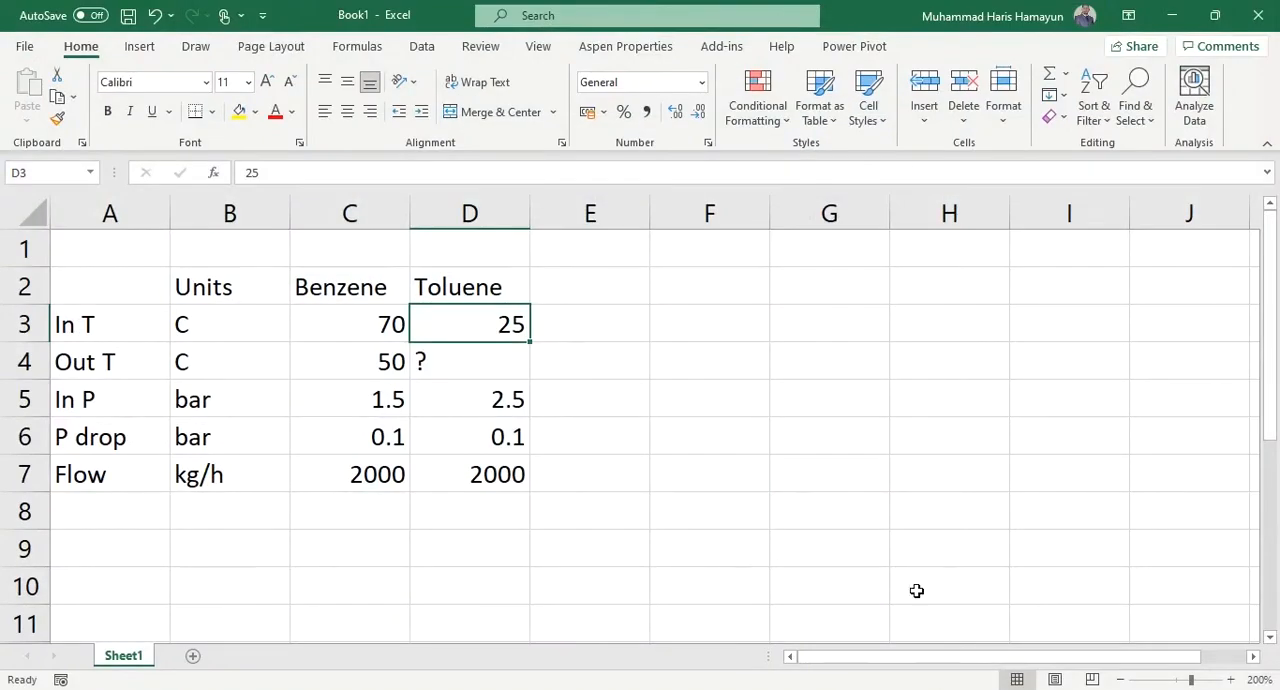
{"action": "mouse_move", "coordinate": [790, 447]}
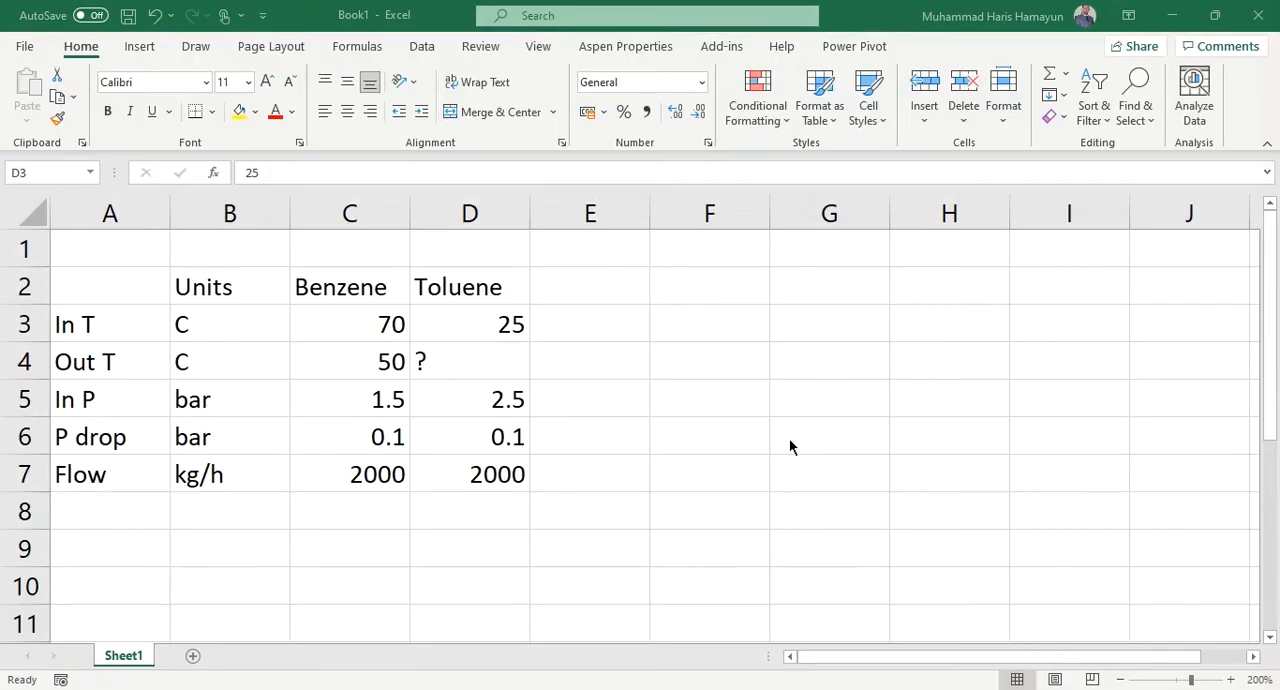
{"action": "mouse_move", "coordinate": [465, 428]}
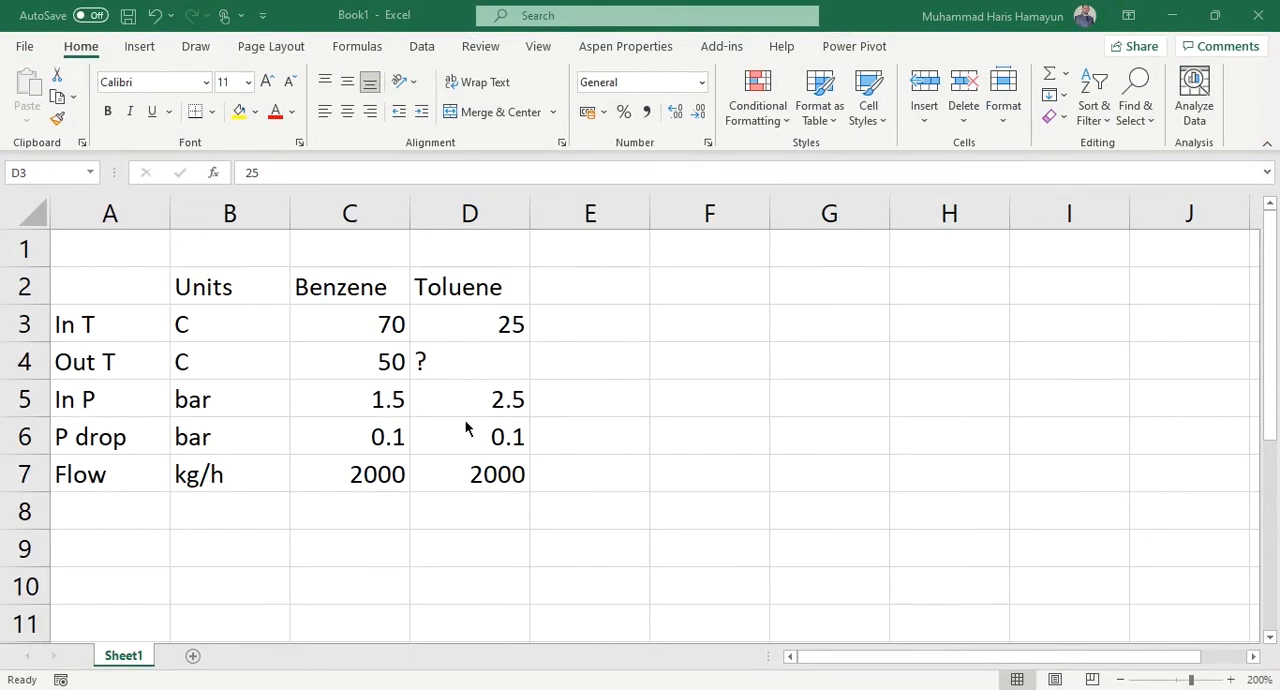
Enter benzene outlet 50 °C and pressures 1.5/1.4 bar benzene, 2.5/2.4 bar toluene.
{"action": "left_click", "coordinate": [469, 323]}
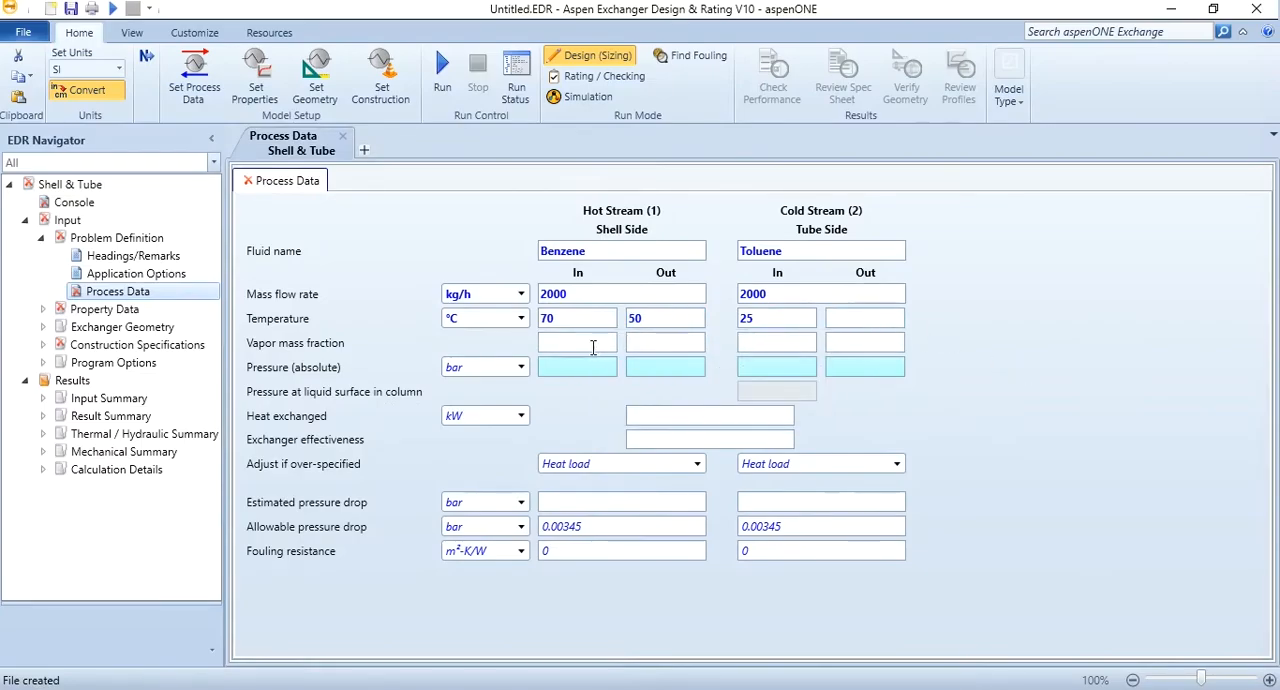
{"action": "mouse_move", "coordinate": [577, 366]}
{"action": "type", "text": "1.5"}
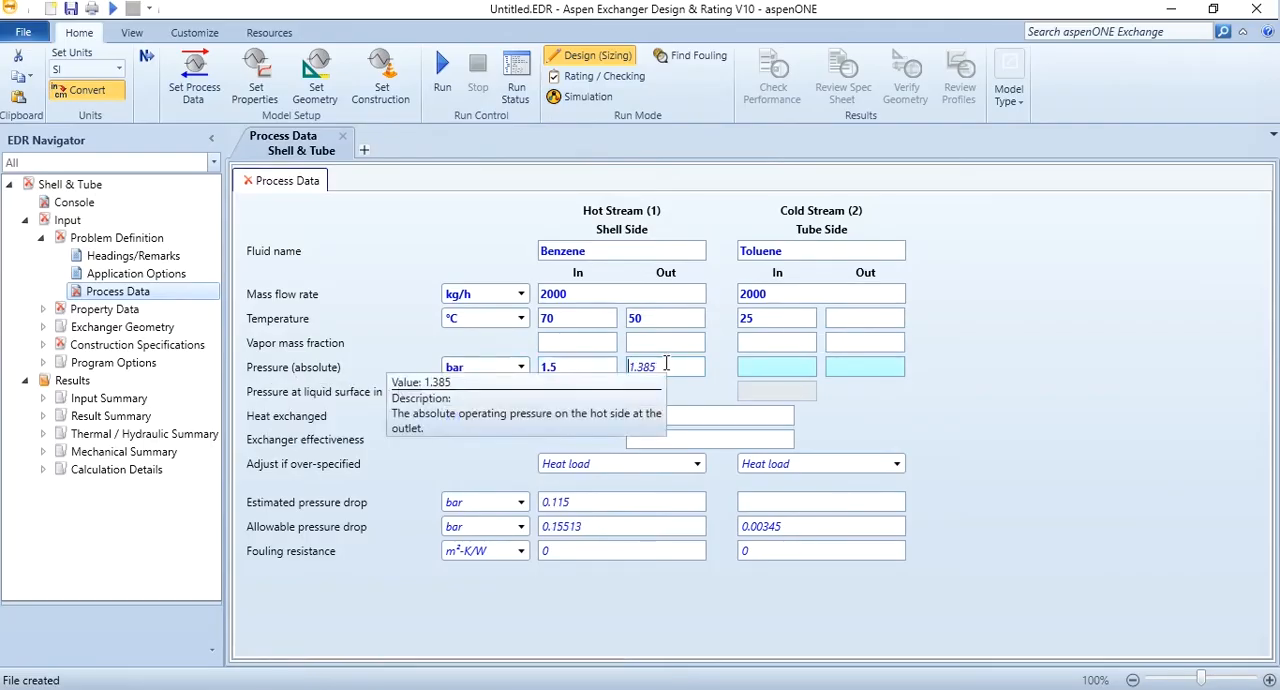
{"action": "type", "text": "1.4"}
{"action": "left_click", "coordinate": [865, 367]}
{"action": "type", "text": "2.4"}
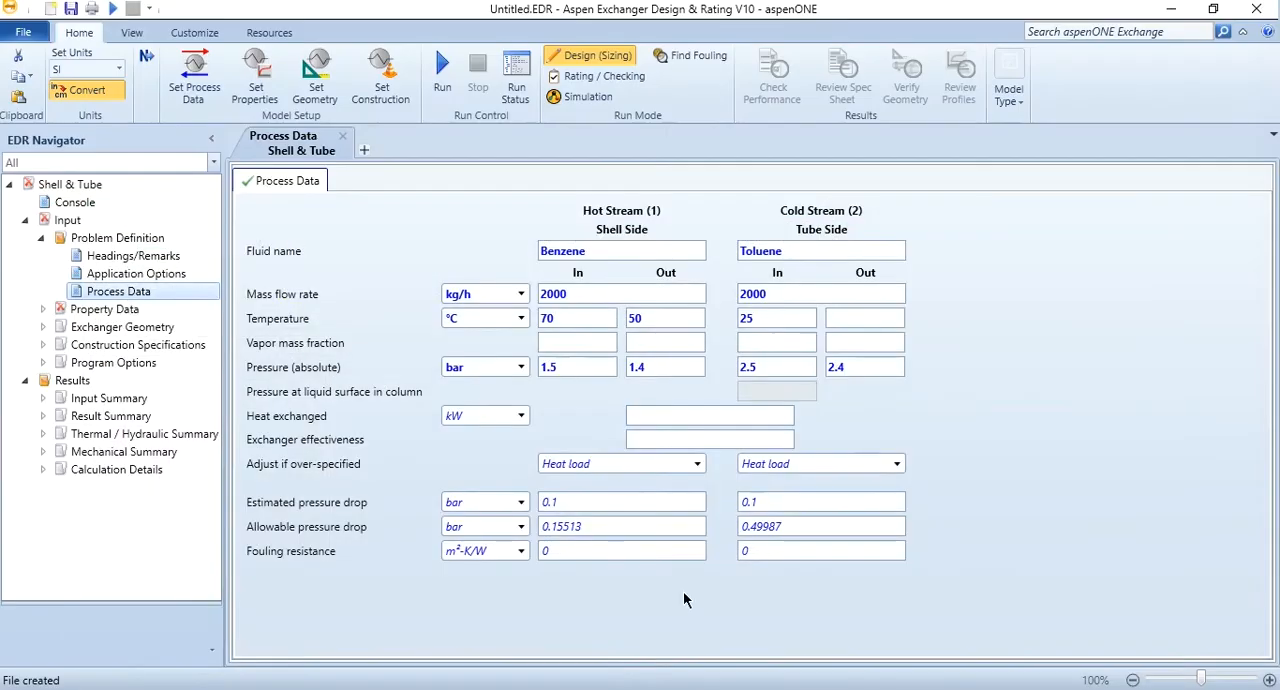
{"action": "mouse_move", "coordinate": [670, 490]}
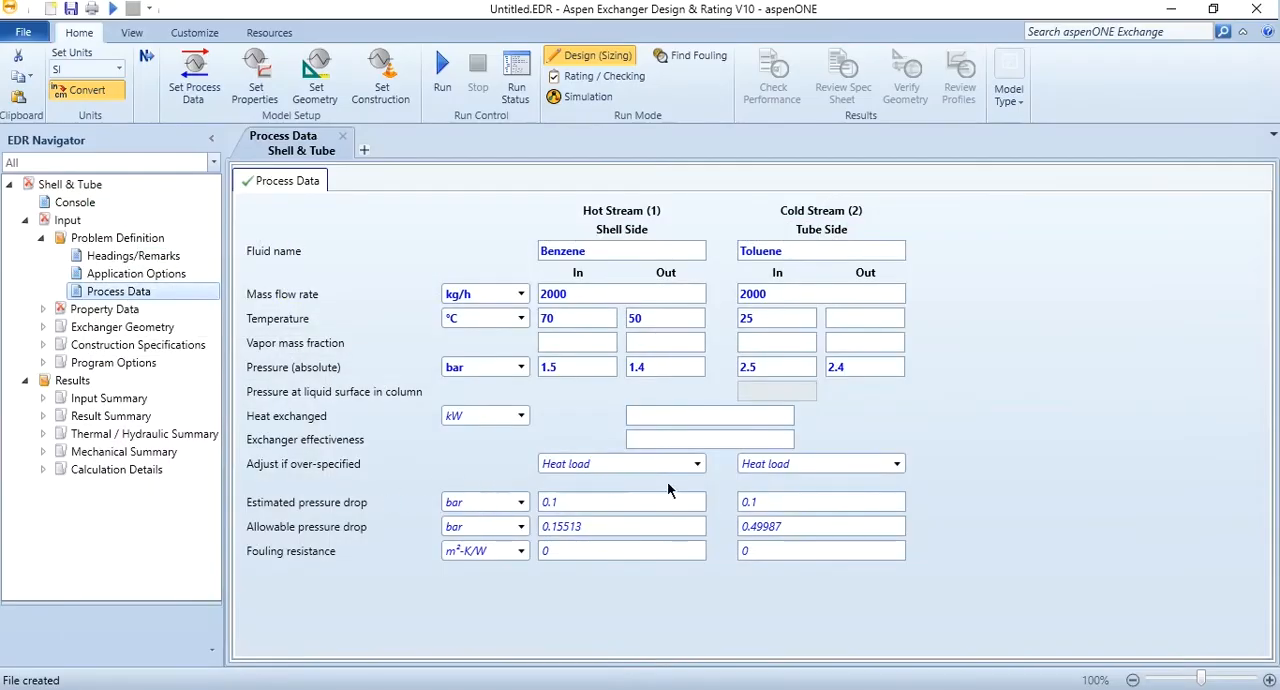
{"action": "mouse_move", "coordinate": [287, 540]}
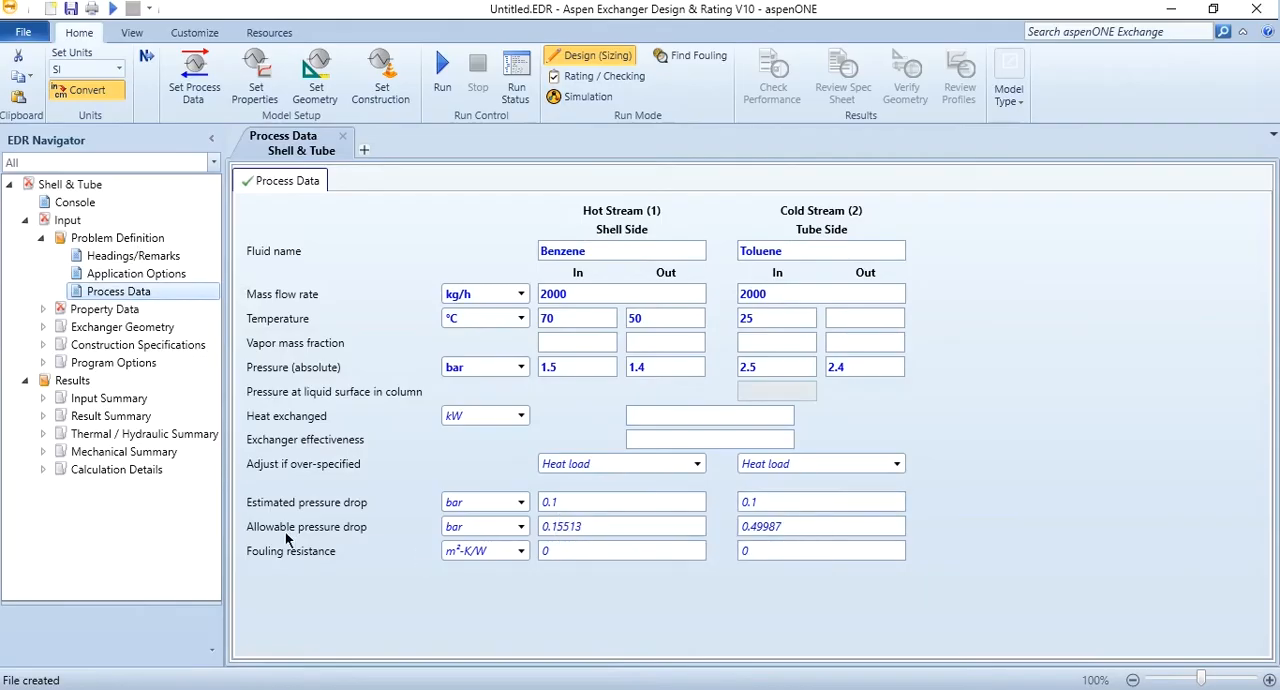
{"action": "mouse_move", "coordinate": [348, 540]}
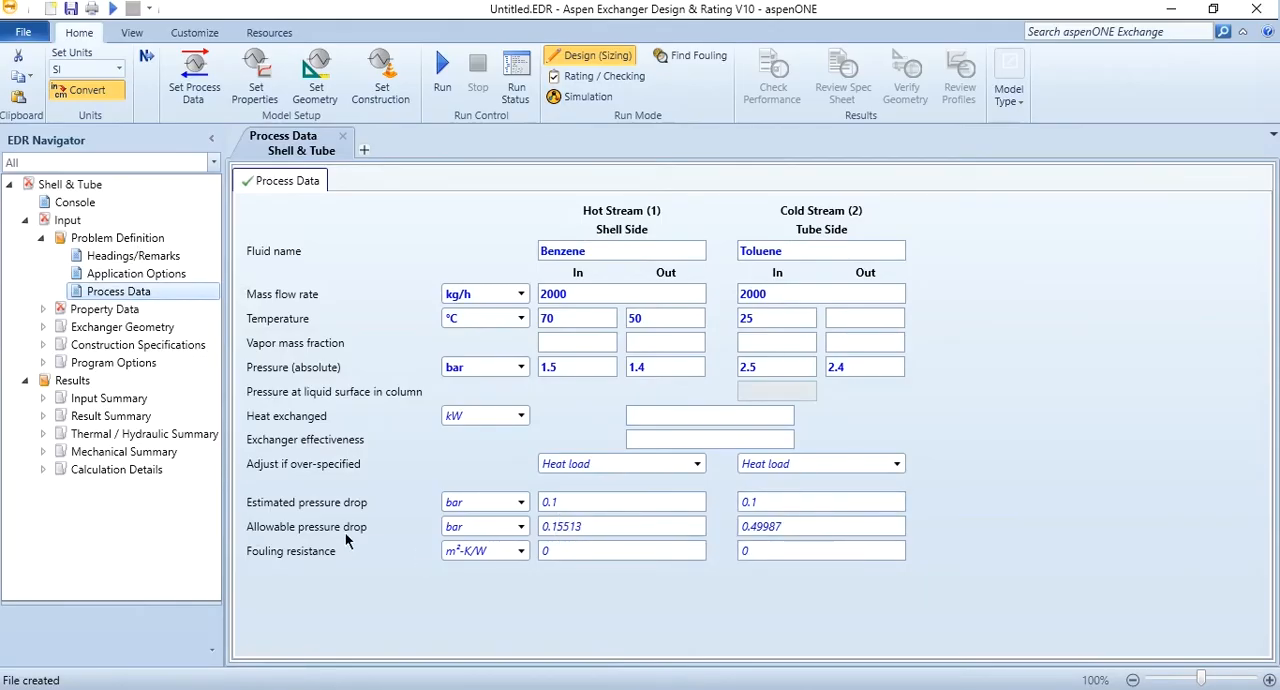
{"action": "mouse_move", "coordinate": [323, 543]}
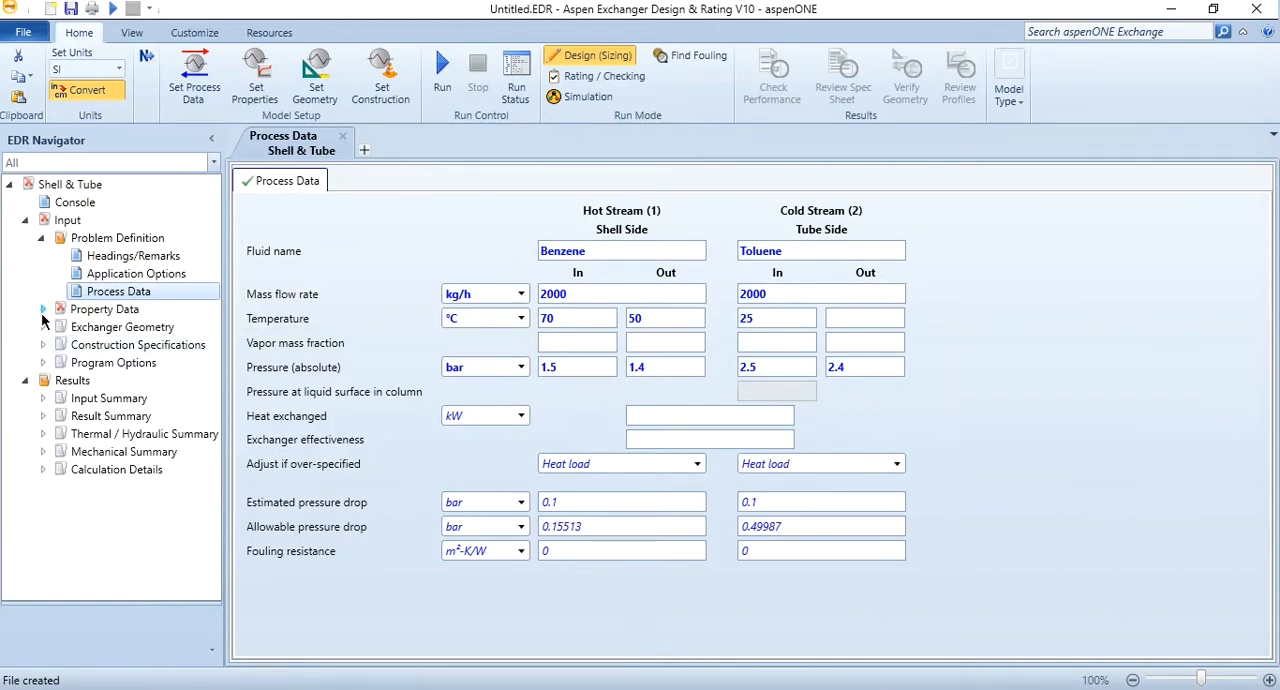
Under Property Data, set Hot Stream (1) Compositions to use Aspen Properties.
{"action": "left_click", "coordinate": [44, 309]}
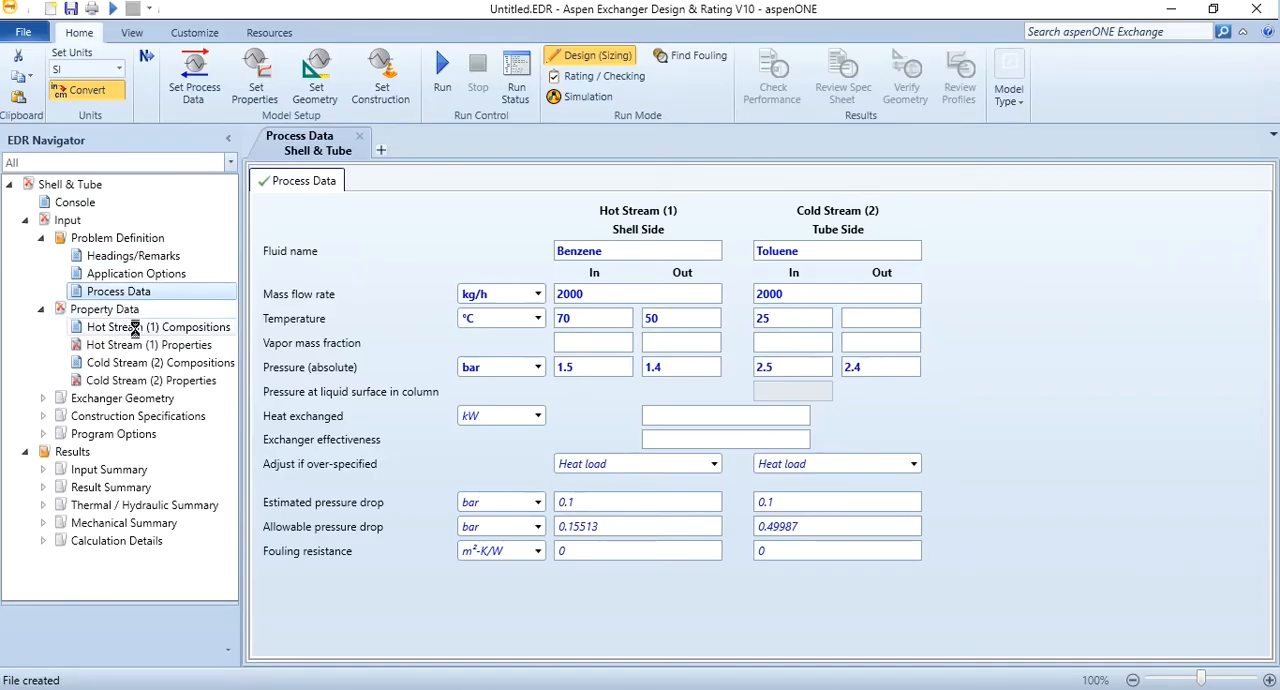
{"action": "left_click", "coordinate": [157, 327]}
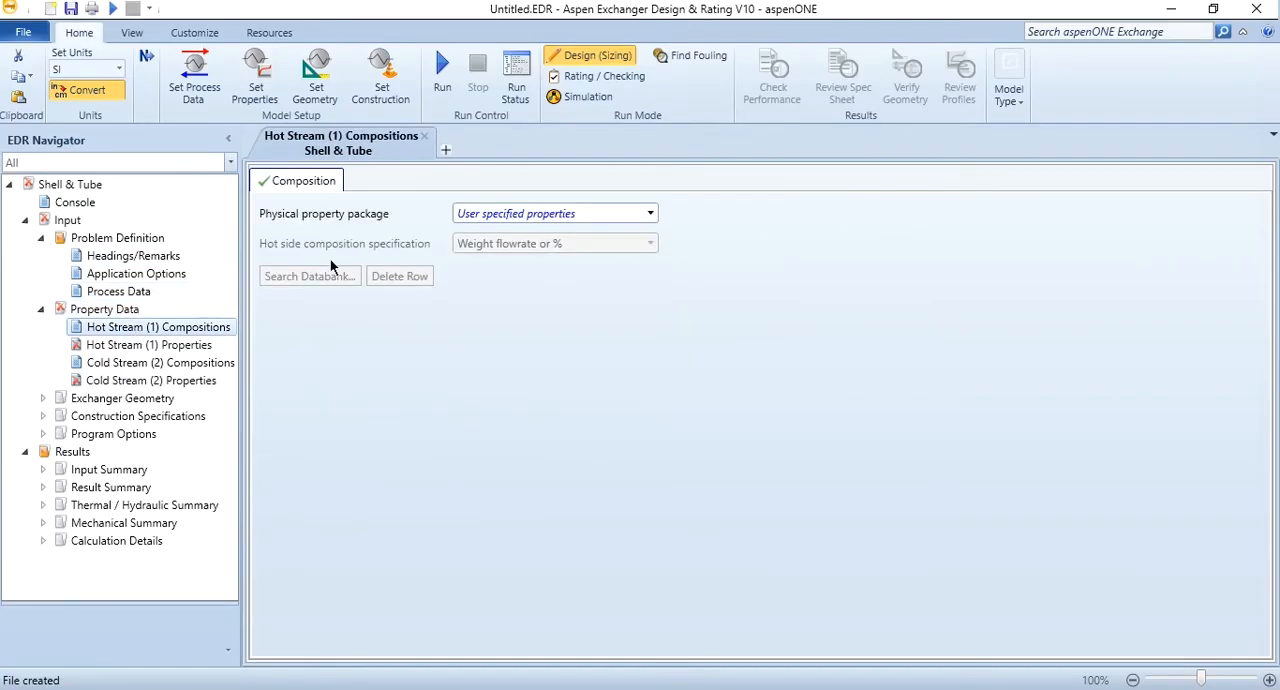
{"action": "mouse_move", "coordinate": [550, 213]}
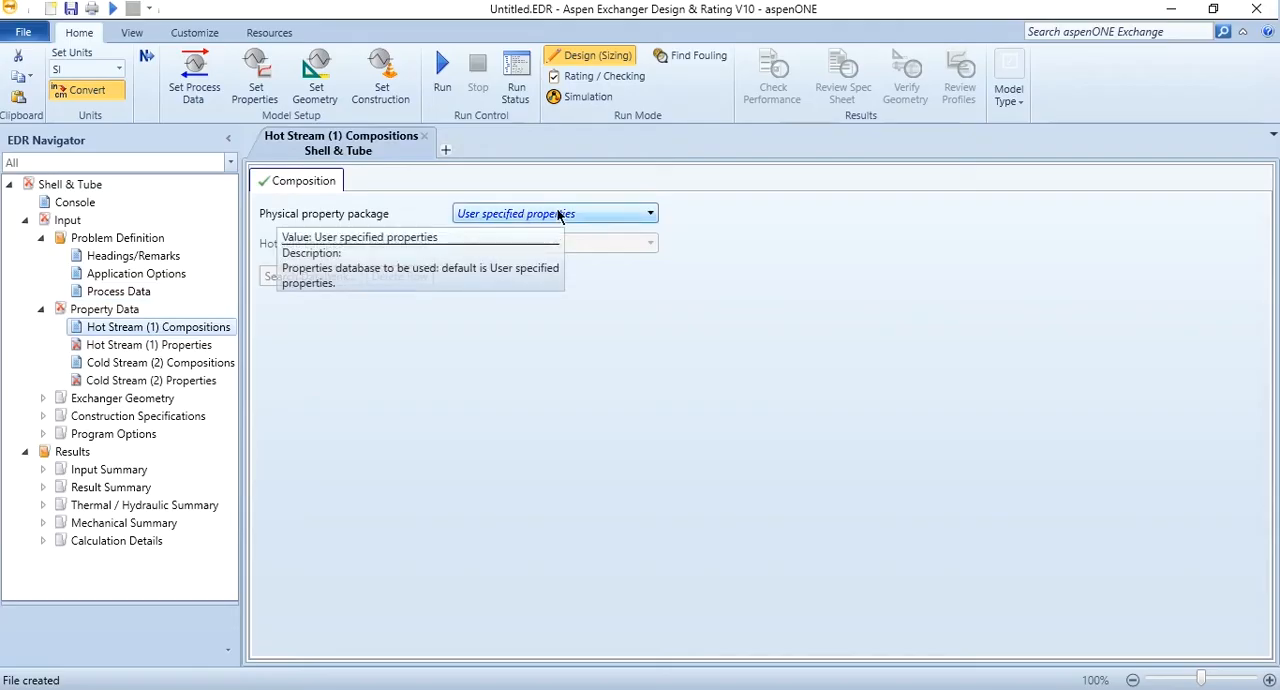
{"action": "left_click", "coordinate": [649, 213]}
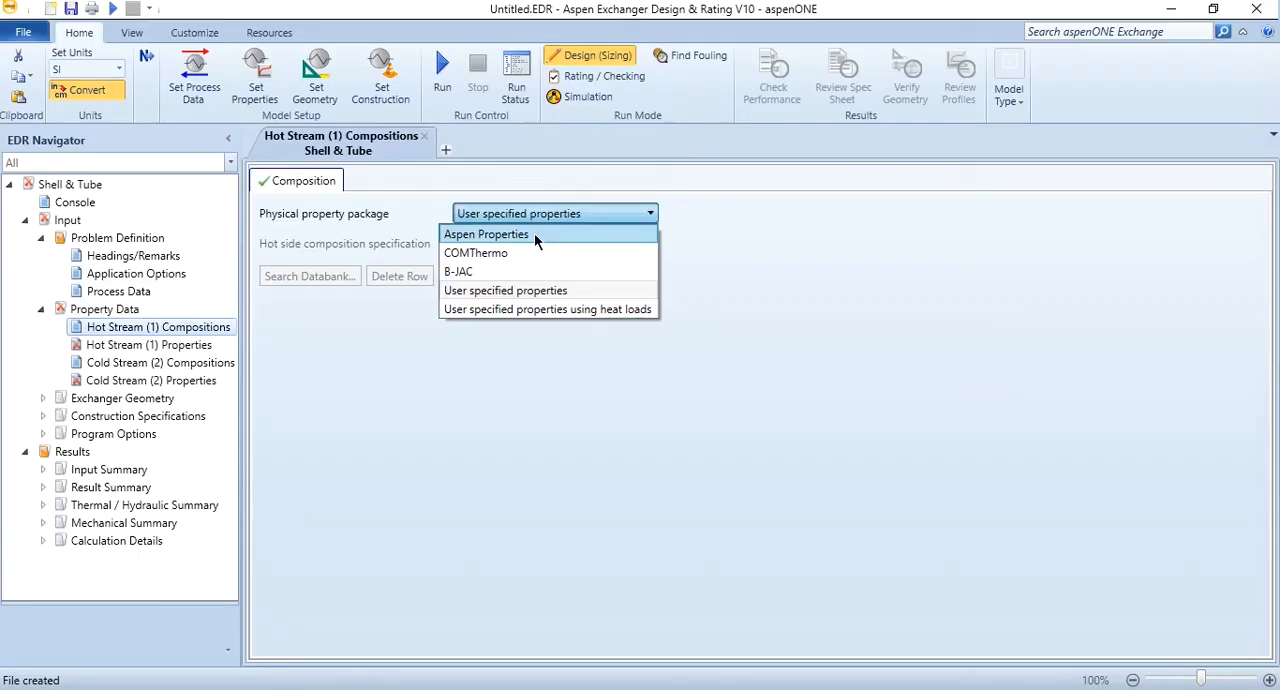
{"action": "mouse_move", "coordinate": [700, 352]}
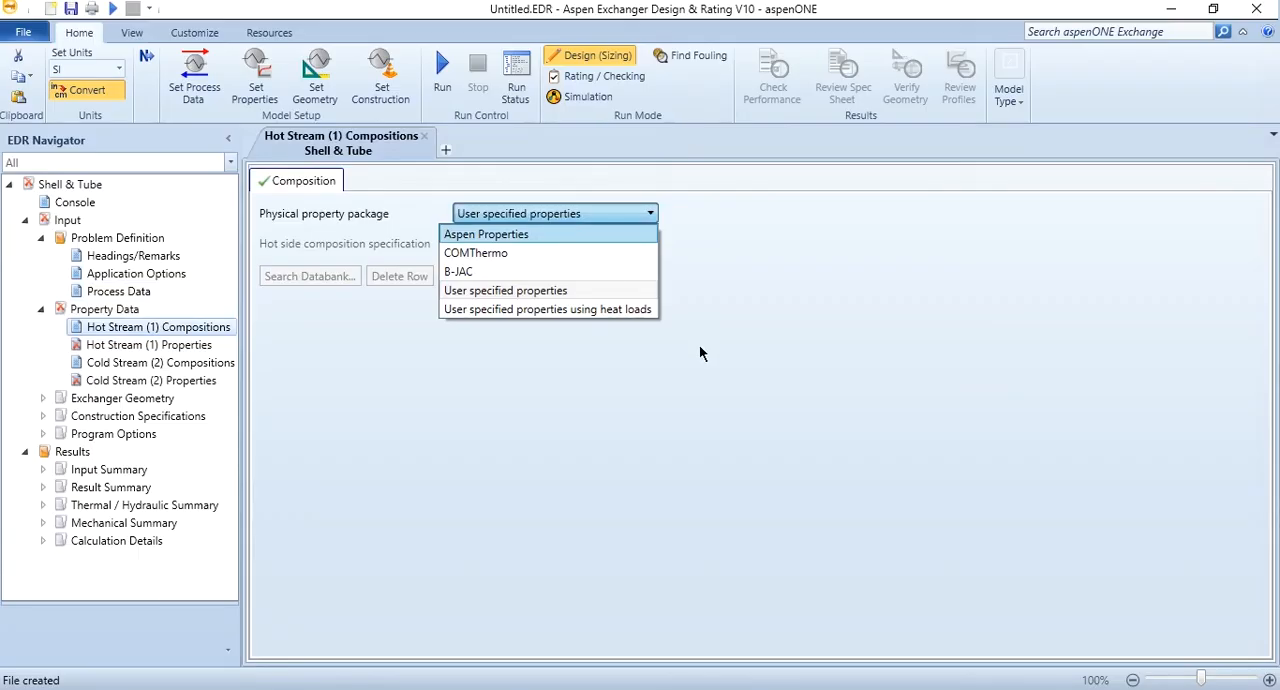
{"action": "left_click", "coordinate": [486, 233]}
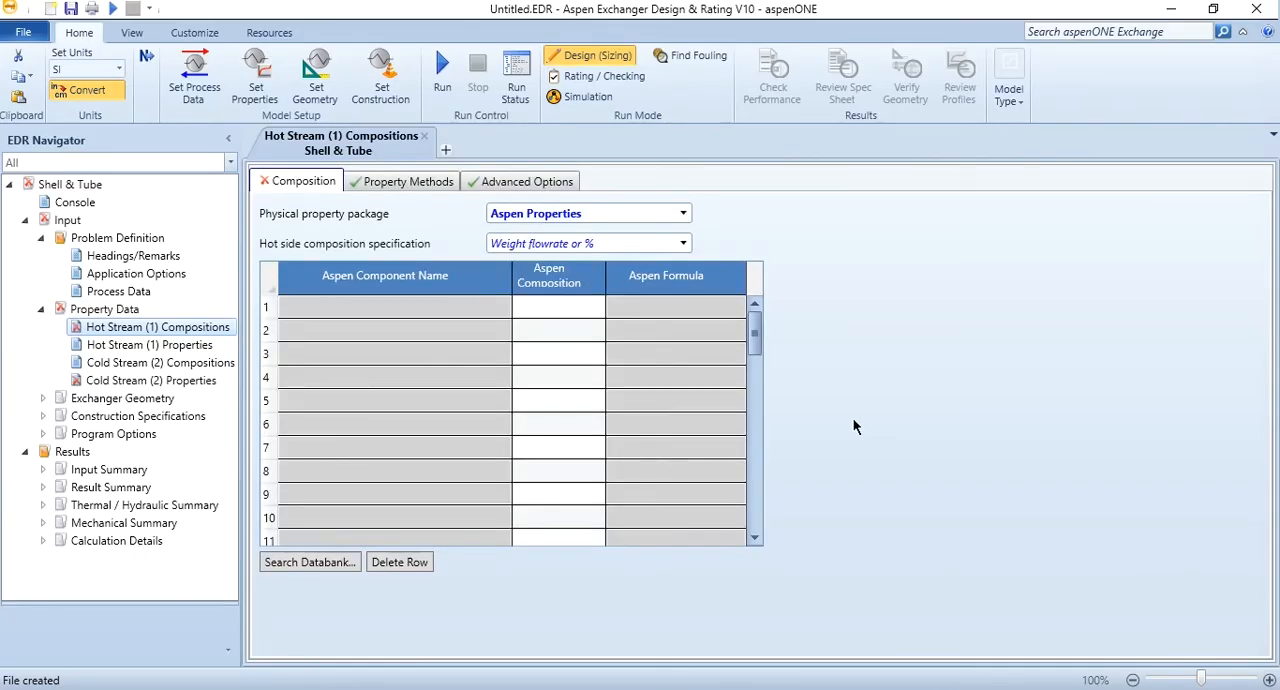
{"action": "mouse_move", "coordinate": [585, 266]}
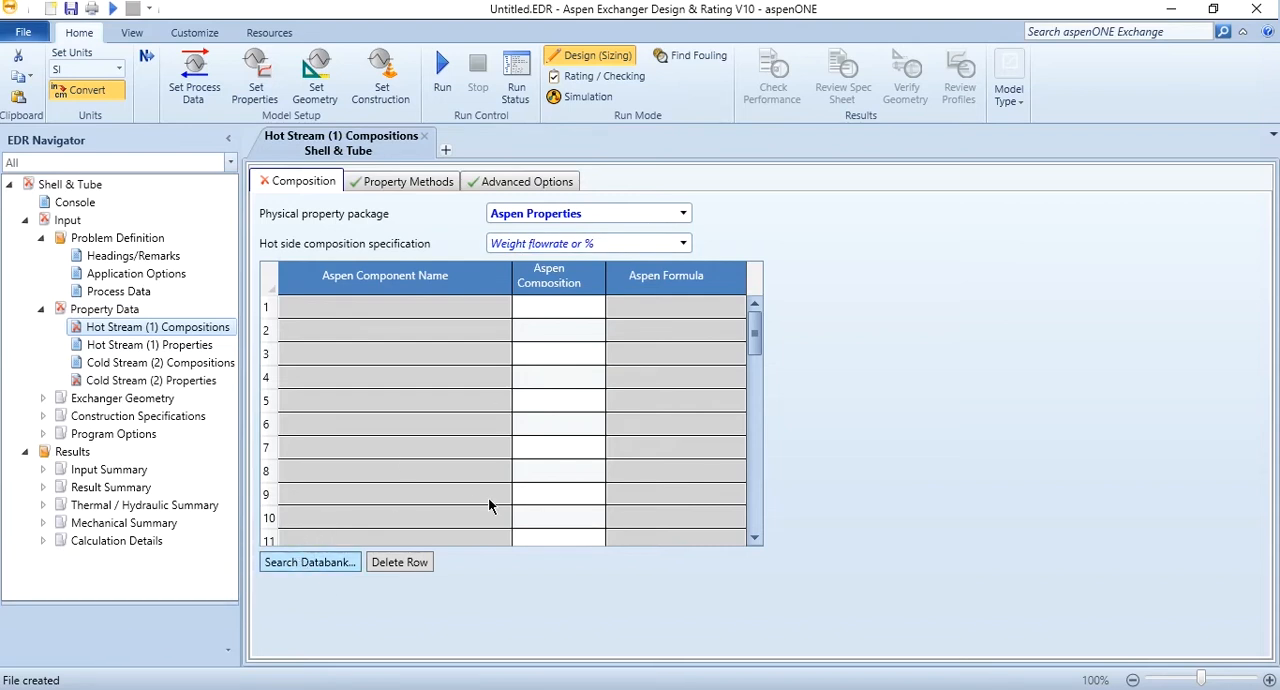
Search the compound databank and add BENZENE and TOLUENE to the hot stream.
{"action": "left_click", "coordinate": [310, 562]}
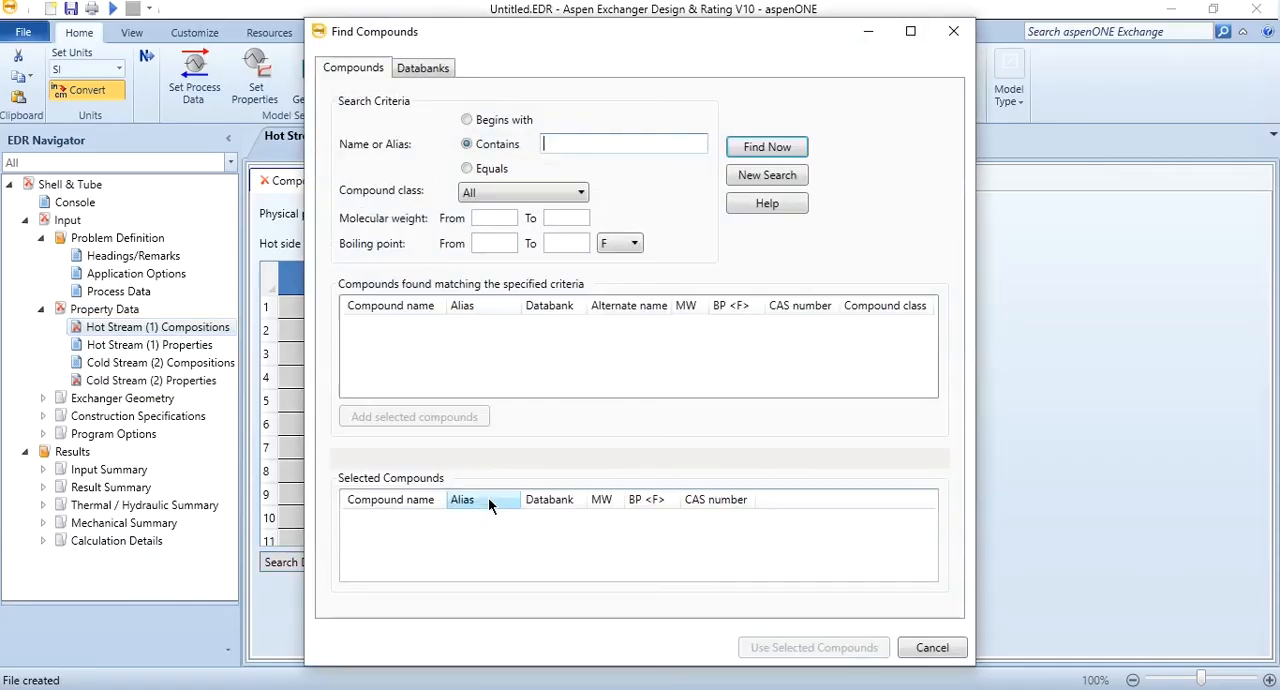
{"action": "left_click", "coordinate": [624, 143]}
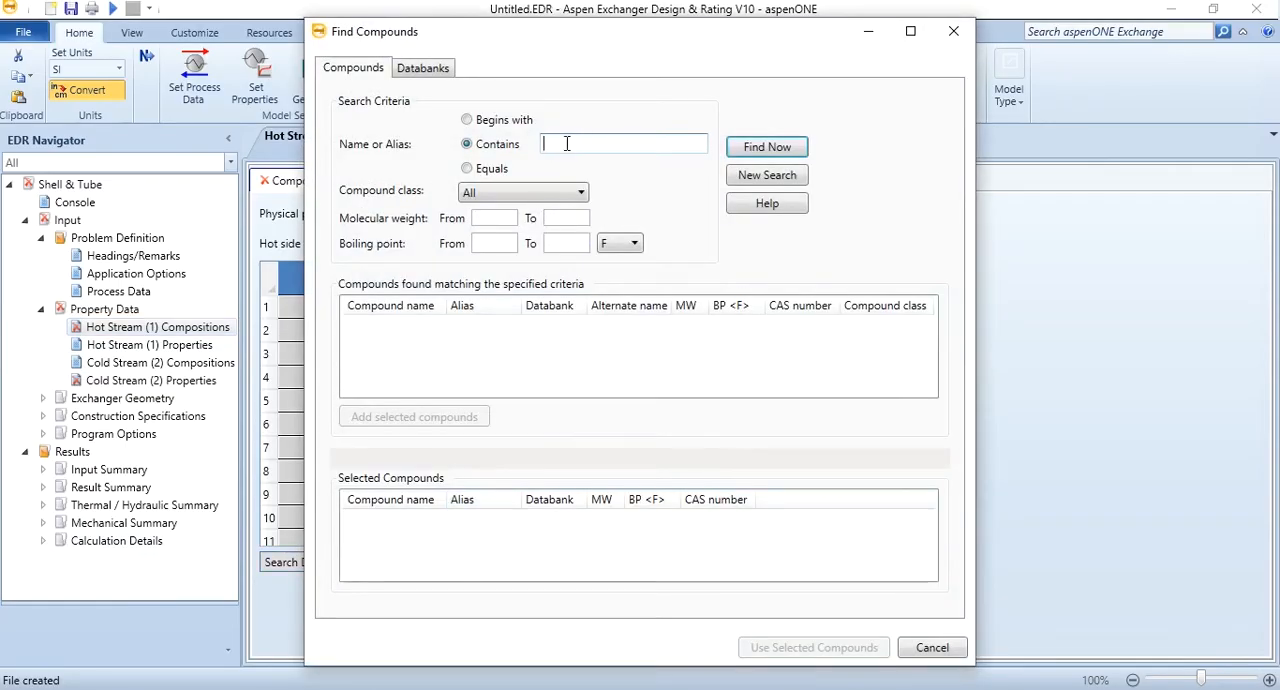
{"action": "type", "text": "Be"}
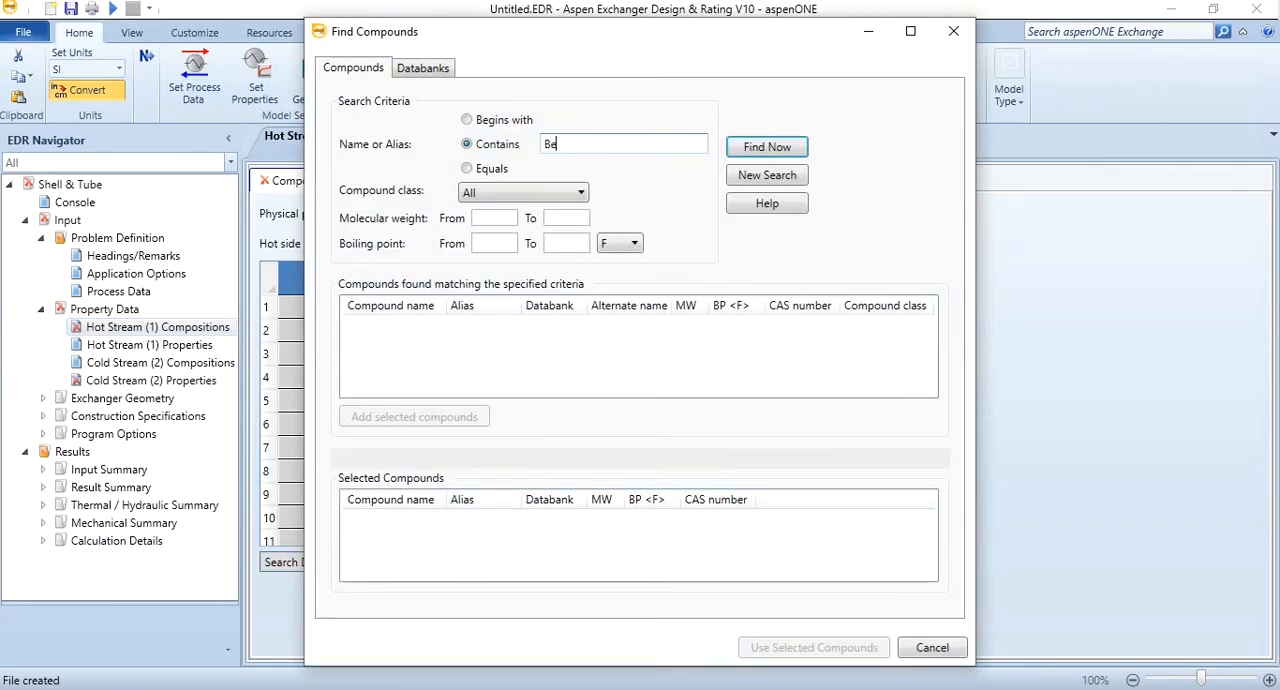
{"action": "type", "text": "nzene"}
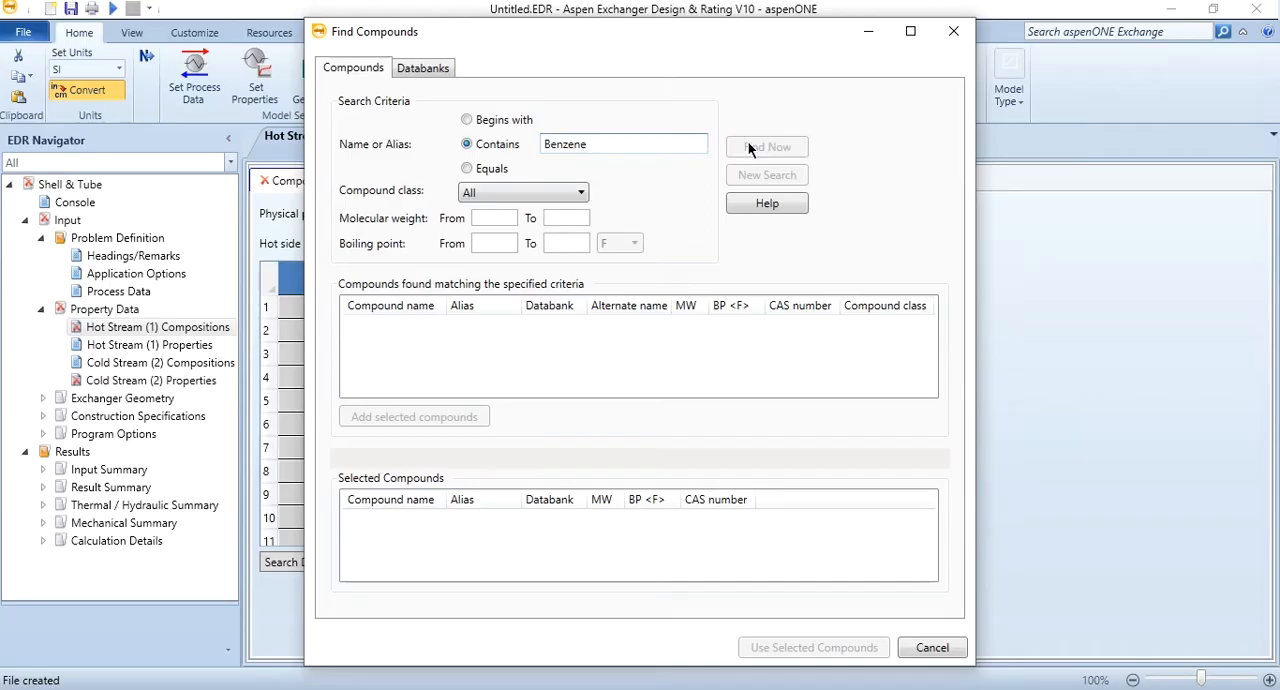
{"action": "left_click", "coordinate": [767, 146]}
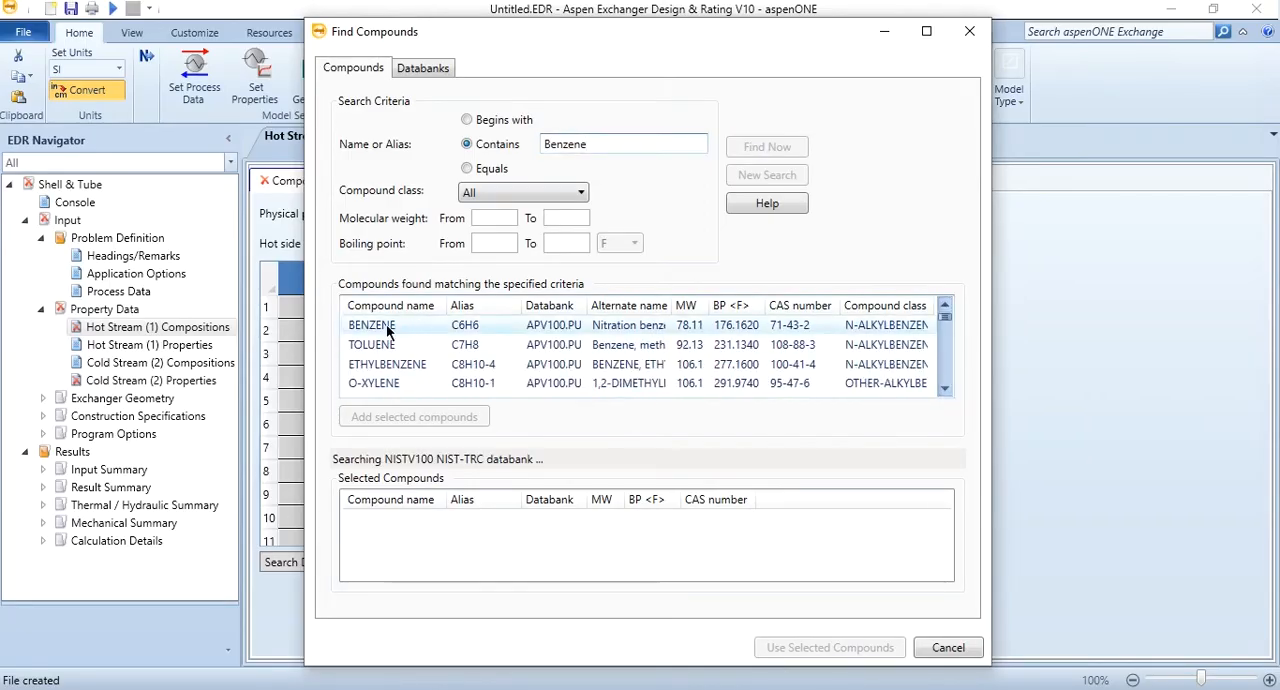
{"action": "left_click", "coordinate": [413, 416]}
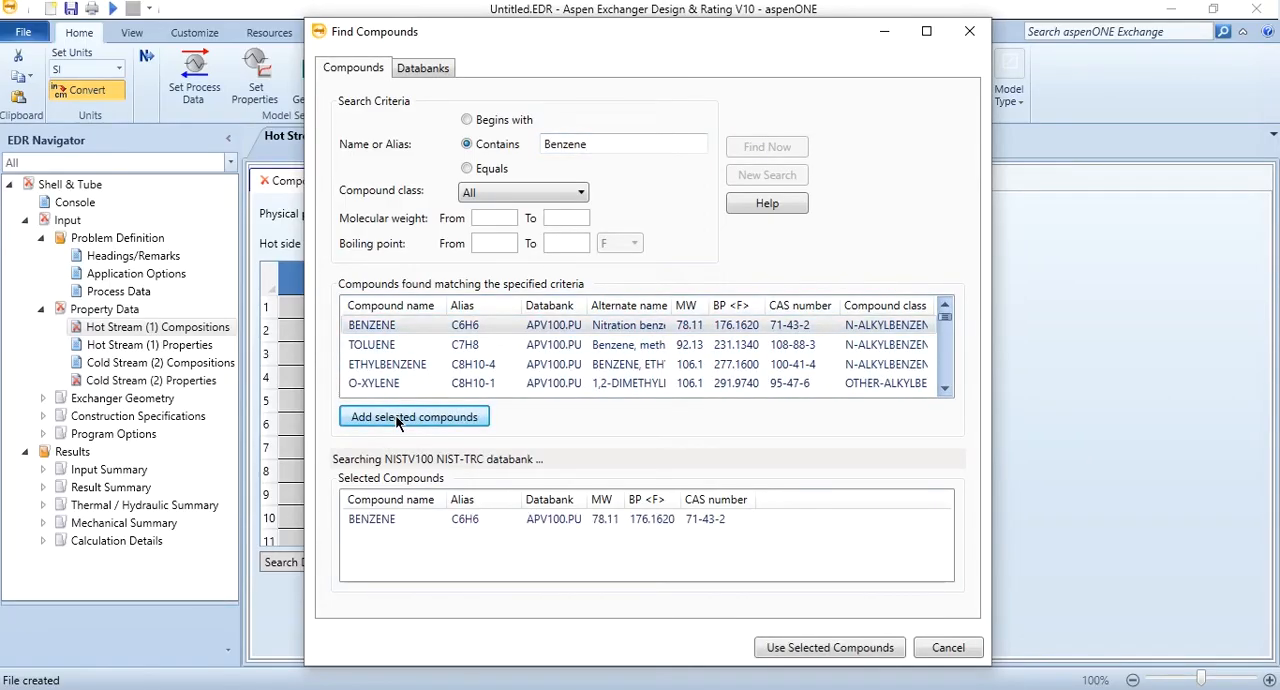
{"action": "left_click", "coordinate": [371, 344]}
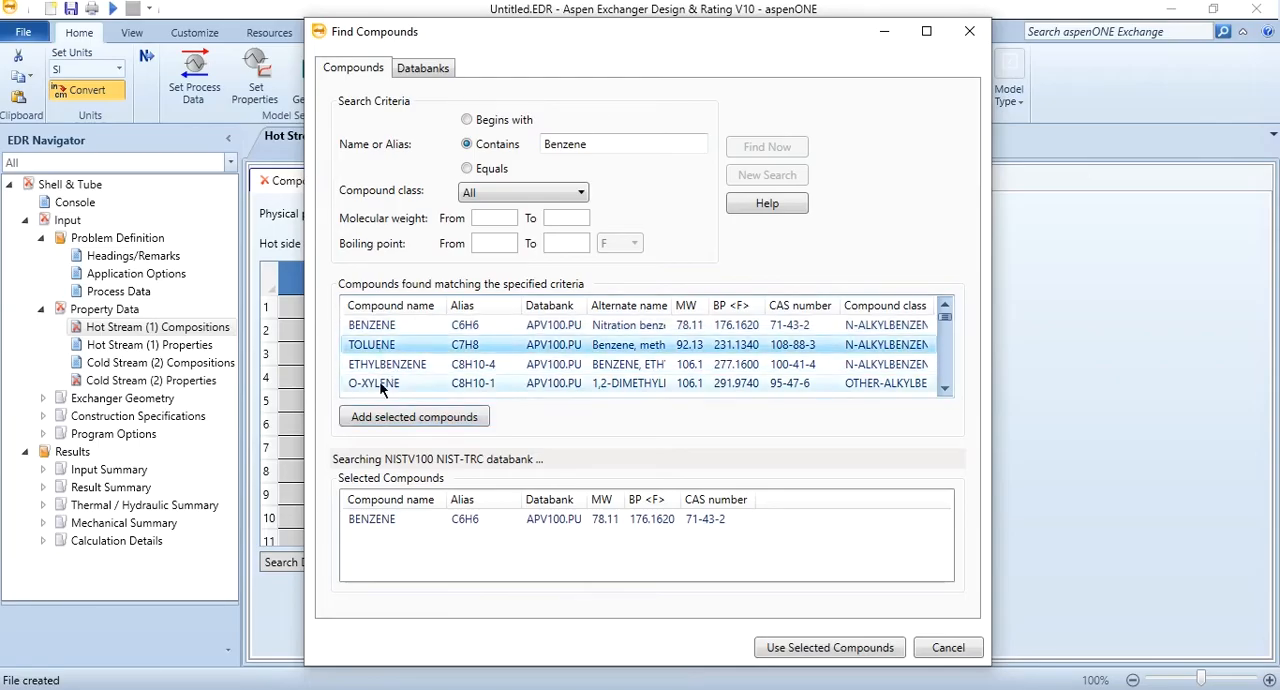
{"action": "left_click", "coordinate": [413, 416]}
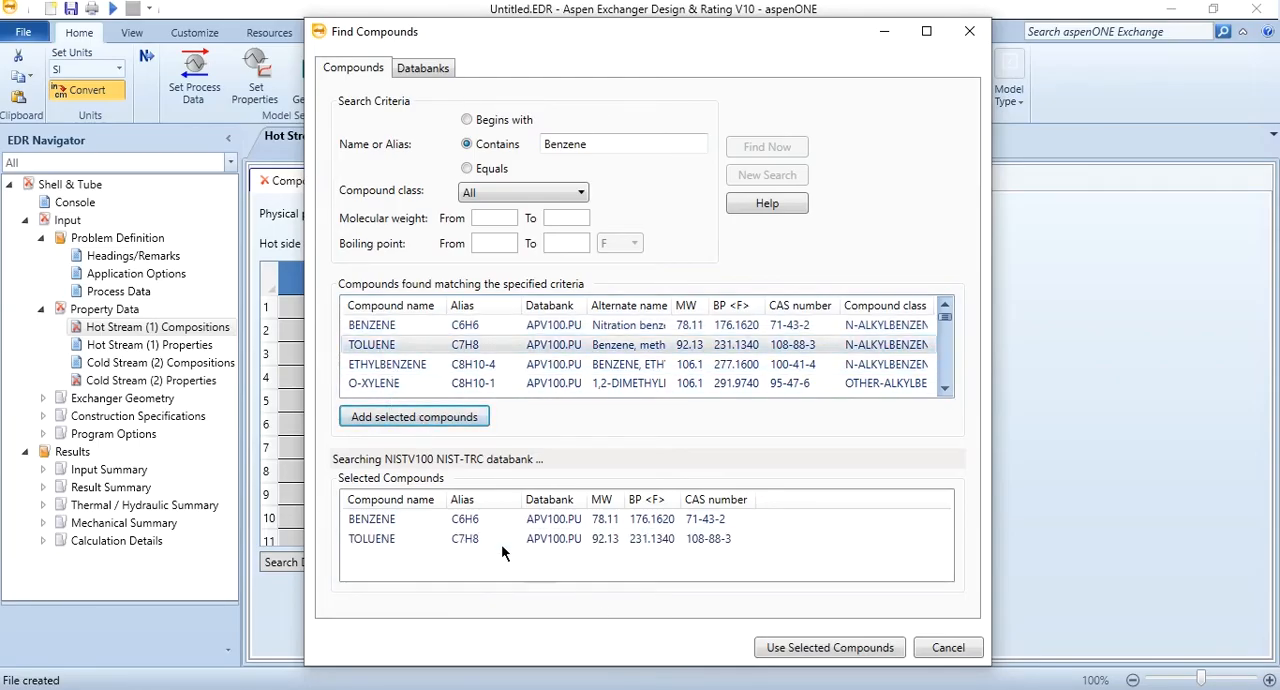
{"action": "left_click", "coordinate": [828, 647]}
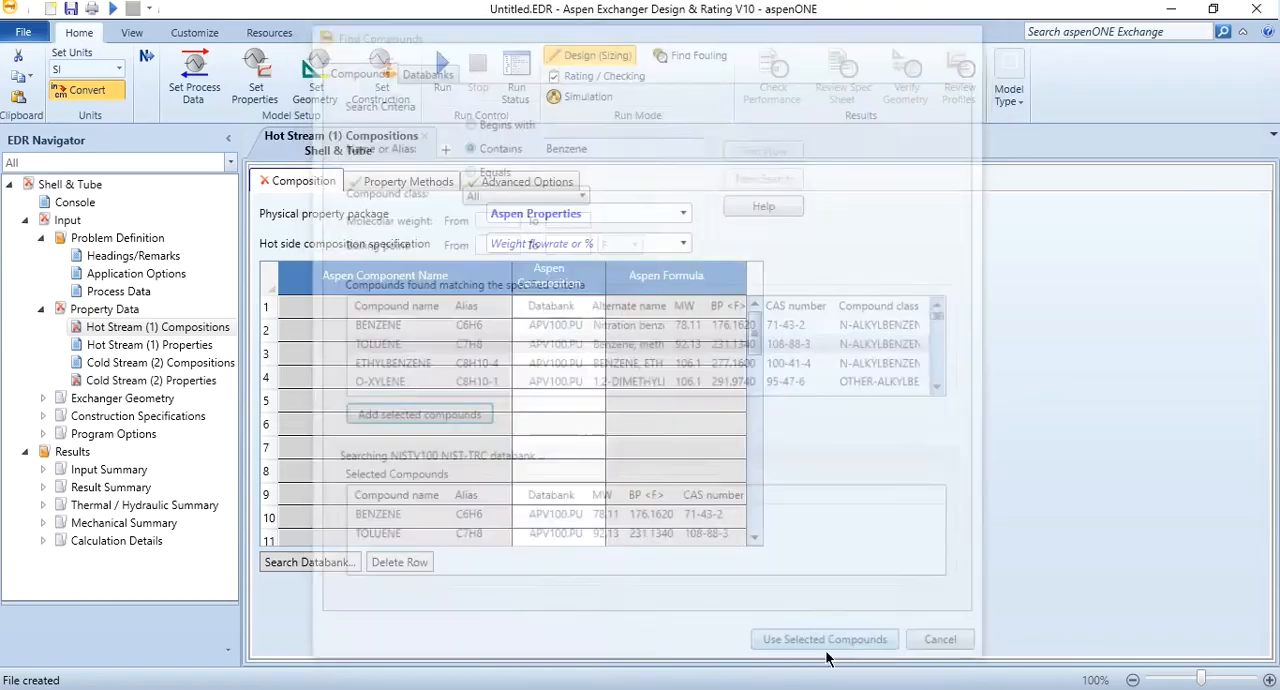
Keep the weight flowrate basis and enter BENZENE 1, TOLUENE 0 in the hot stream composition.
{"action": "left_click", "coordinate": [823, 639]}
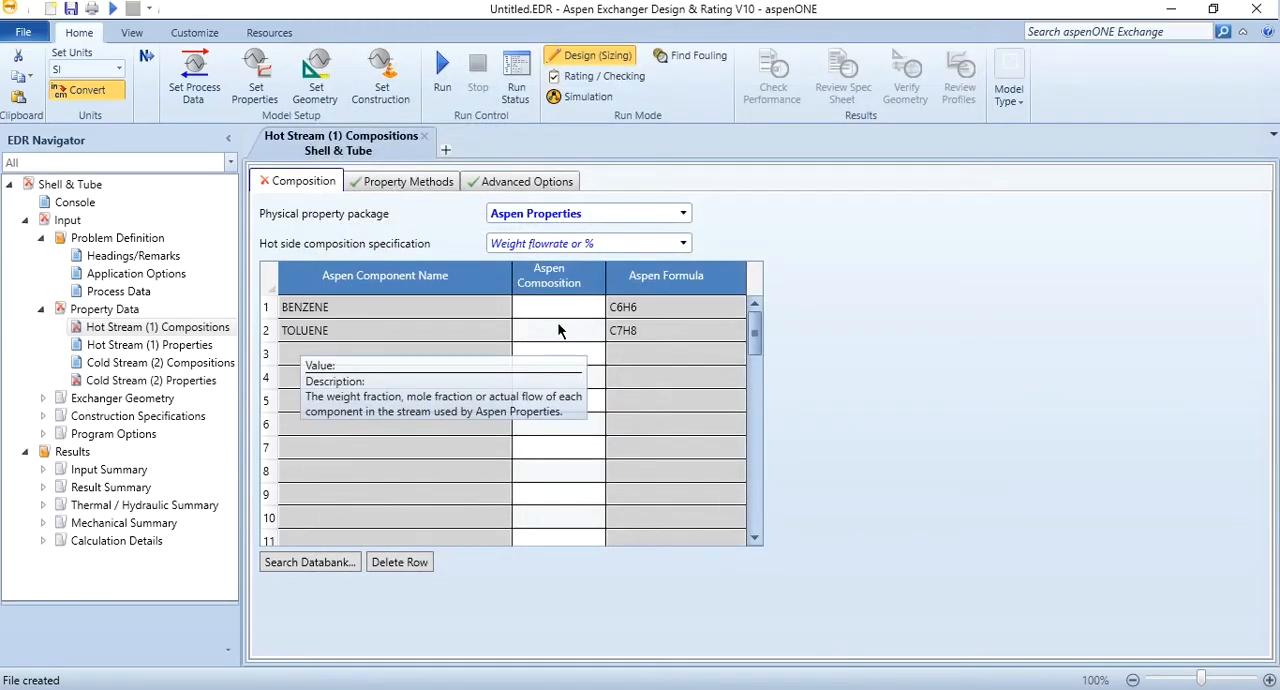
{"action": "mouse_move", "coordinate": [614, 243]}
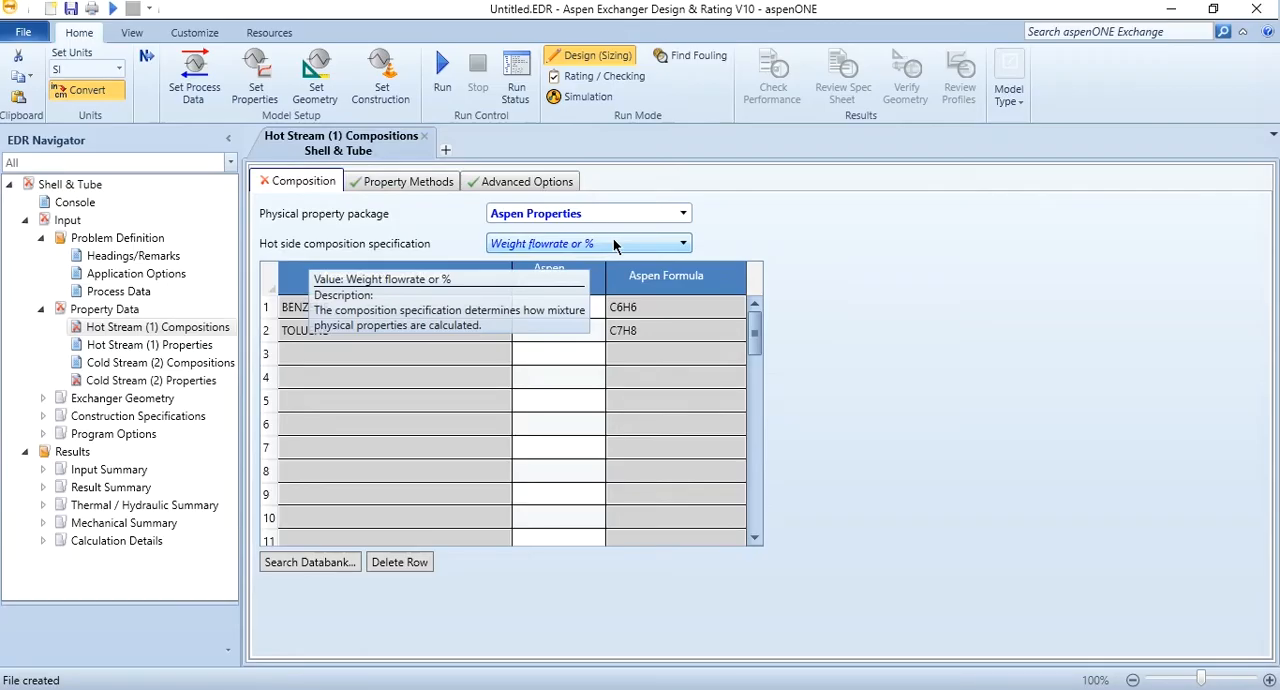
{"action": "left_click", "coordinate": [683, 243]}
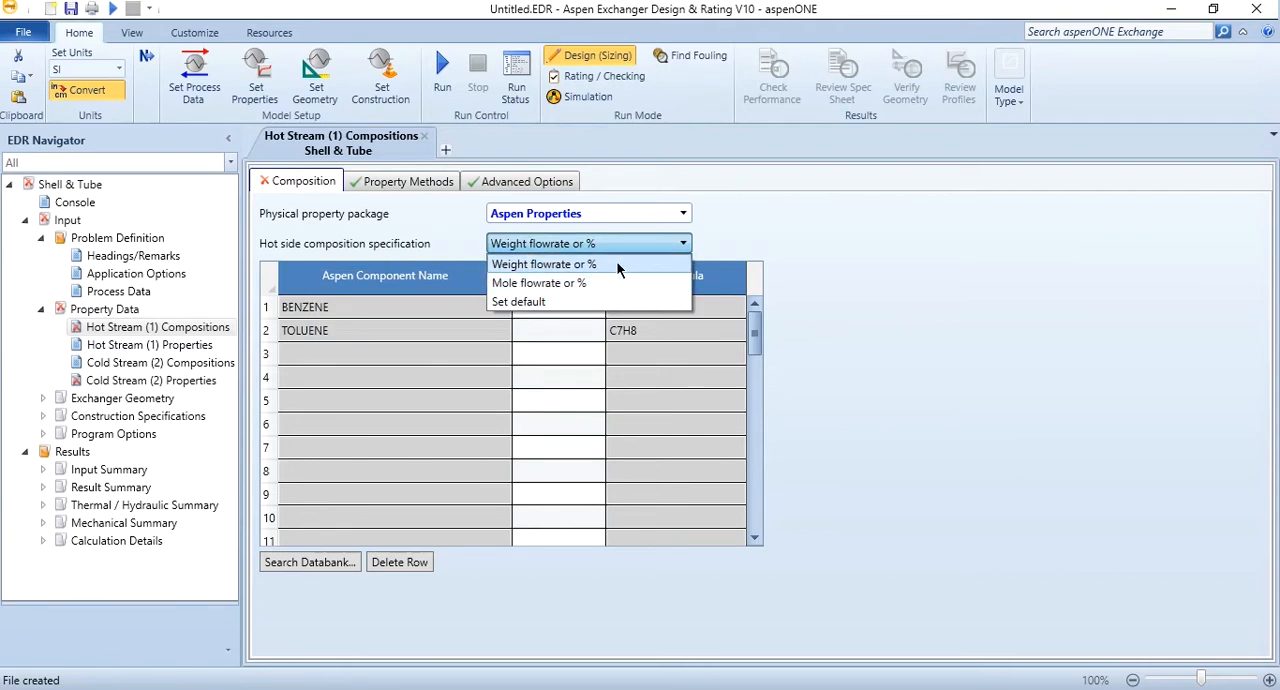
{"action": "left_click", "coordinate": [544, 263]}
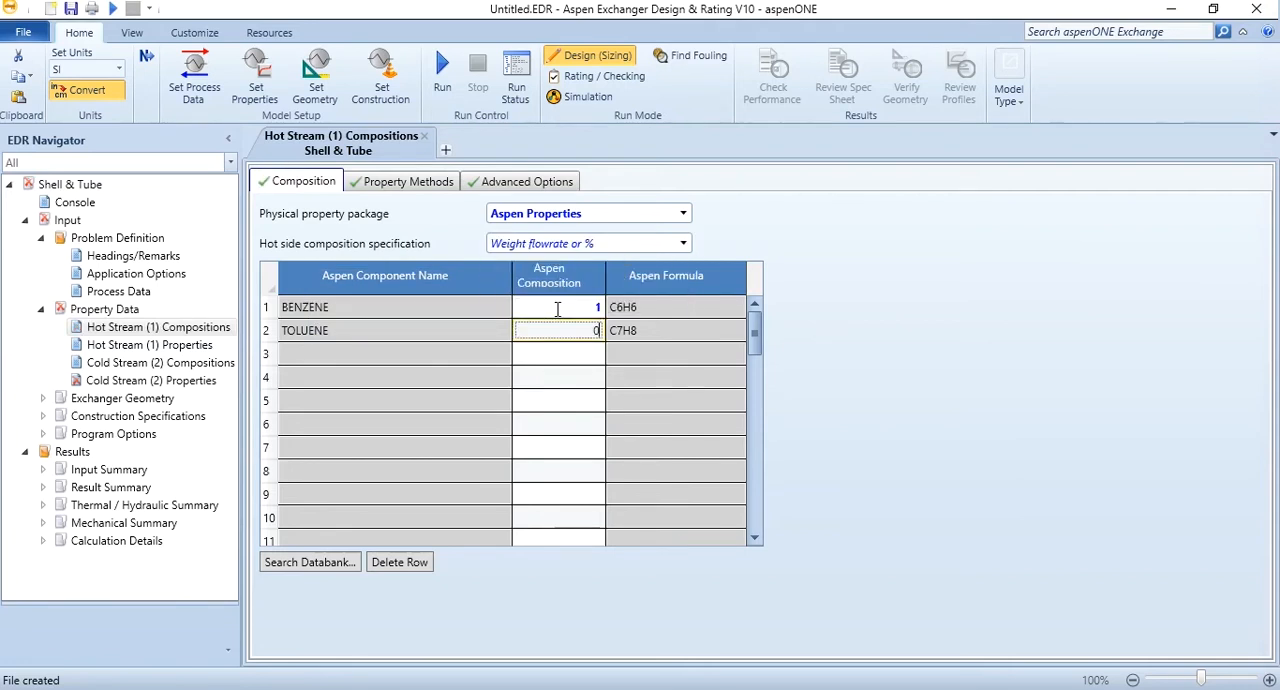
{"action": "left_click", "coordinate": [558, 353]}
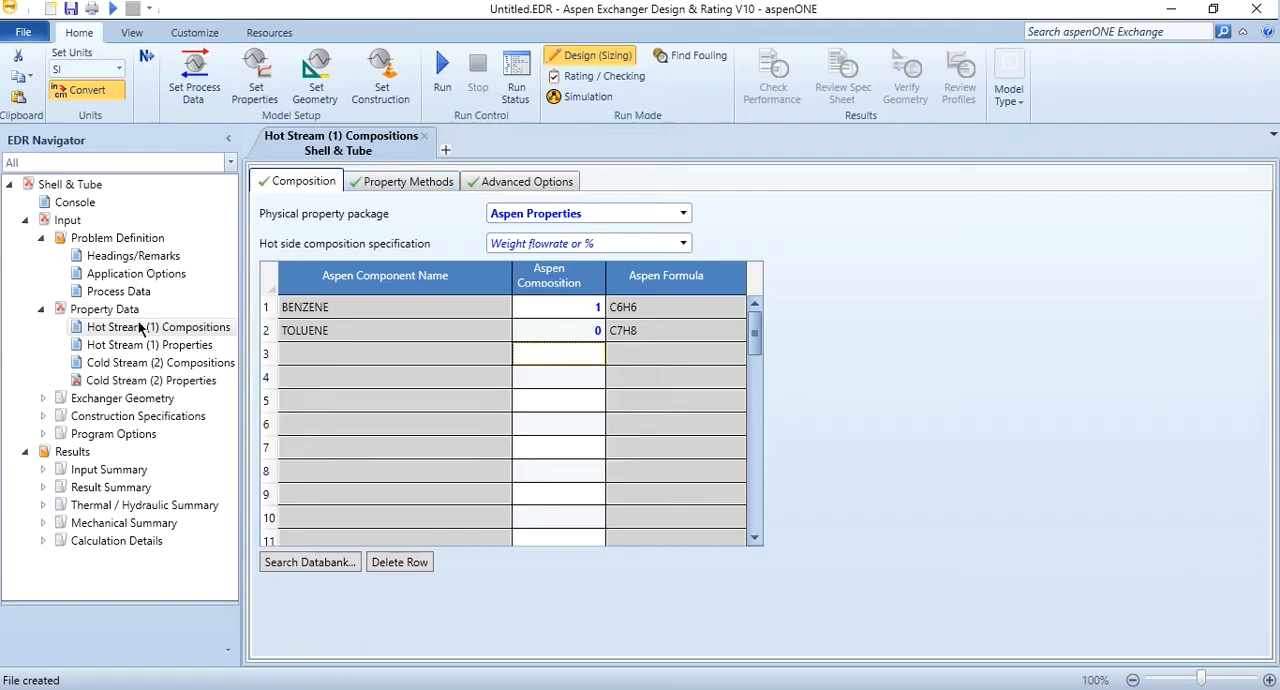
{"action": "mouse_move", "coordinate": [558, 307]}
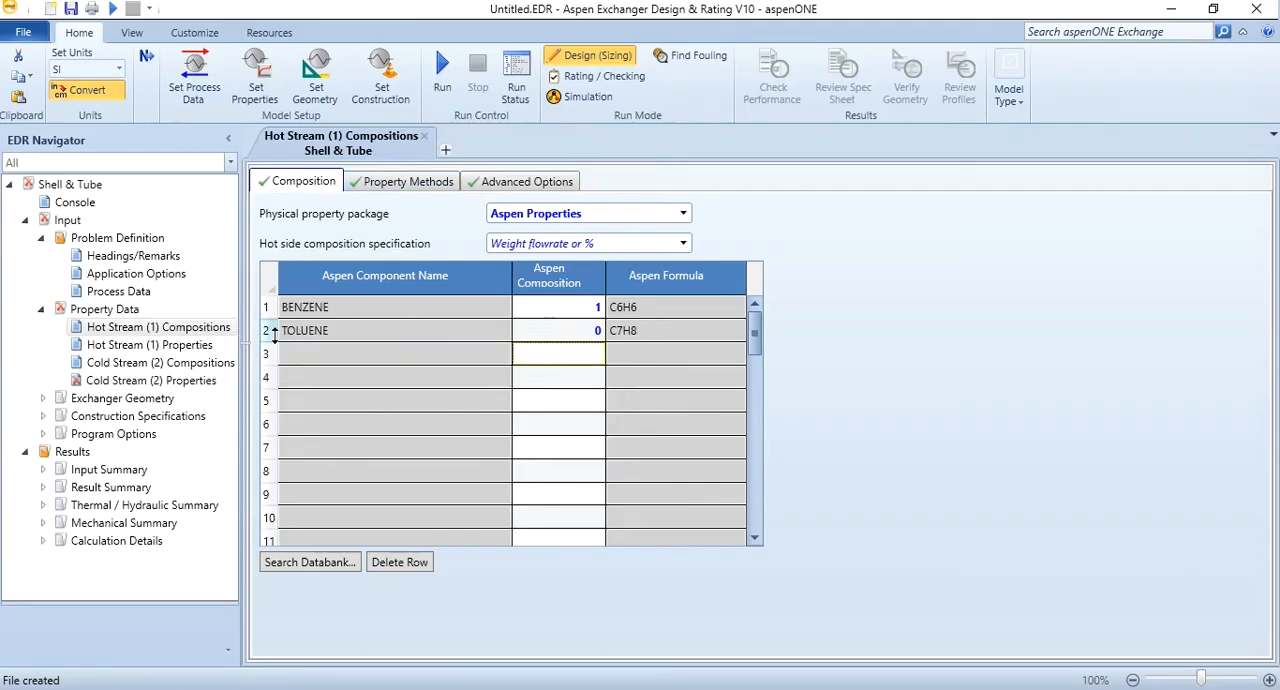
{"action": "mouse_move", "coordinate": [157, 362]}
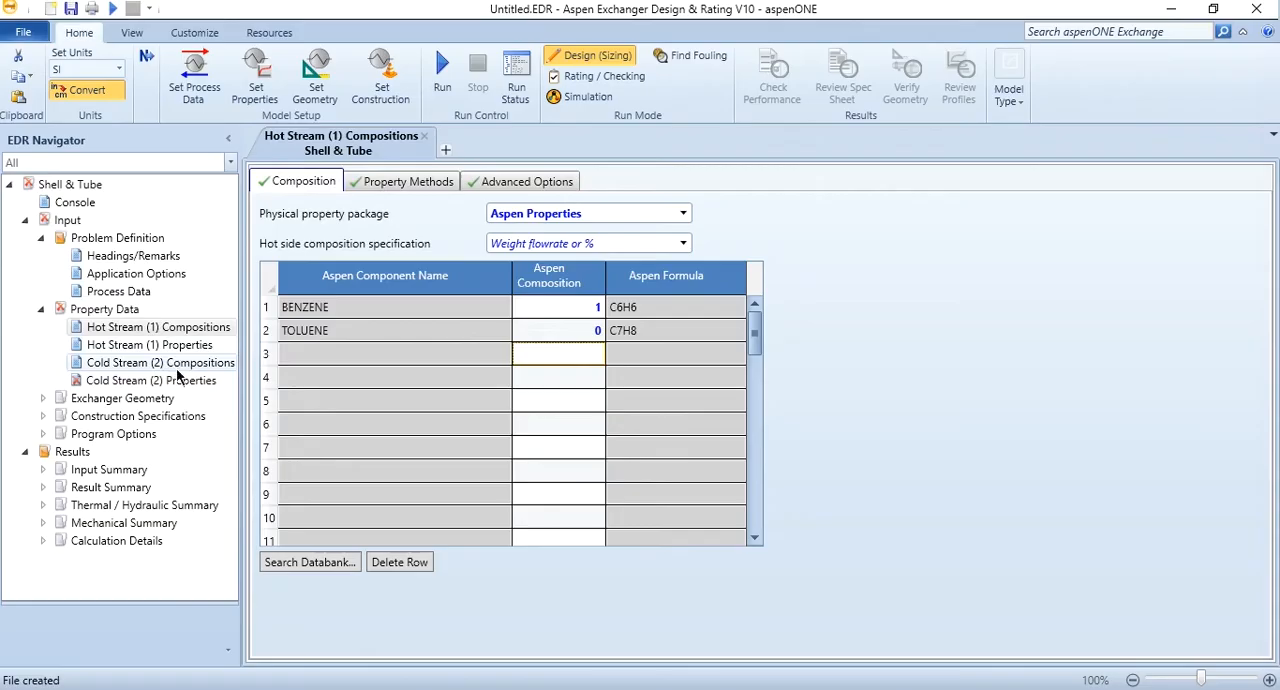
Open the cold stream compositions and choose Aspen Properties as the property package.
{"action": "left_click", "coordinate": [158, 362]}
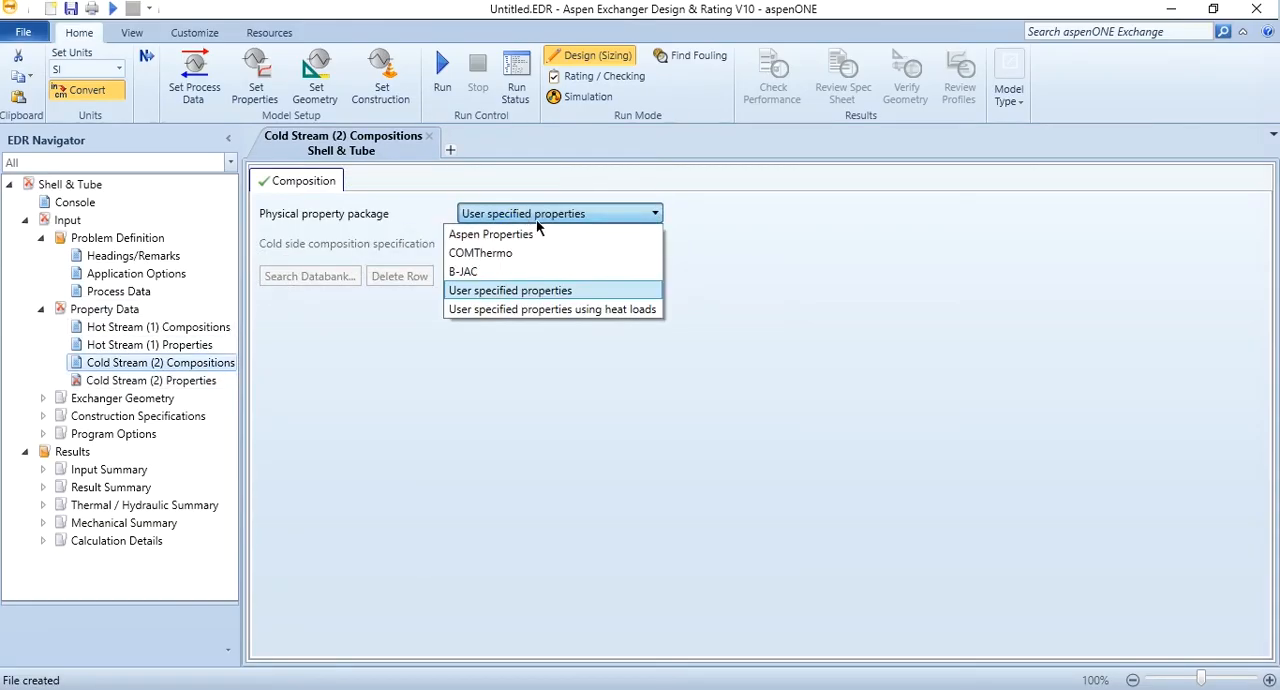
{"action": "left_click", "coordinate": [490, 233]}
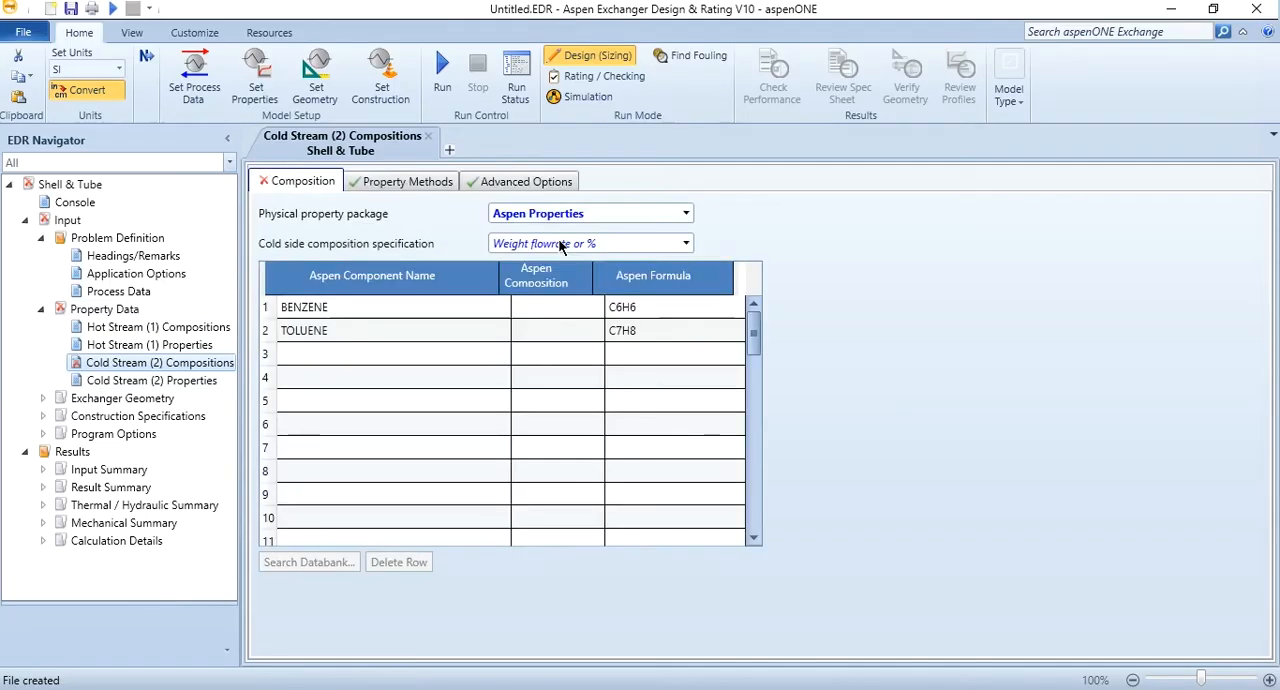
{"action": "mouse_move", "coordinate": [549, 324]}
{"action": "type", "text": "1"}
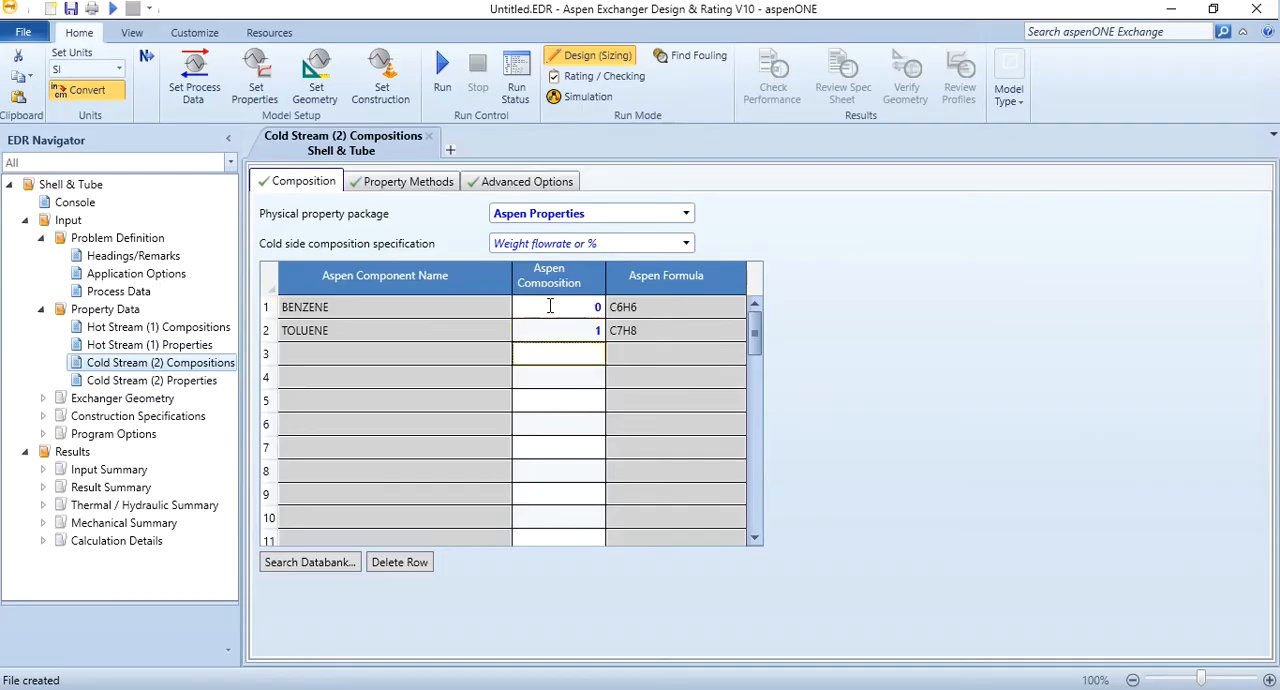
{"action": "mouse_move", "coordinate": [510, 162]}
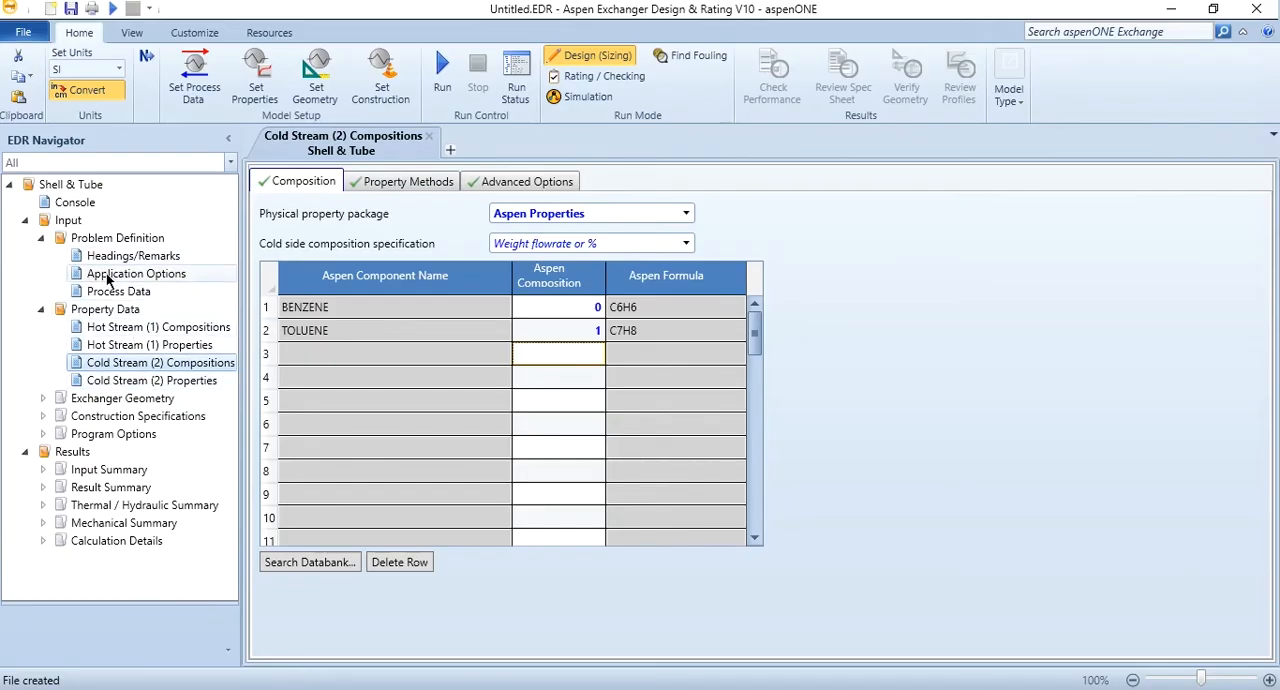
Run the design and read the pressure drop and fouling resistance warnings.
{"action": "left_click", "coordinate": [441, 70]}
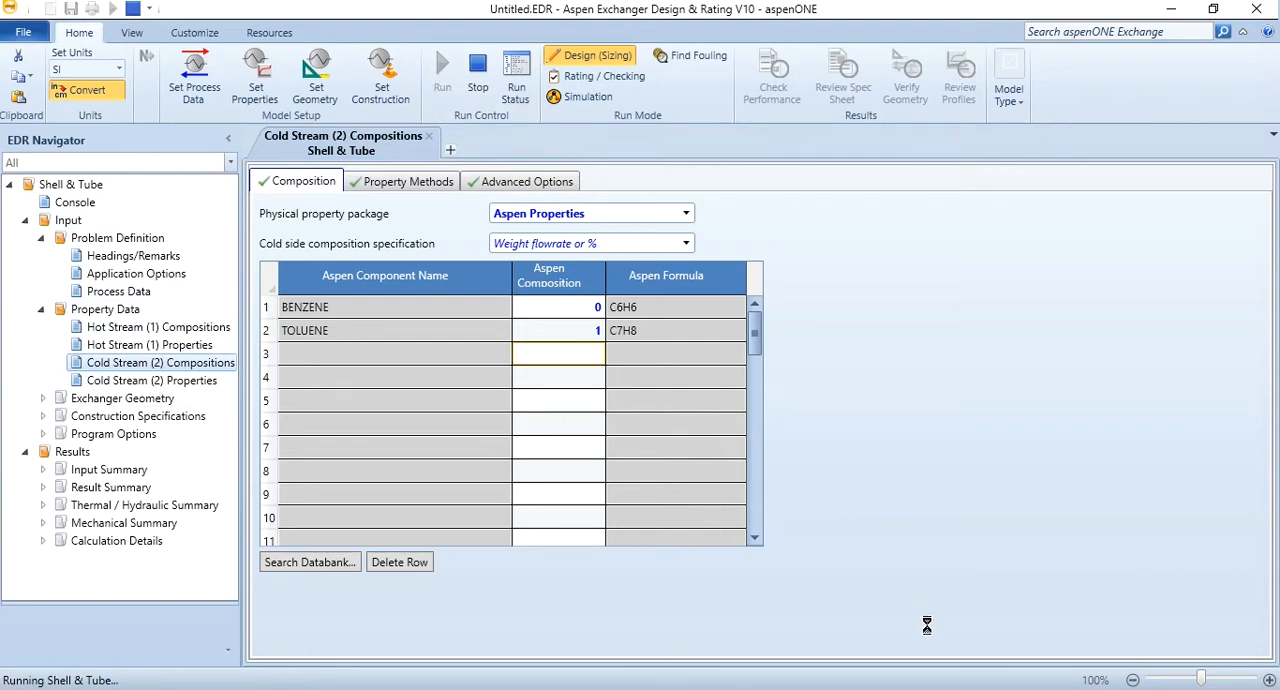
{"action": "left_click", "coordinate": [441, 70]}
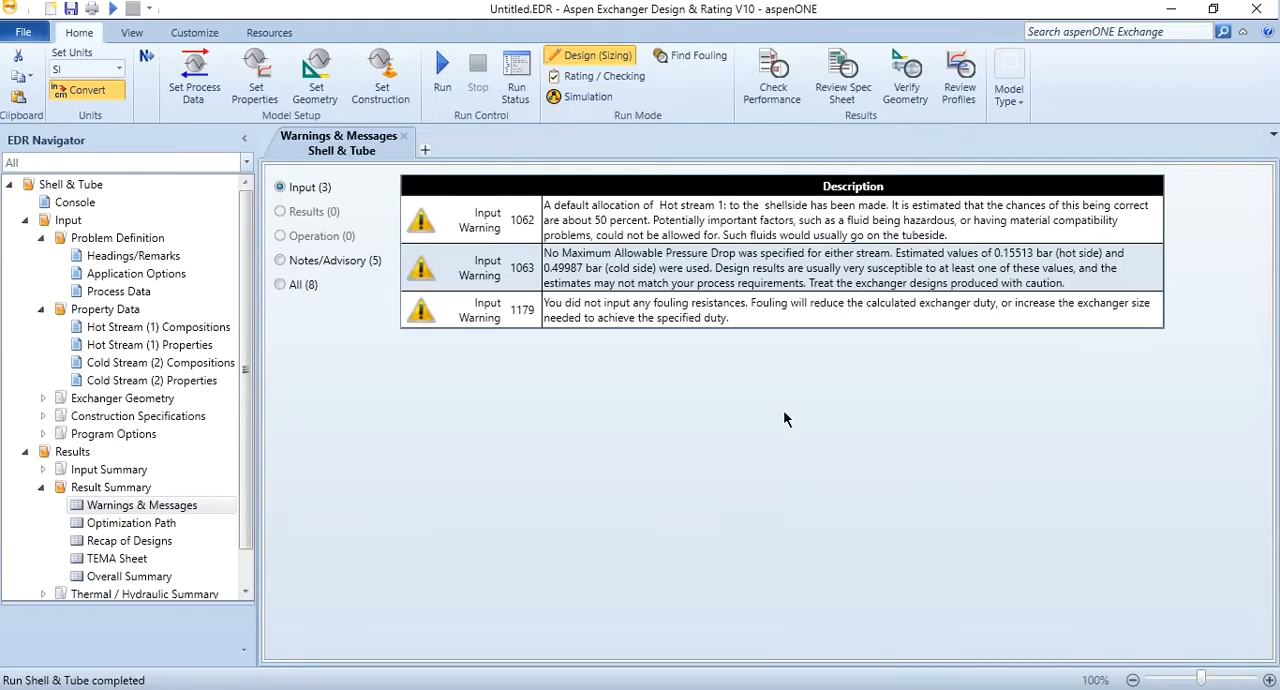
{"action": "mouse_move", "coordinate": [435, 233]}
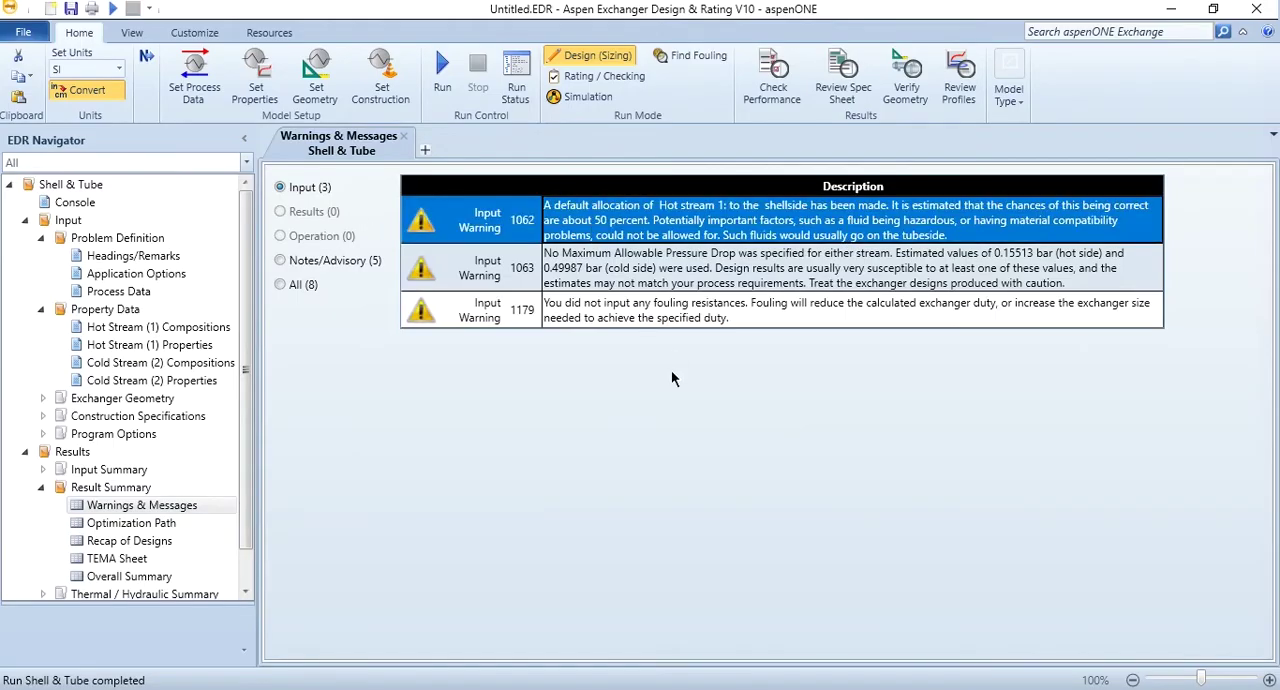
{"action": "mouse_move", "coordinate": [568, 183]}
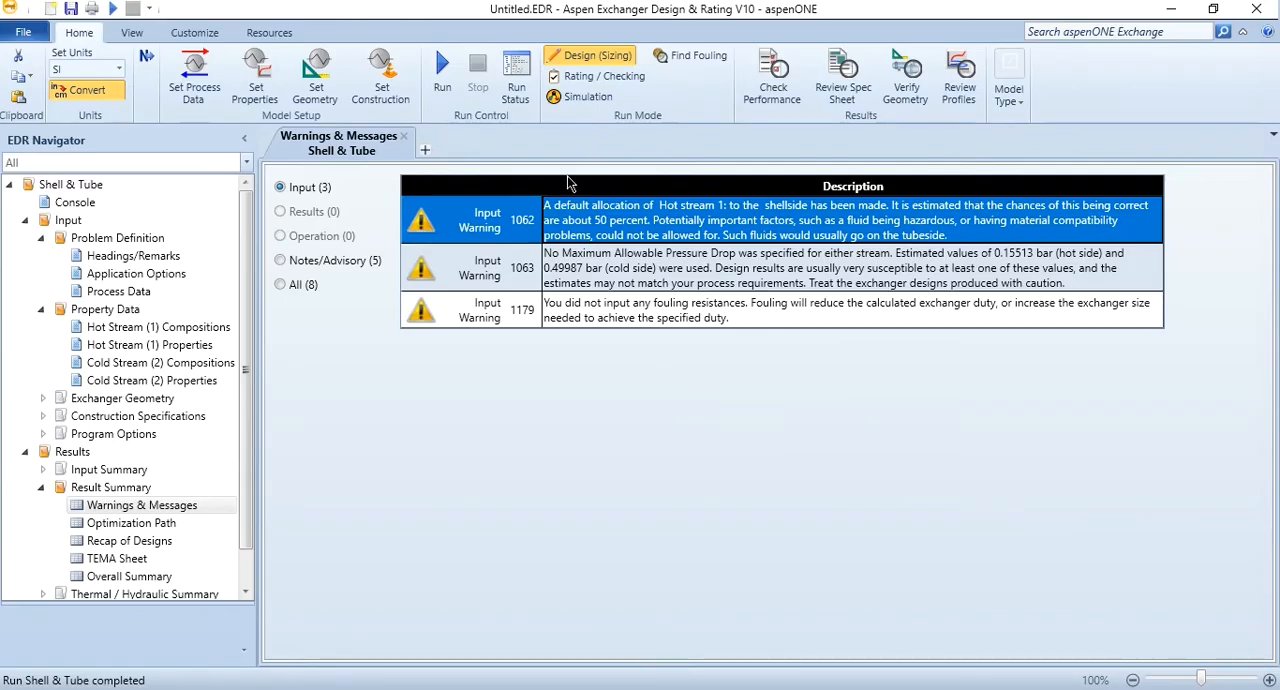
{"action": "mouse_move", "coordinate": [818, 217]}
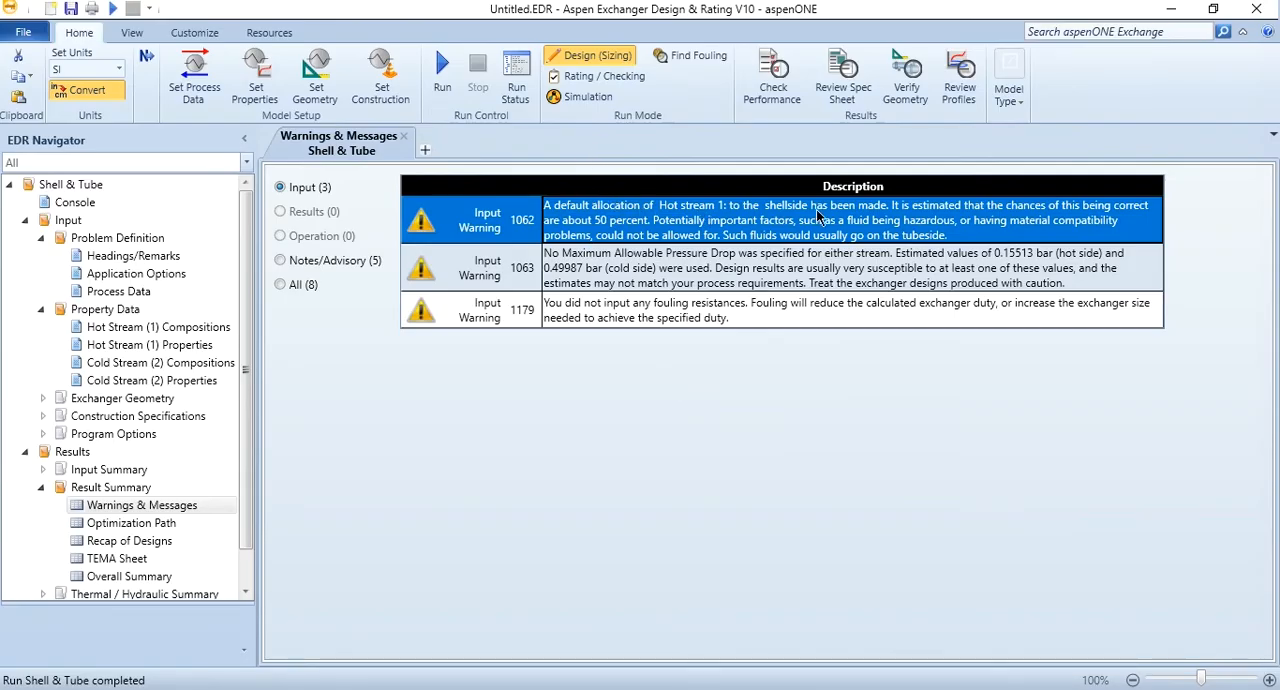
{"action": "mouse_move", "coordinate": [1028, 218]}
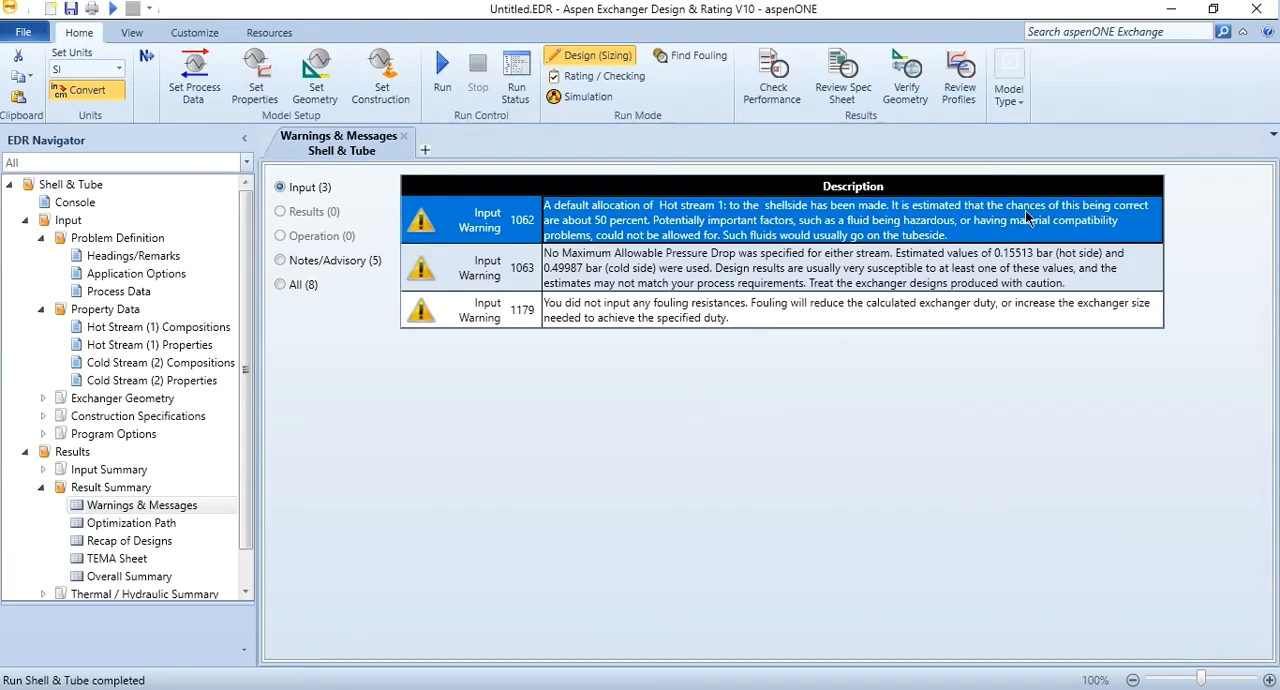
{"action": "mouse_move", "coordinate": [585, 230]}
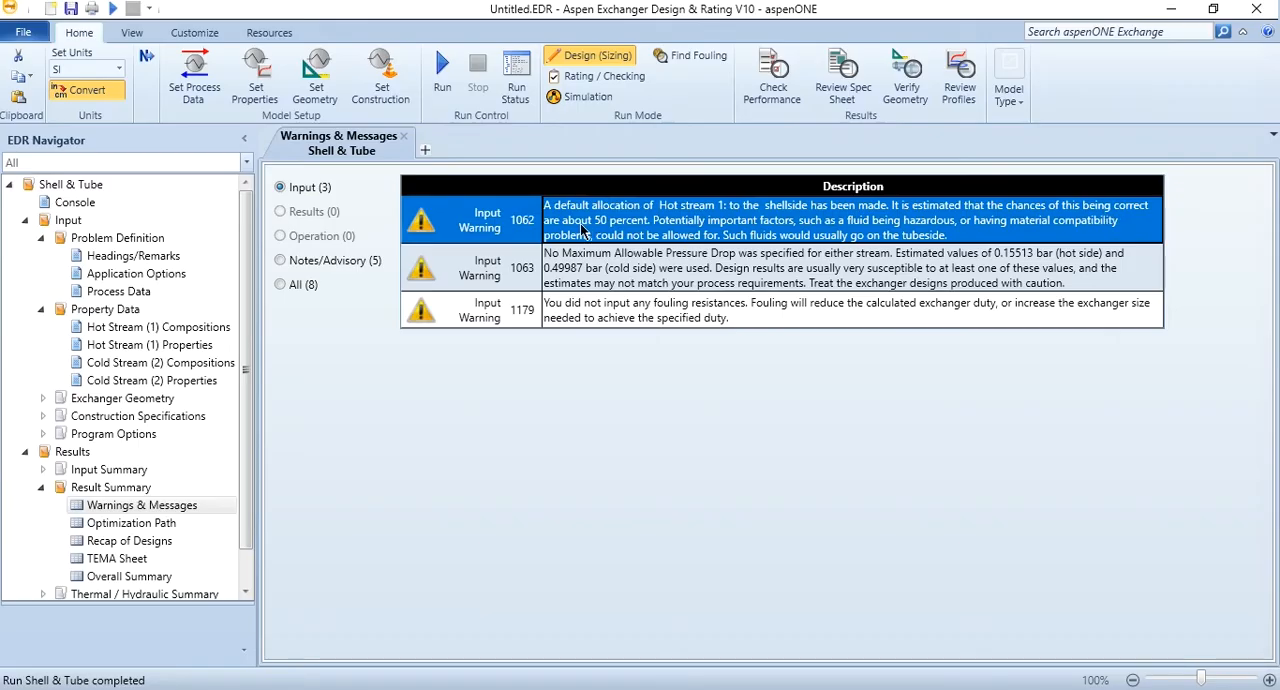
{"action": "mouse_move", "coordinate": [668, 226]}
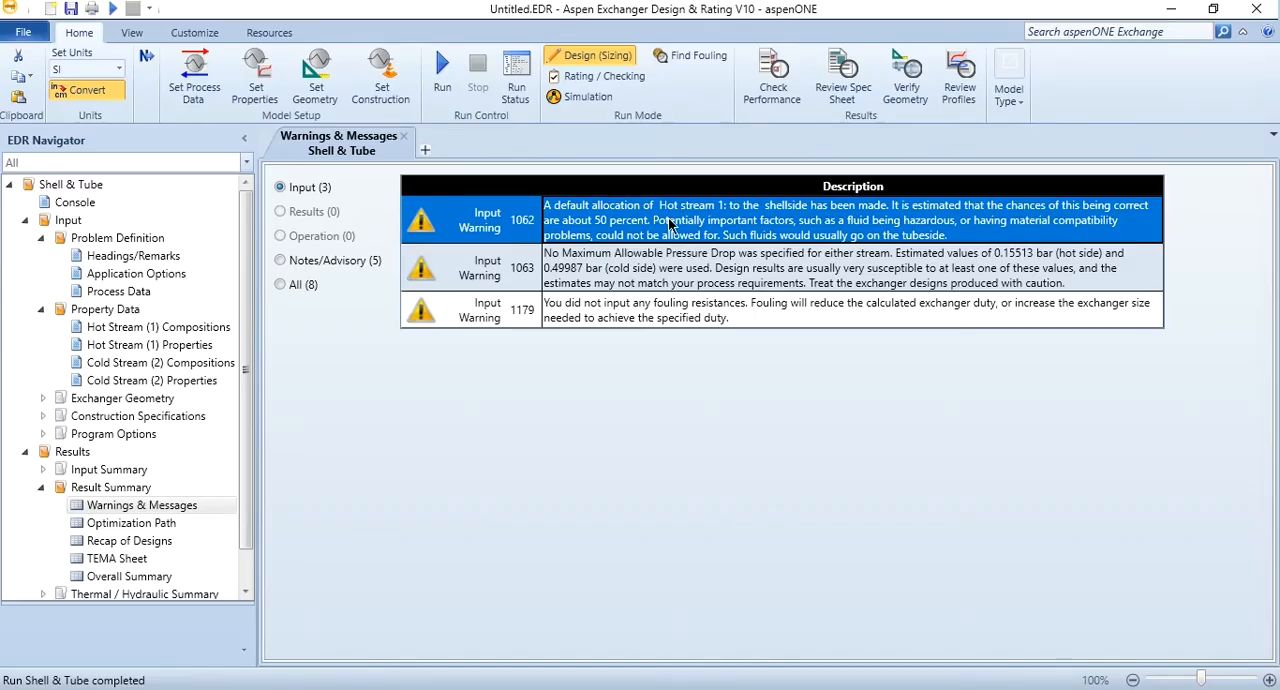
{"action": "mouse_move", "coordinate": [793, 240]}
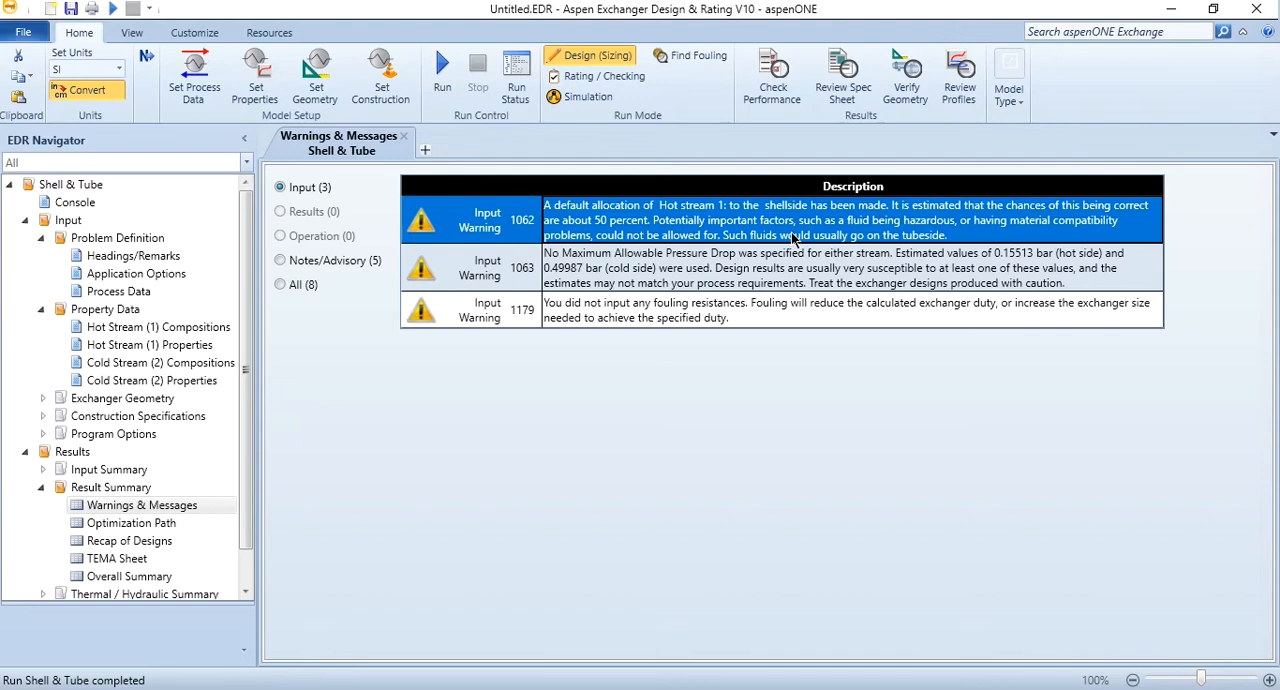
{"action": "left_click", "coordinate": [850, 267]}
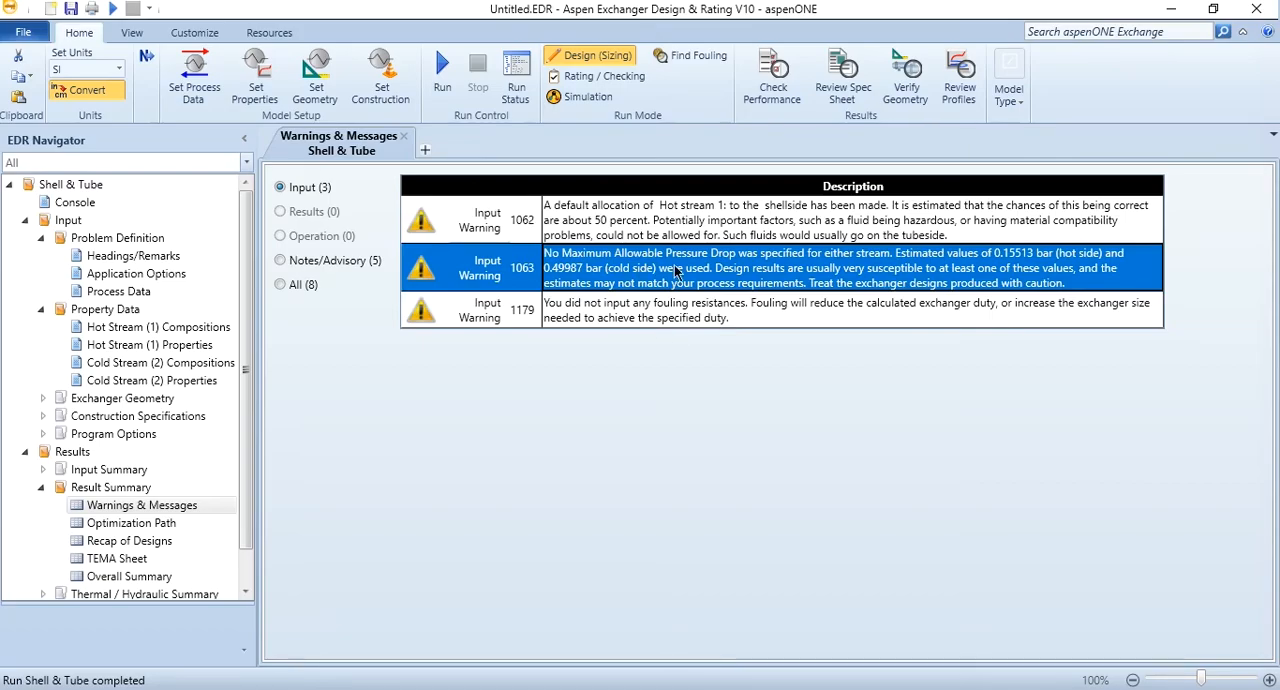
{"action": "mouse_move", "coordinate": [743, 268]}
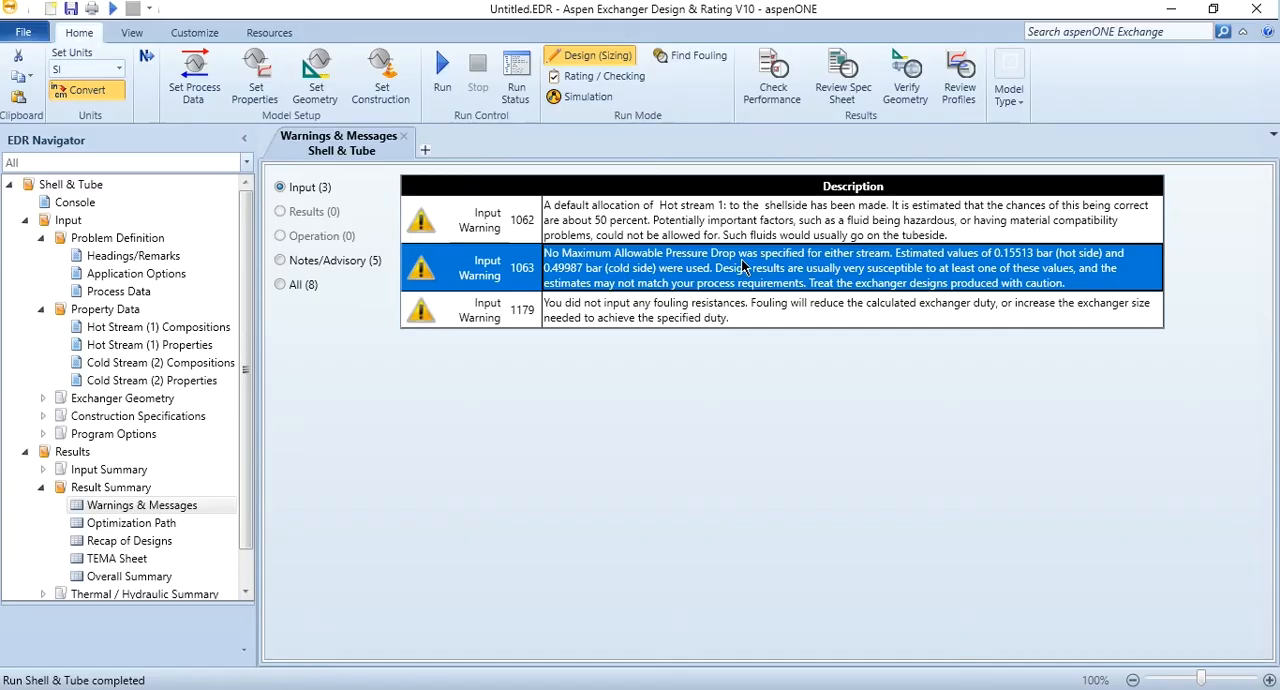
{"action": "left_click", "coordinate": [800, 310]}
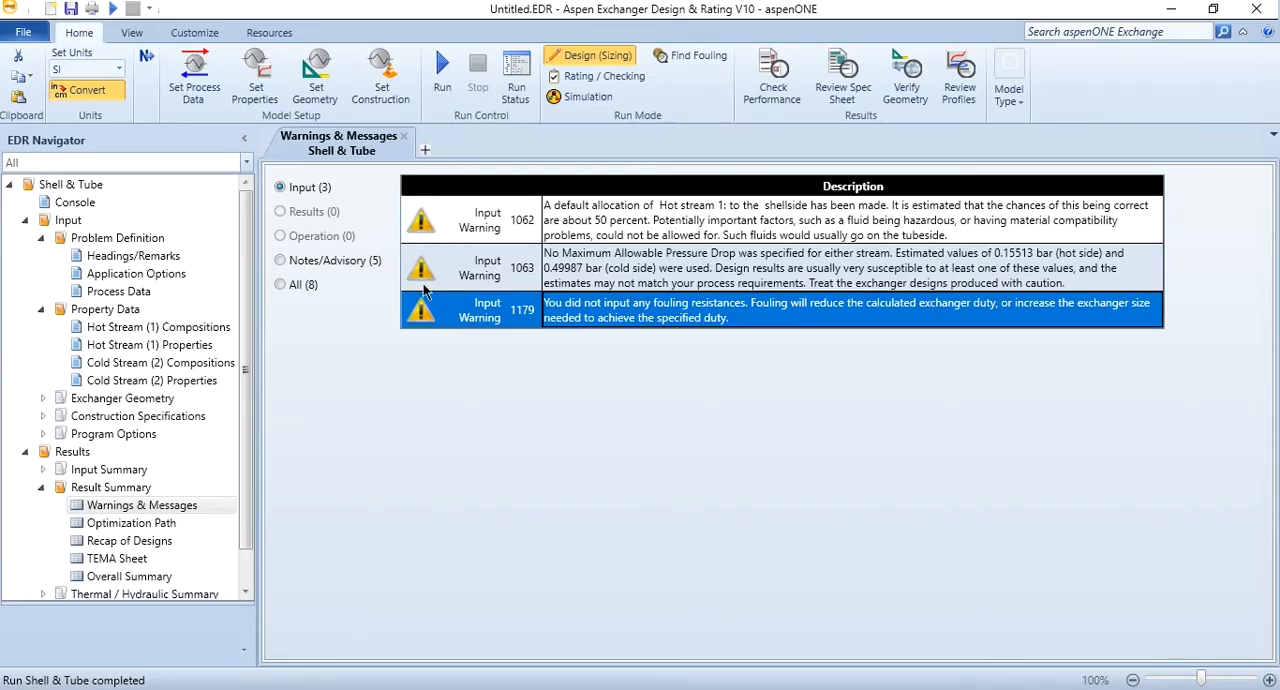
{"action": "left_click", "coordinate": [115, 291]}
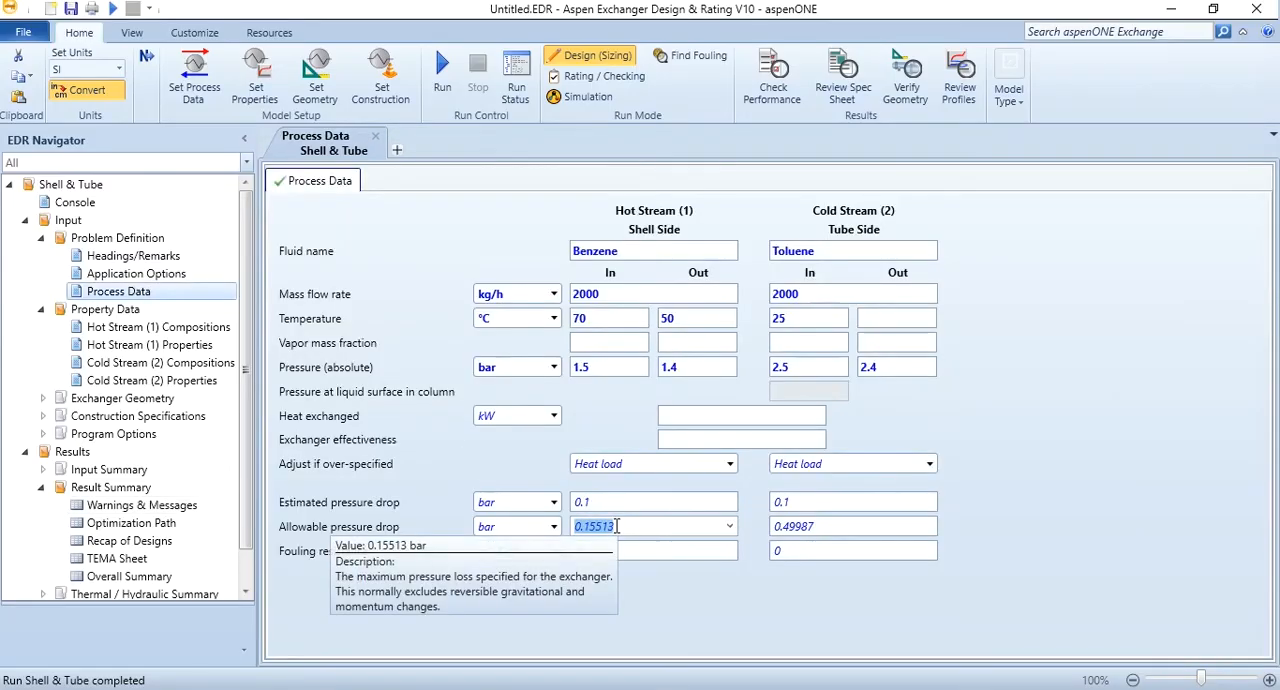
Enter 0.2 bar for both allowable pressure drops and pick 0.0001 m²-K/W hot-side fouling.
{"action": "type", "text": "0.2"}
{"action": "left_click", "coordinate": [853, 526]}
{"action": "type", "text": "0.1"}
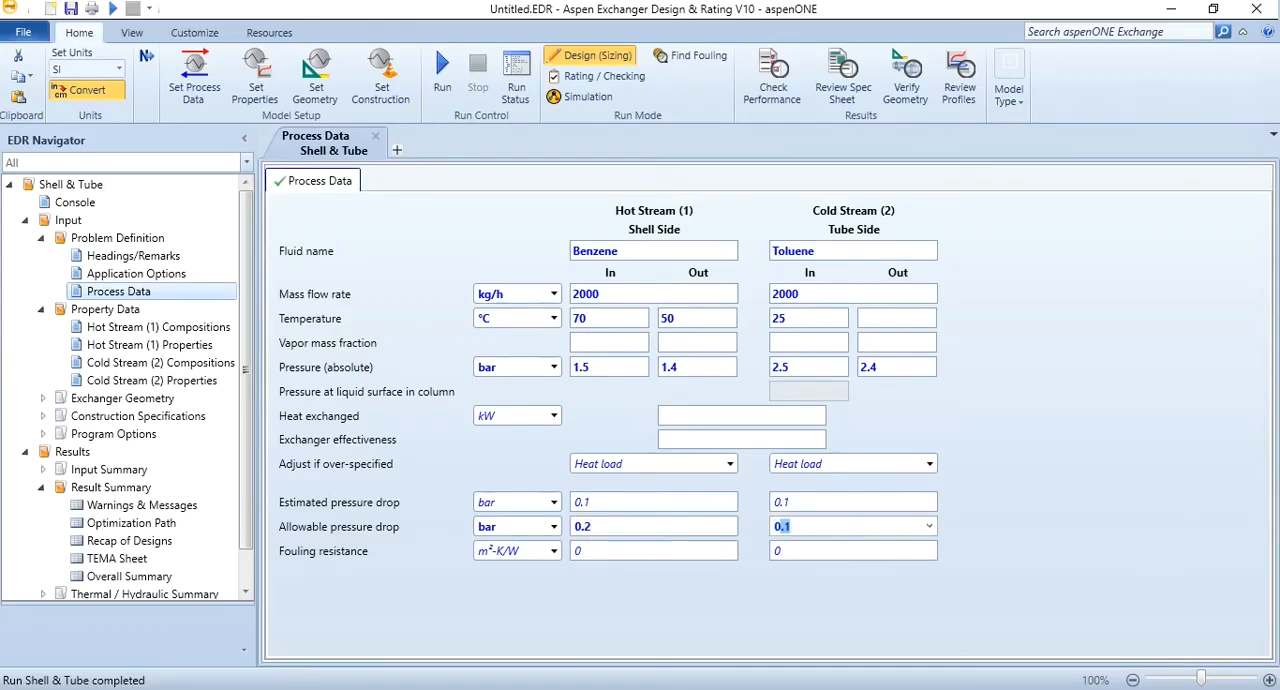
{"action": "left_click", "coordinate": [853, 526]}
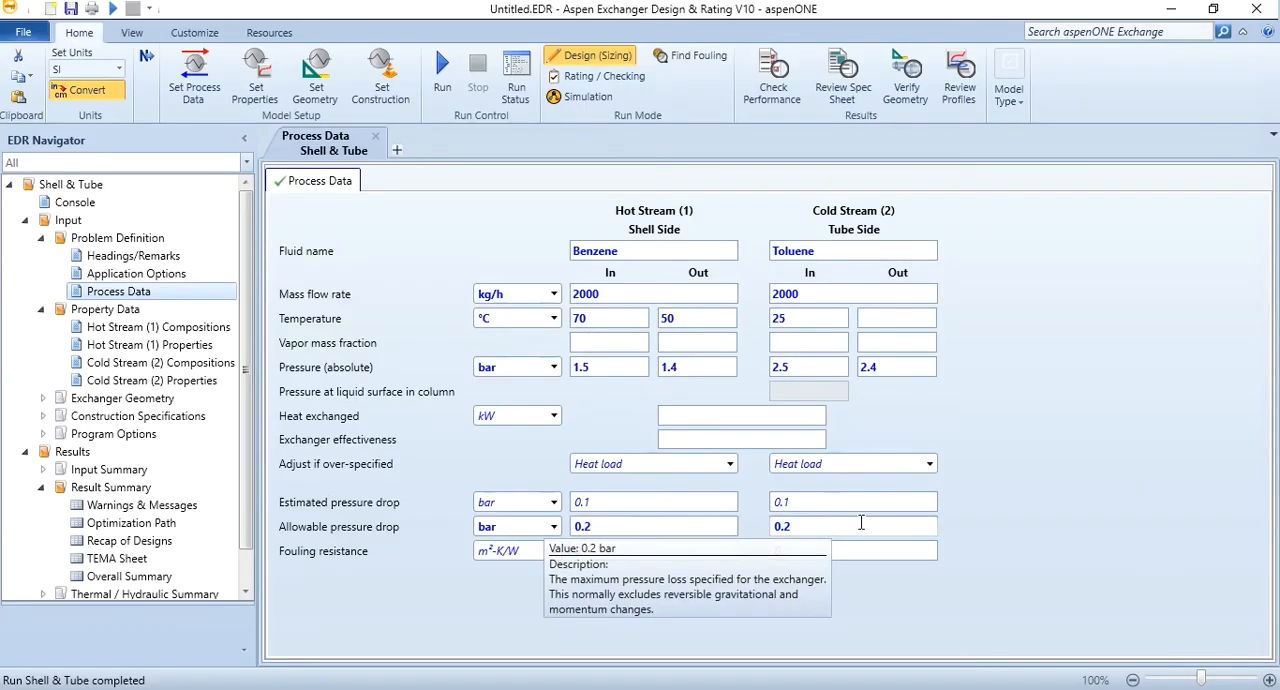
{"action": "left_click", "coordinate": [654, 550]}
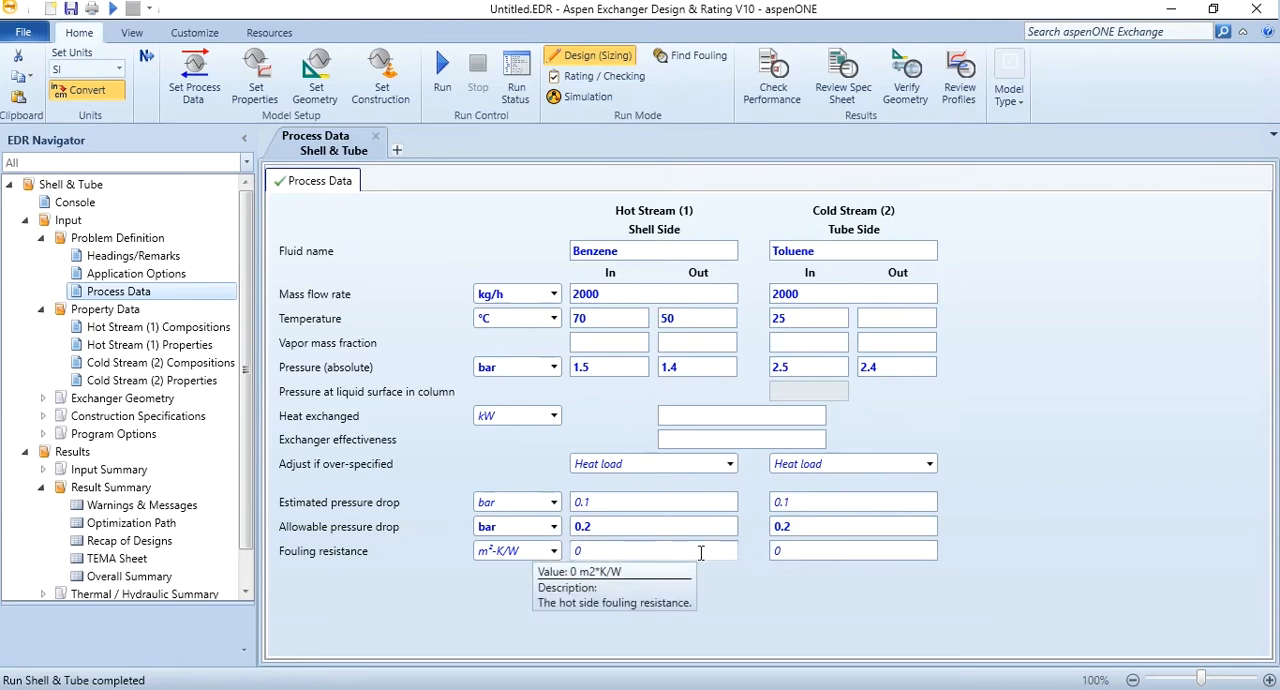
{"action": "left_click", "coordinate": [728, 550]}
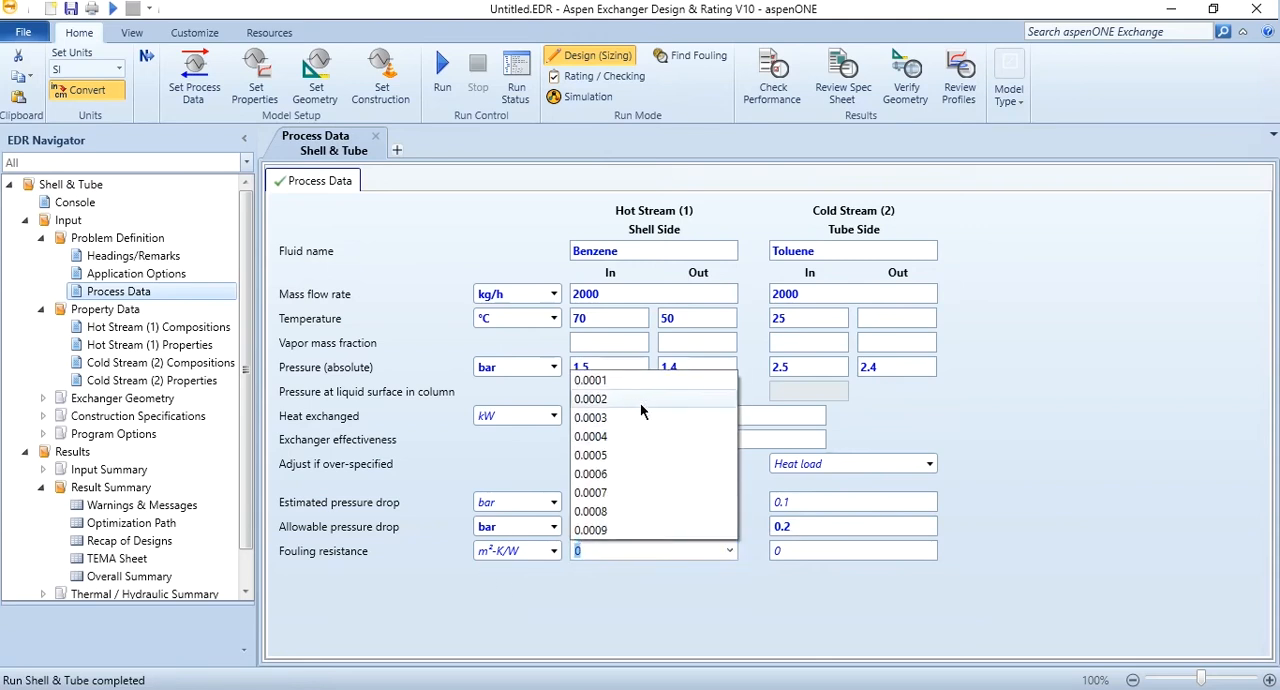
{"action": "left_click", "coordinate": [591, 379]}
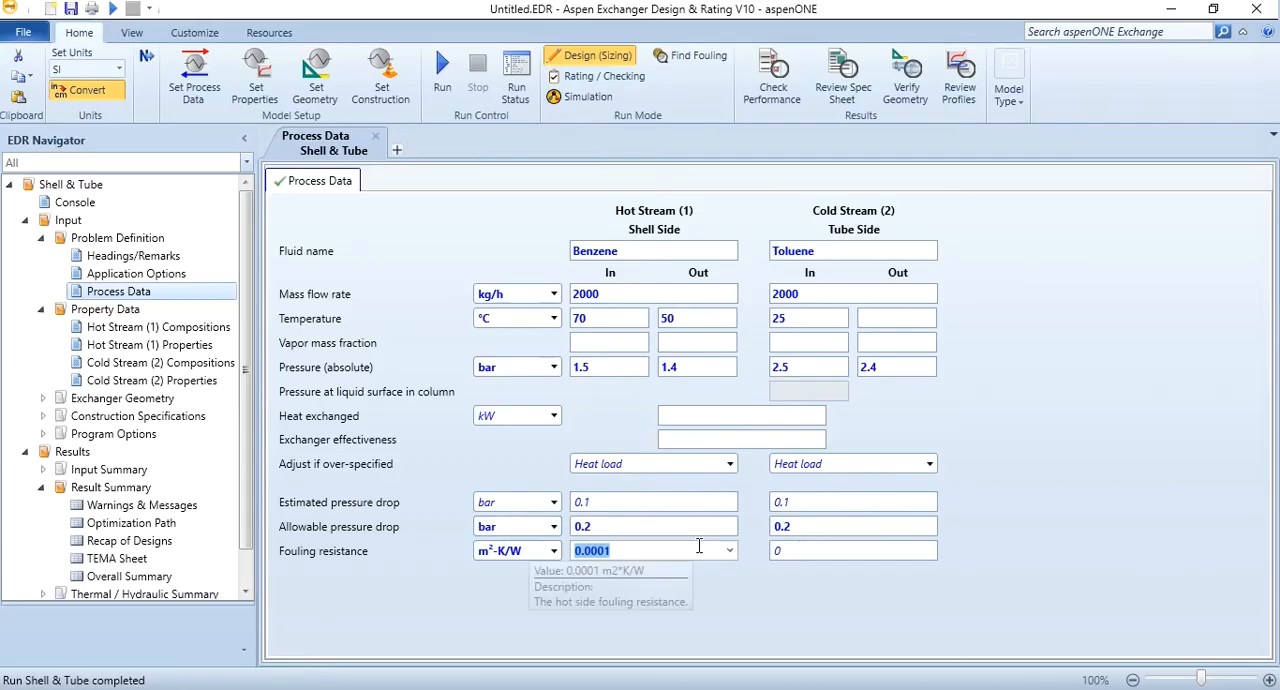
{"action": "left_click", "coordinate": [929, 550]}
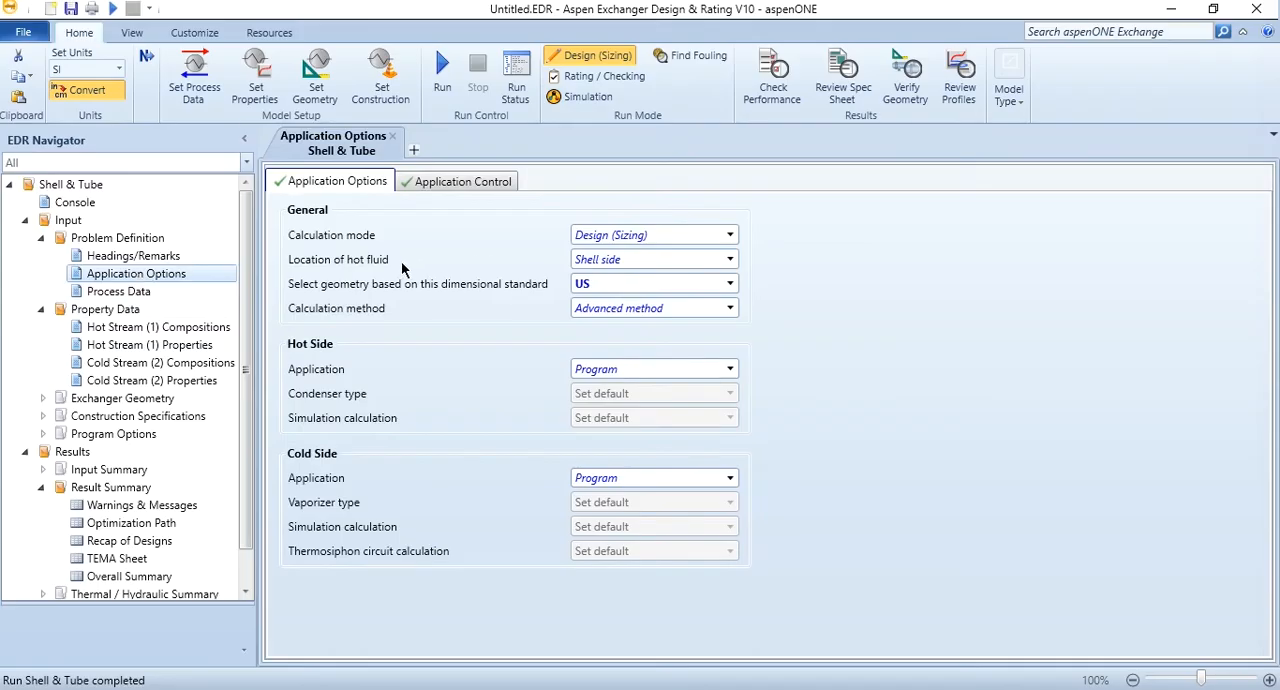
Put the hot benzene stream on the tube side and return to Process Data.
{"action": "left_click", "coordinate": [729, 259]}
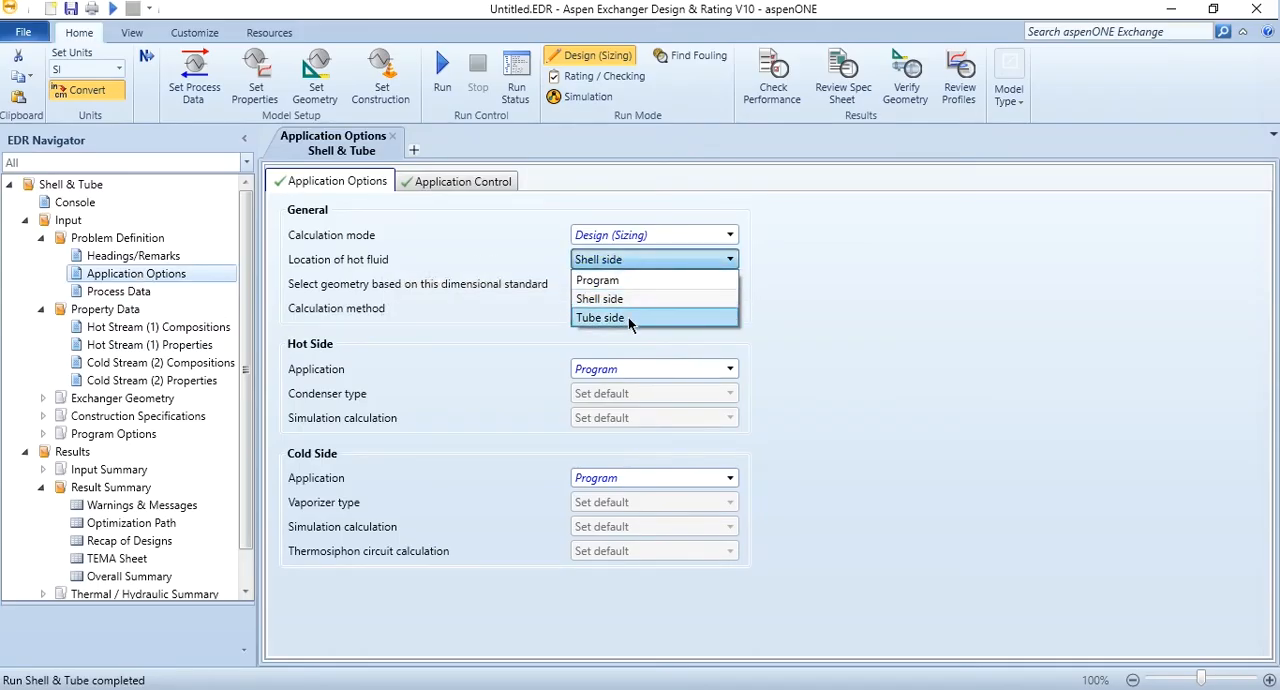
{"action": "left_click", "coordinate": [600, 317]}
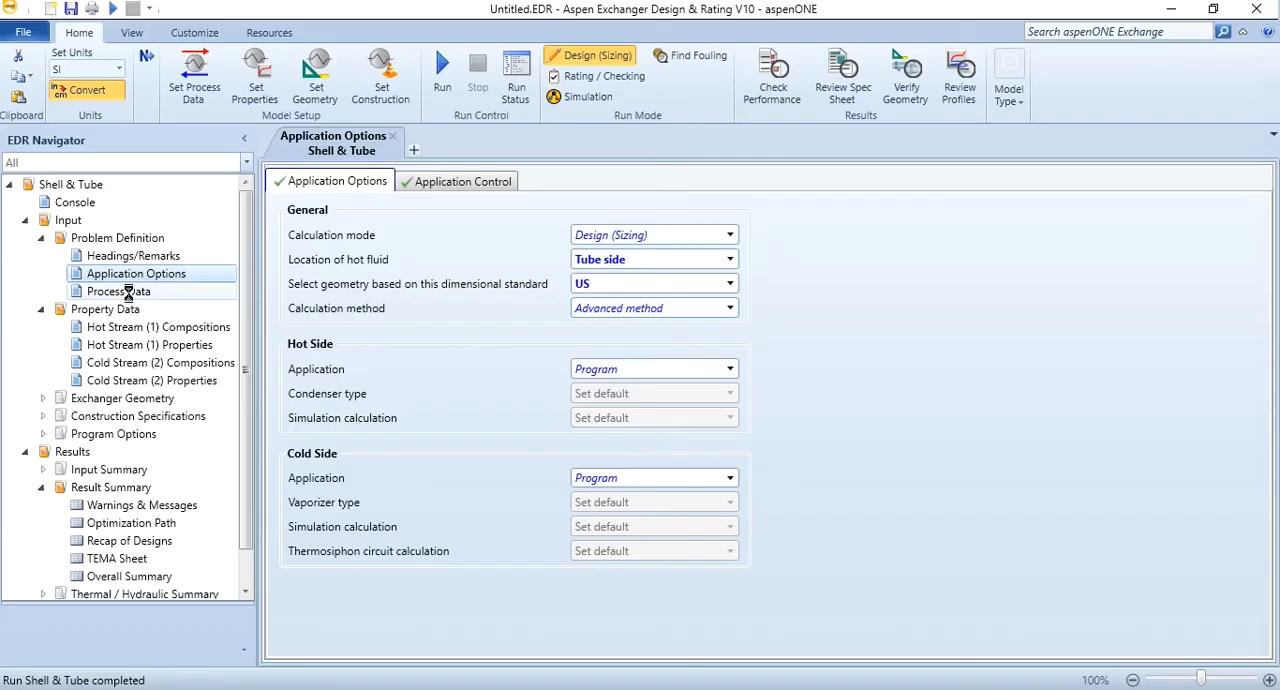
{"action": "left_click", "coordinate": [118, 291]}
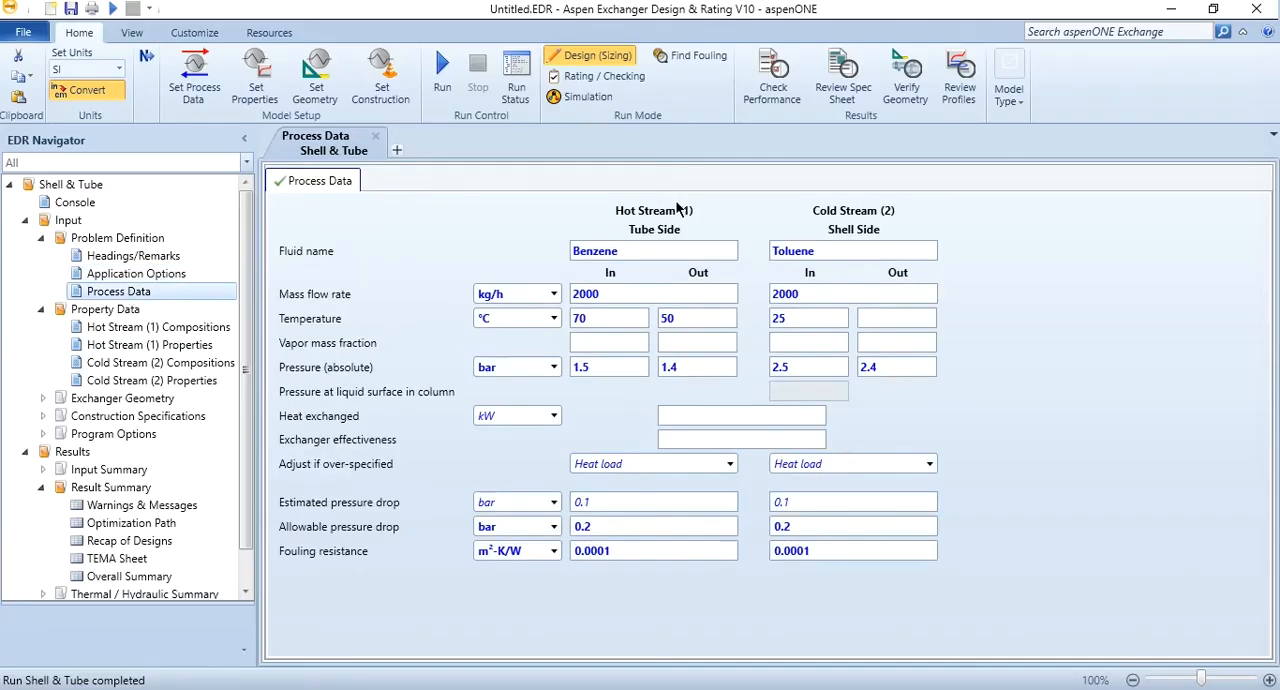
{"action": "mouse_move", "coordinate": [950, 192]}
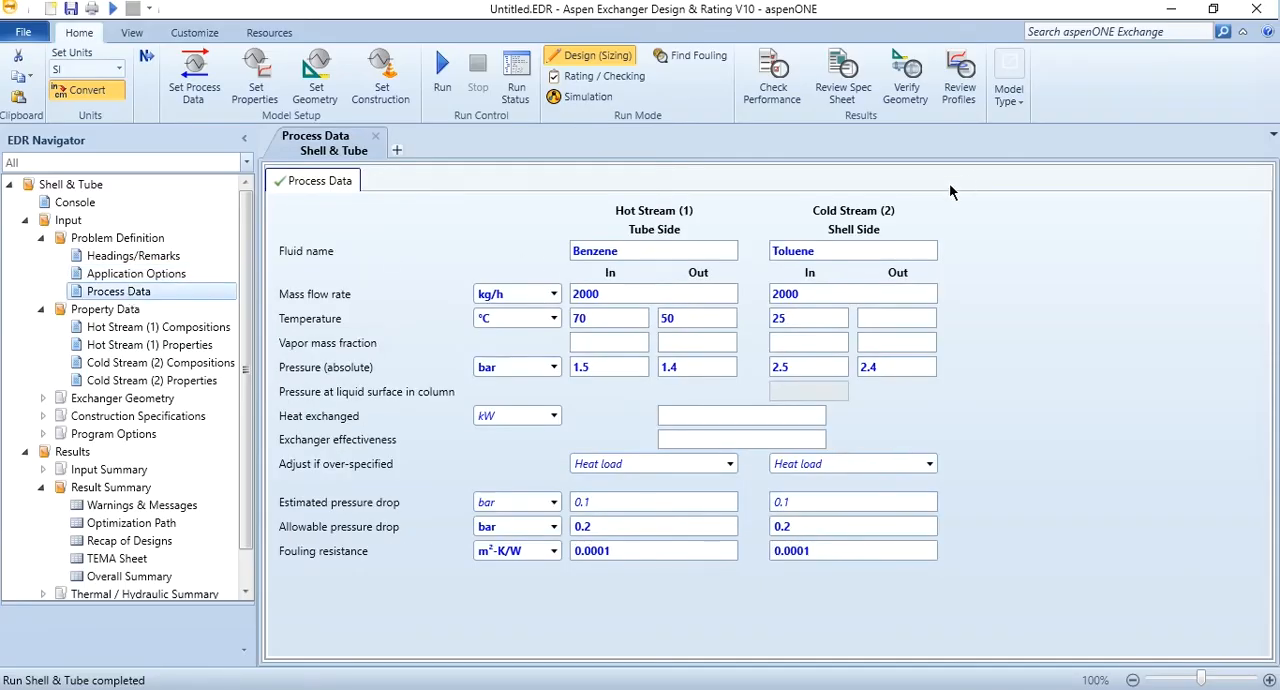
{"action": "mouse_move", "coordinate": [875, 240]}
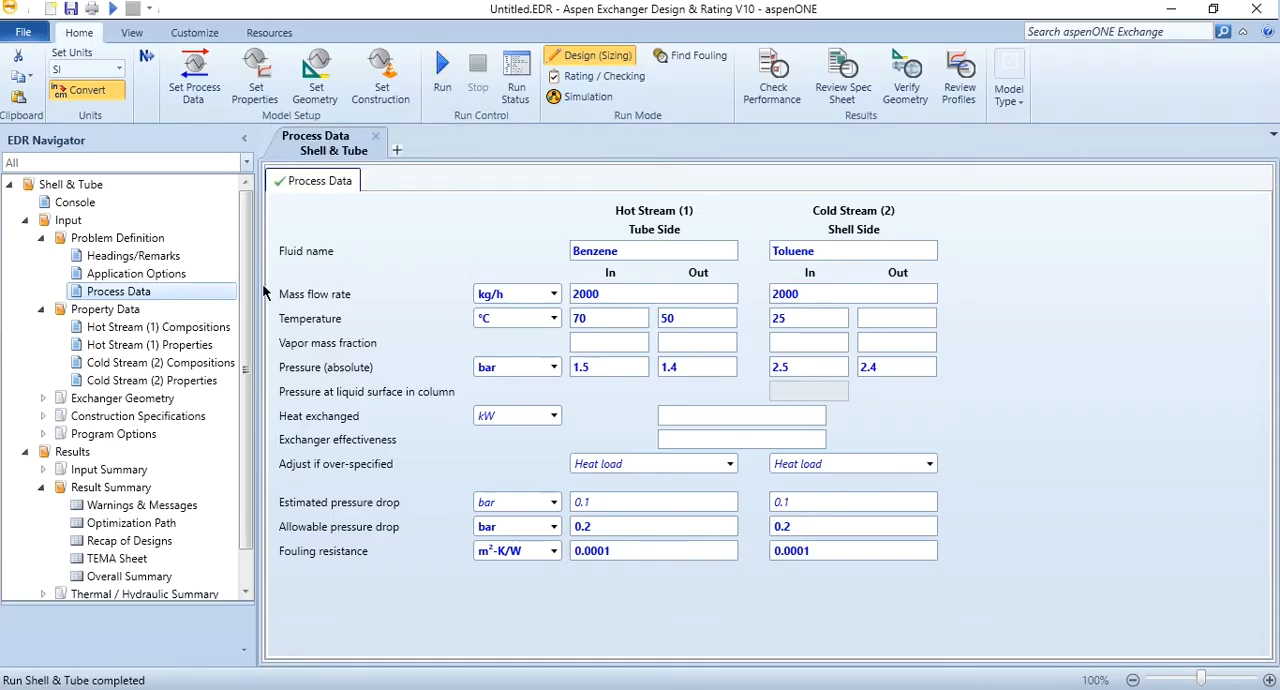
{"action": "mouse_move", "coordinate": [155, 335]}
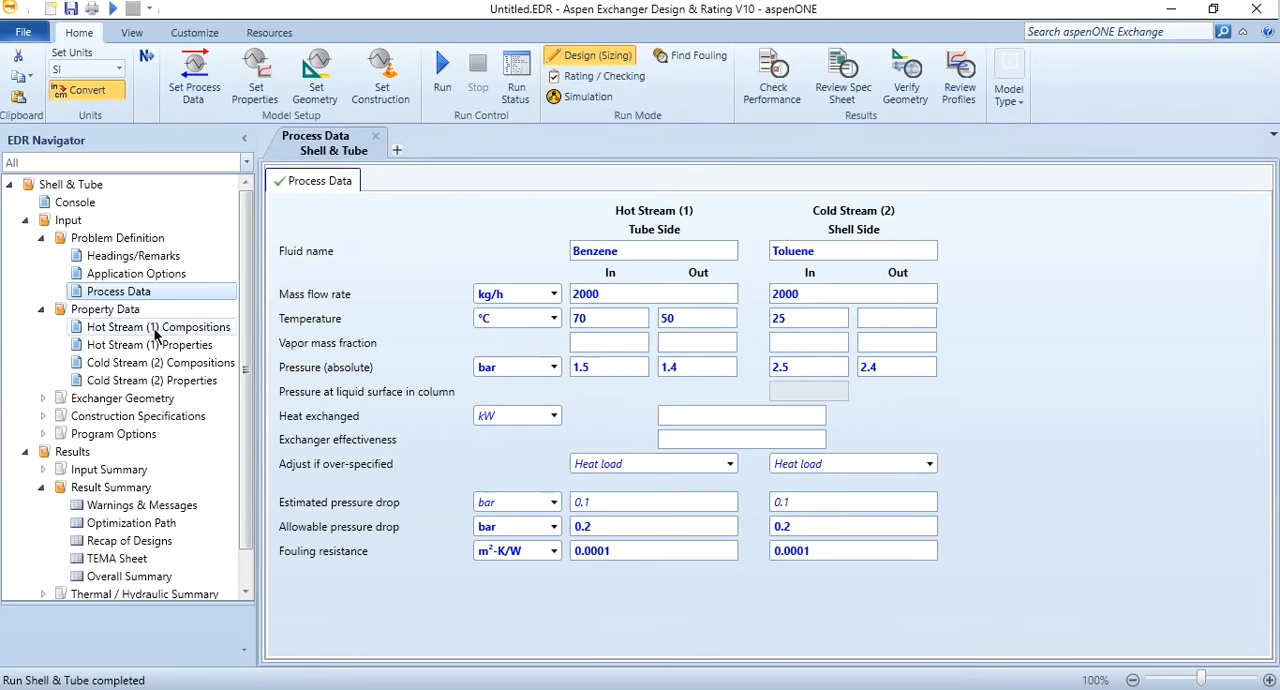
Review the hot stream composition showing benzene 1 and toluene 0 by weight.
{"action": "left_click", "coordinate": [156, 327]}
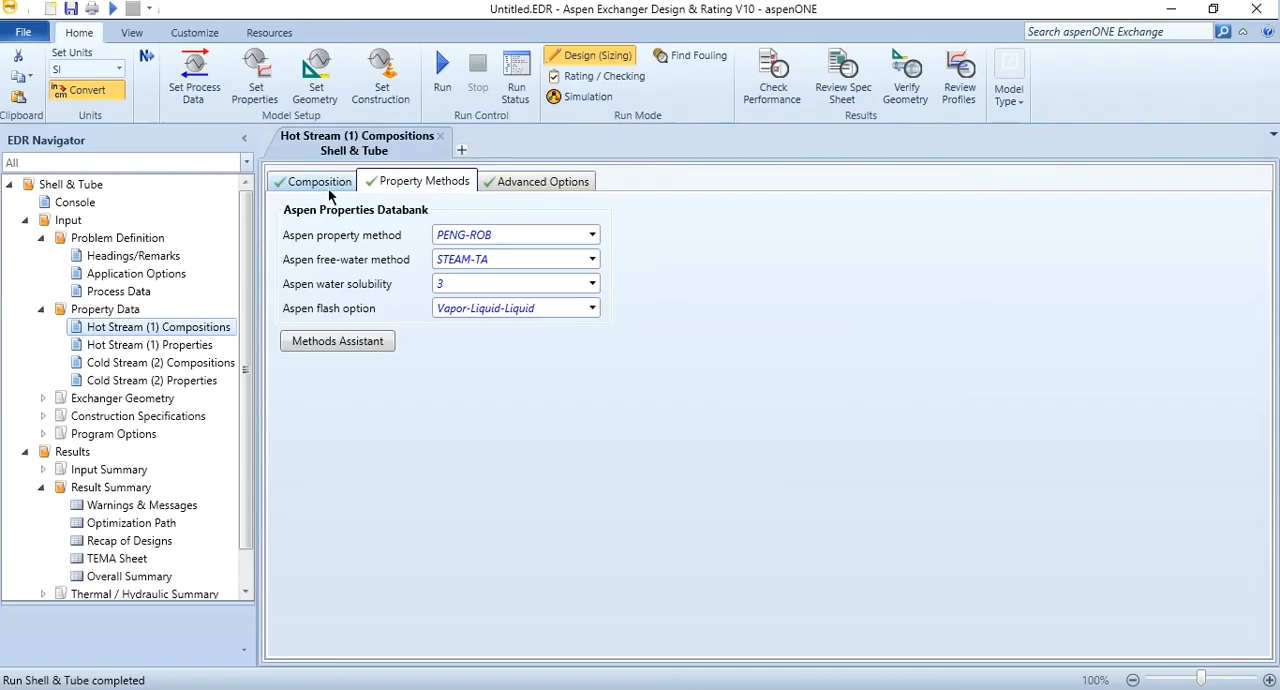
{"action": "mouse_move", "coordinate": [500, 235]}
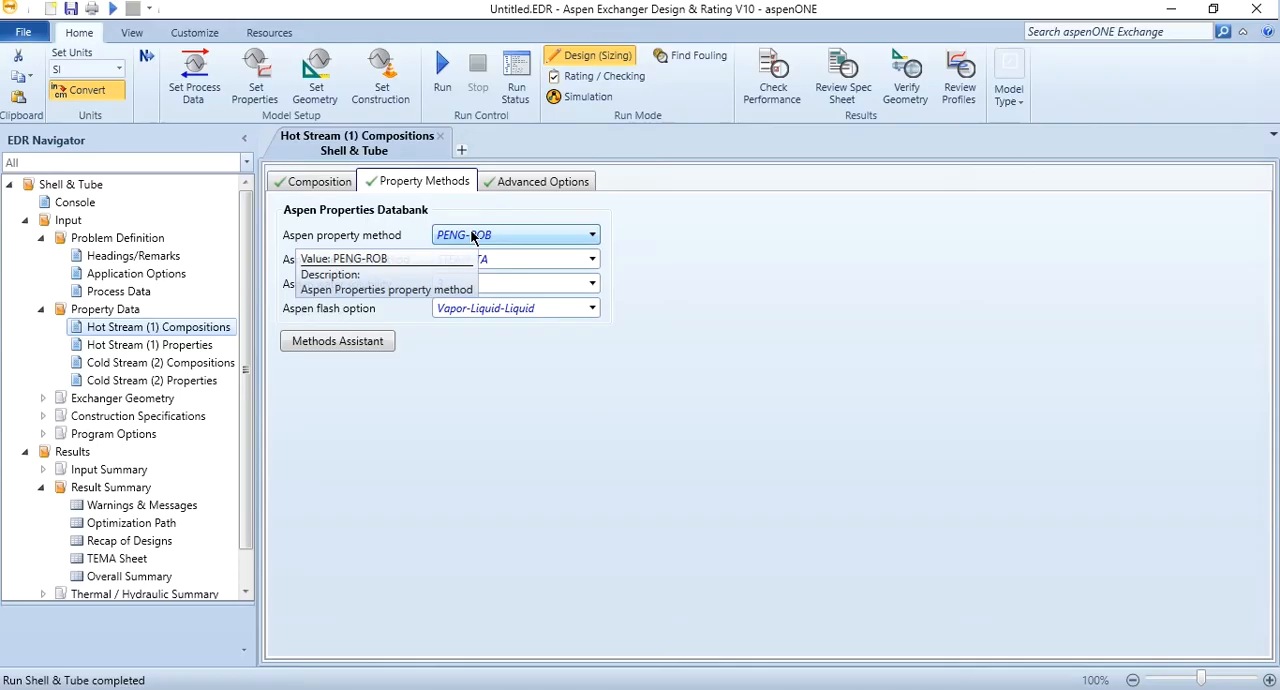
{"action": "left_click", "coordinate": [320, 181]}
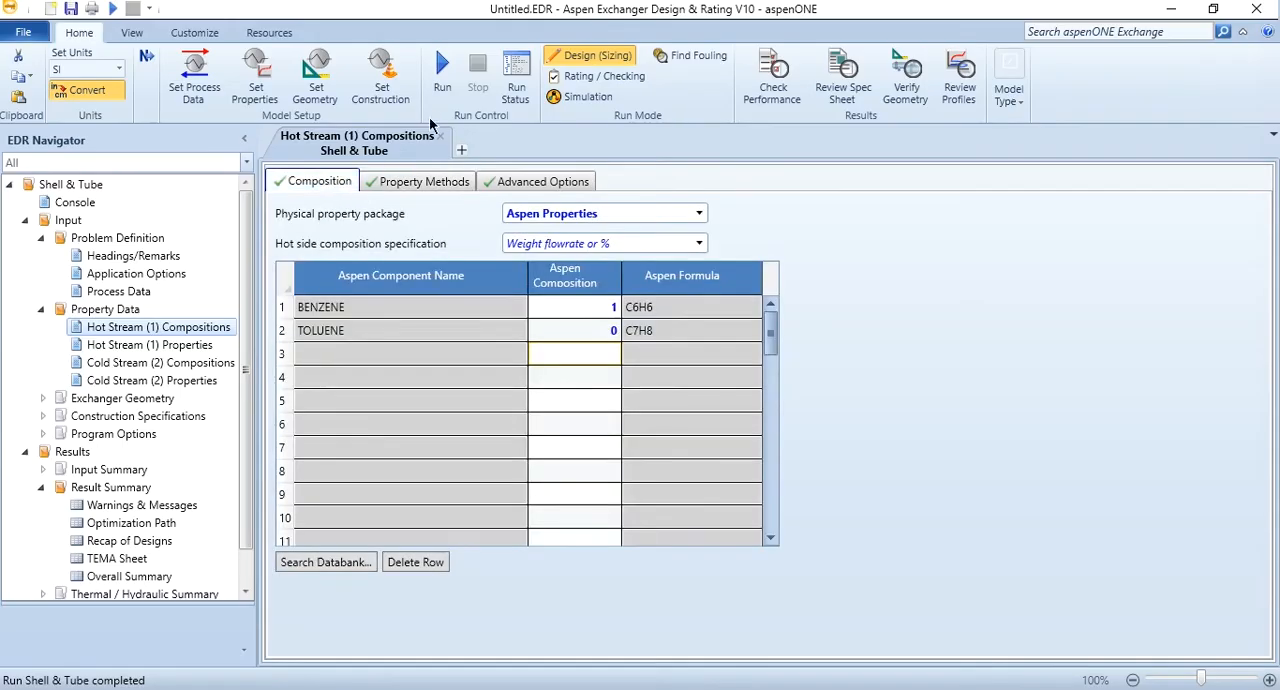
Rerun the design and scroll the notes confirming convergence after 28 iterations.
{"action": "left_click", "coordinate": [441, 70]}
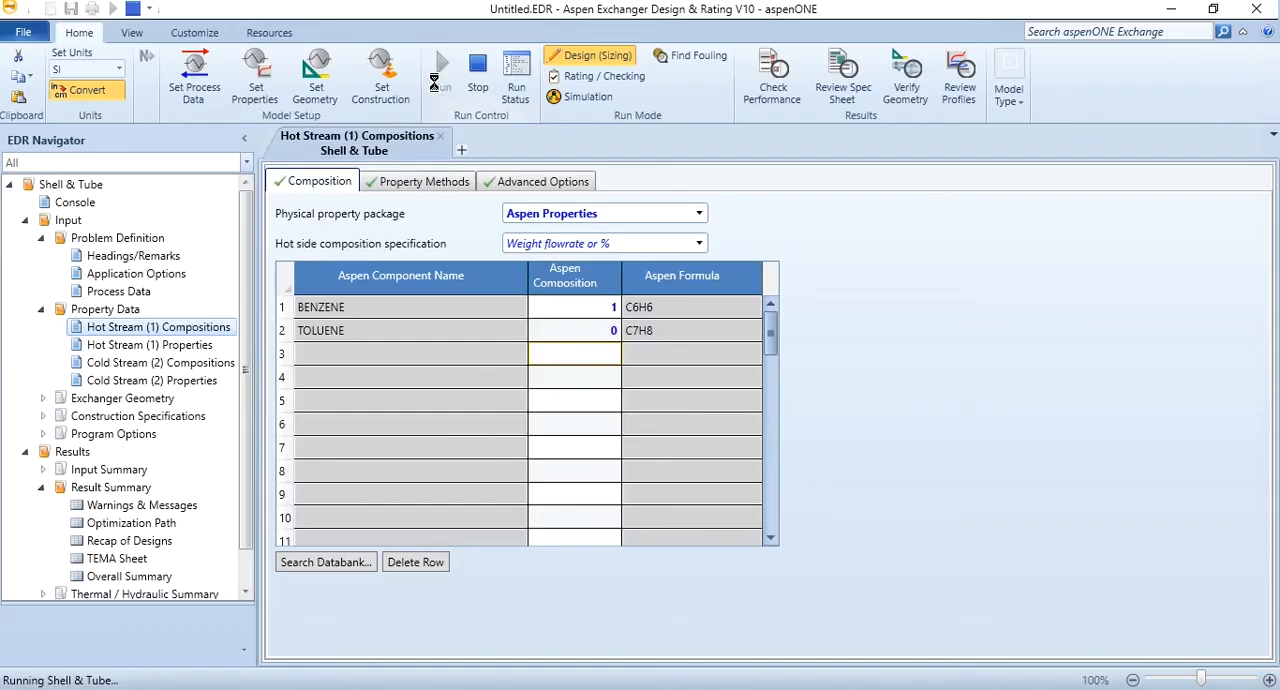
{"action": "mouse_move", "coordinate": [784, 523]}
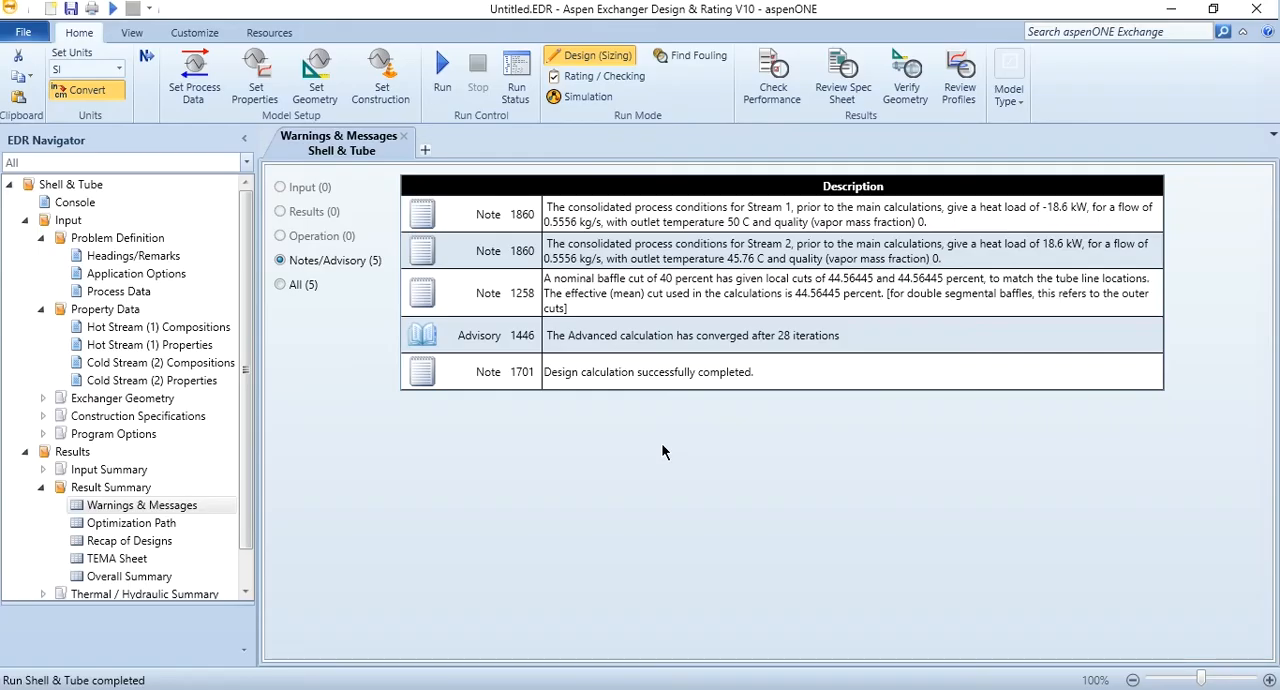
{"action": "mouse_move", "coordinate": [437, 345]}
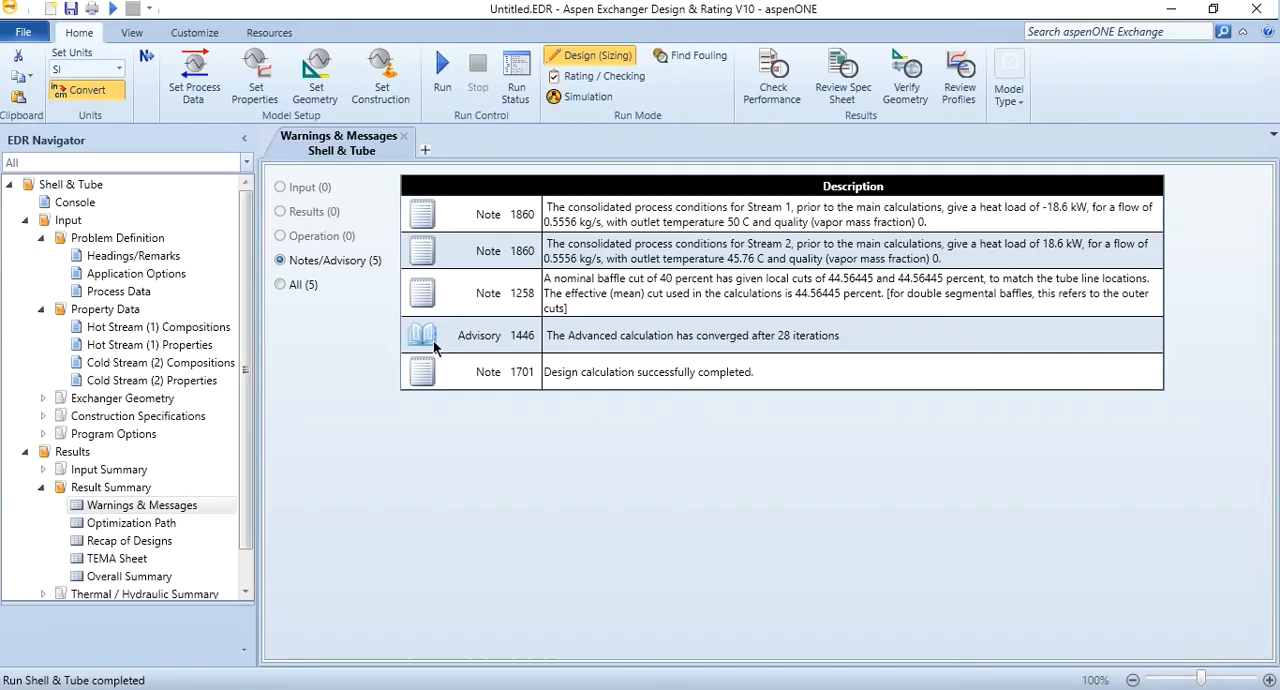
{"action": "mouse_move", "coordinate": [558, 245]}
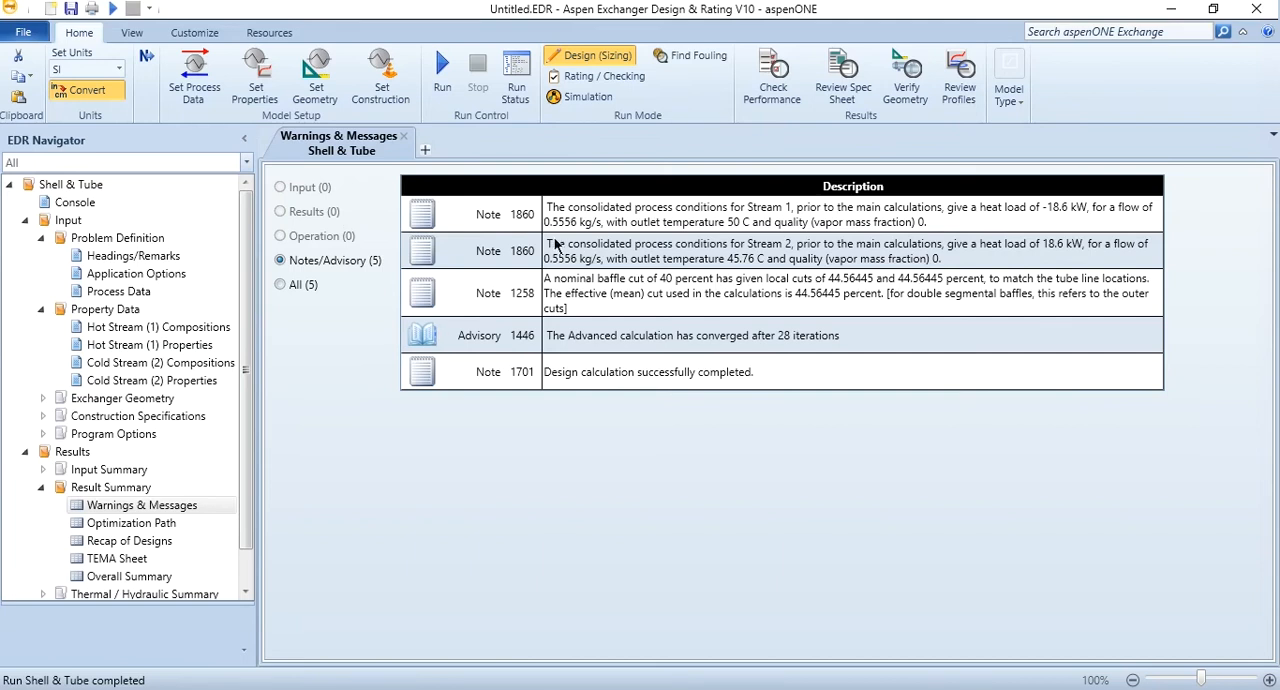
{"action": "mouse_move", "coordinate": [678, 298]}
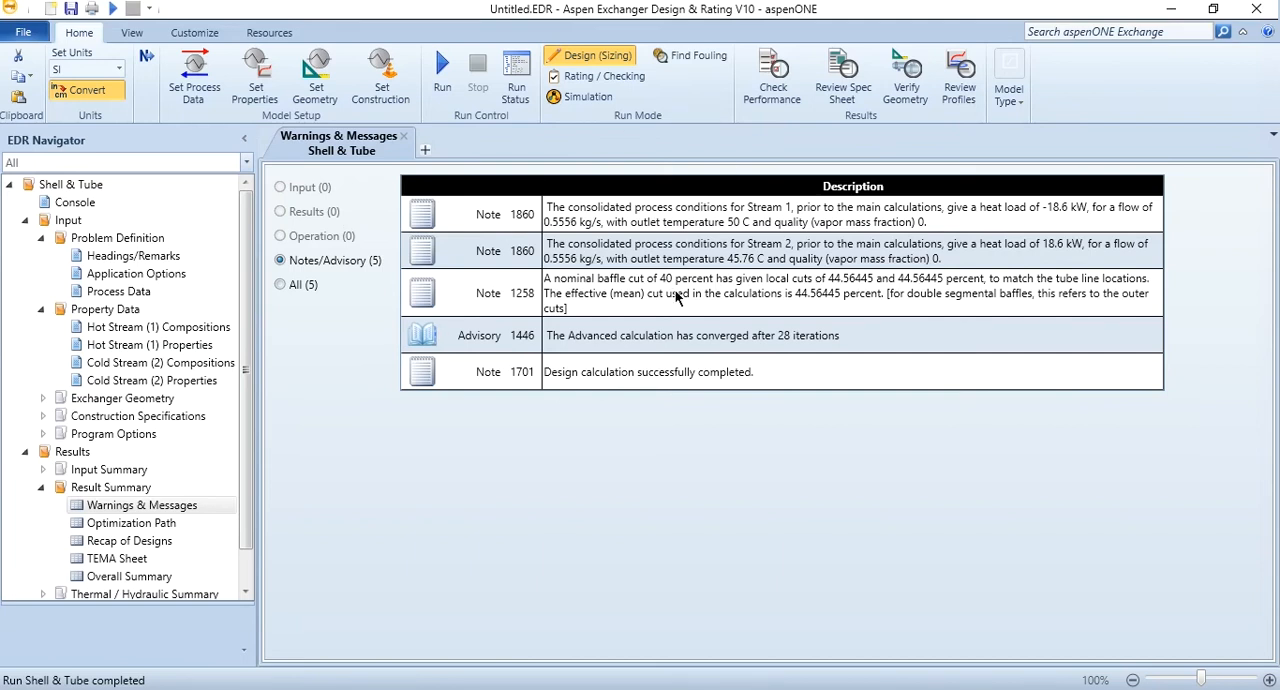
{"action": "mouse_move", "coordinate": [830, 350]}
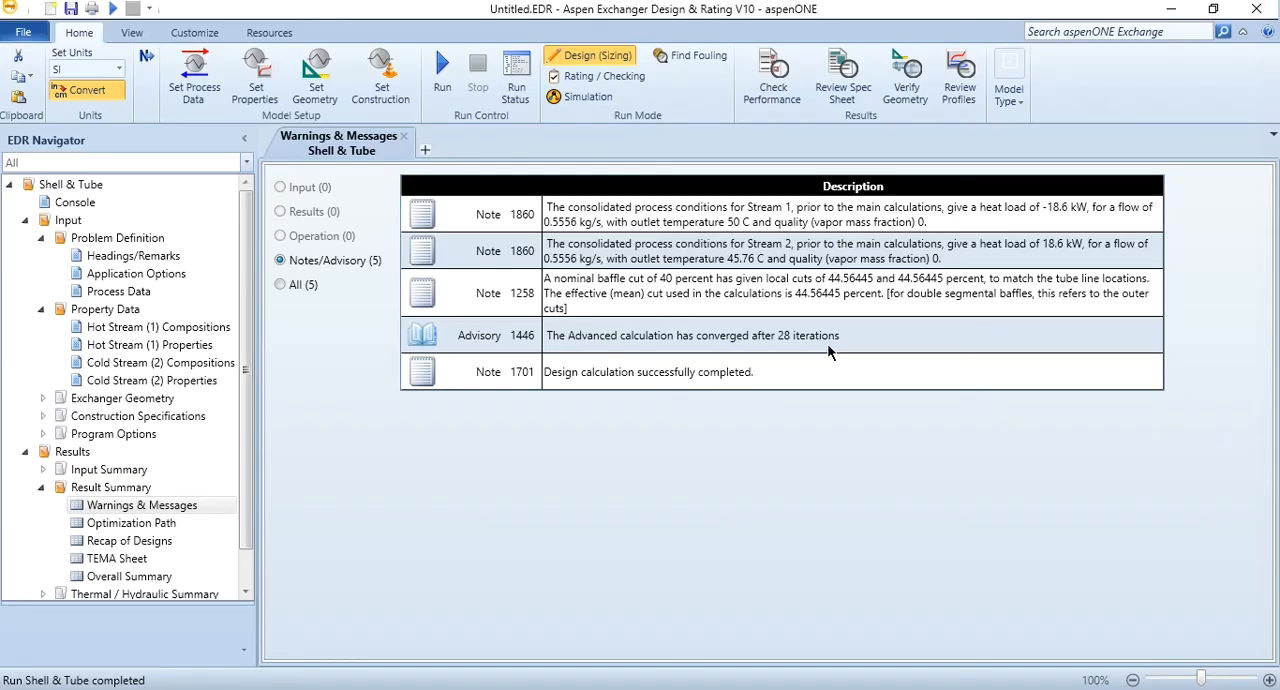
{"action": "mouse_move", "coordinate": [718, 268]}
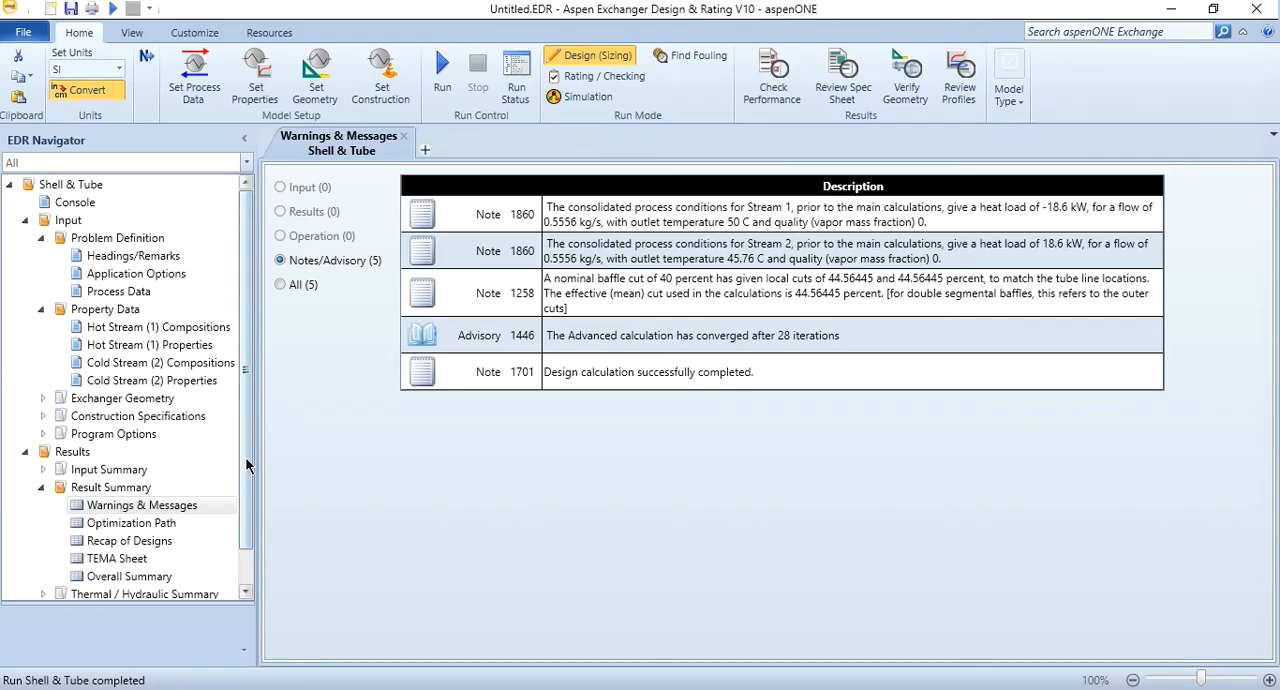
{"action": "scroll", "scroll_direction": "down", "scroll_amount": 3}
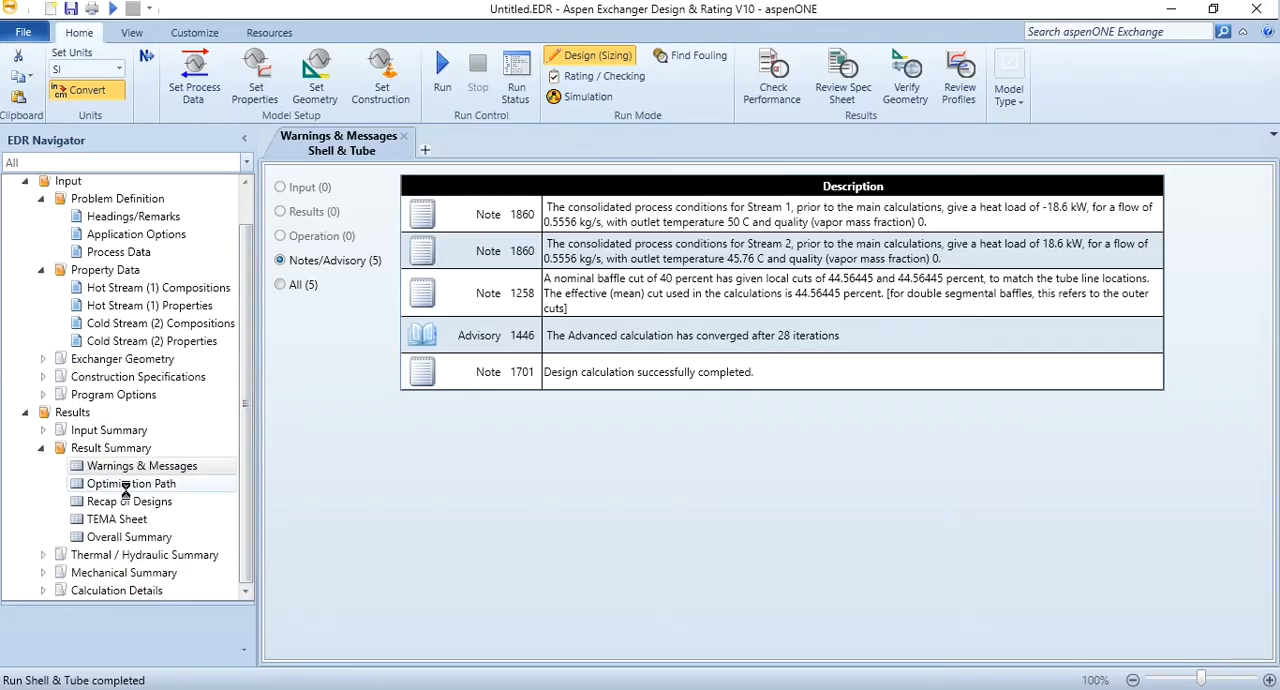
Scroll the optimization path table to the Price and Design Status columns.
{"action": "left_click", "coordinate": [131, 483]}
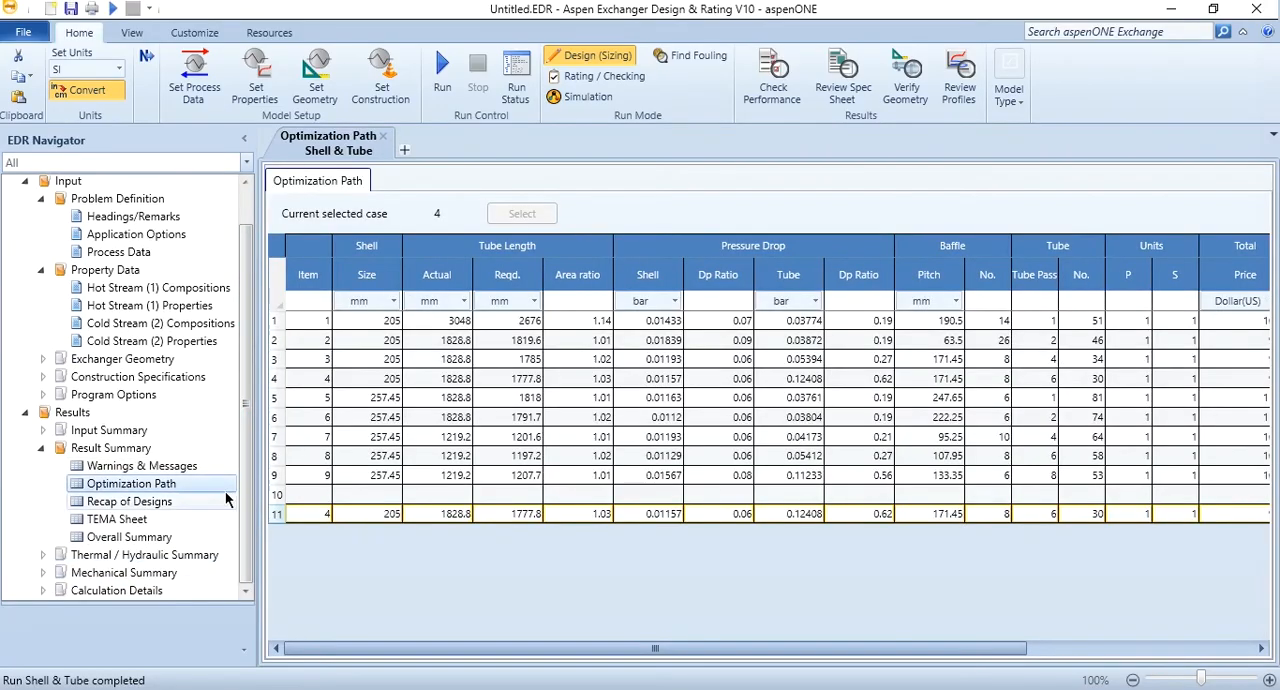
{"action": "mouse_move", "coordinate": [560, 595]}
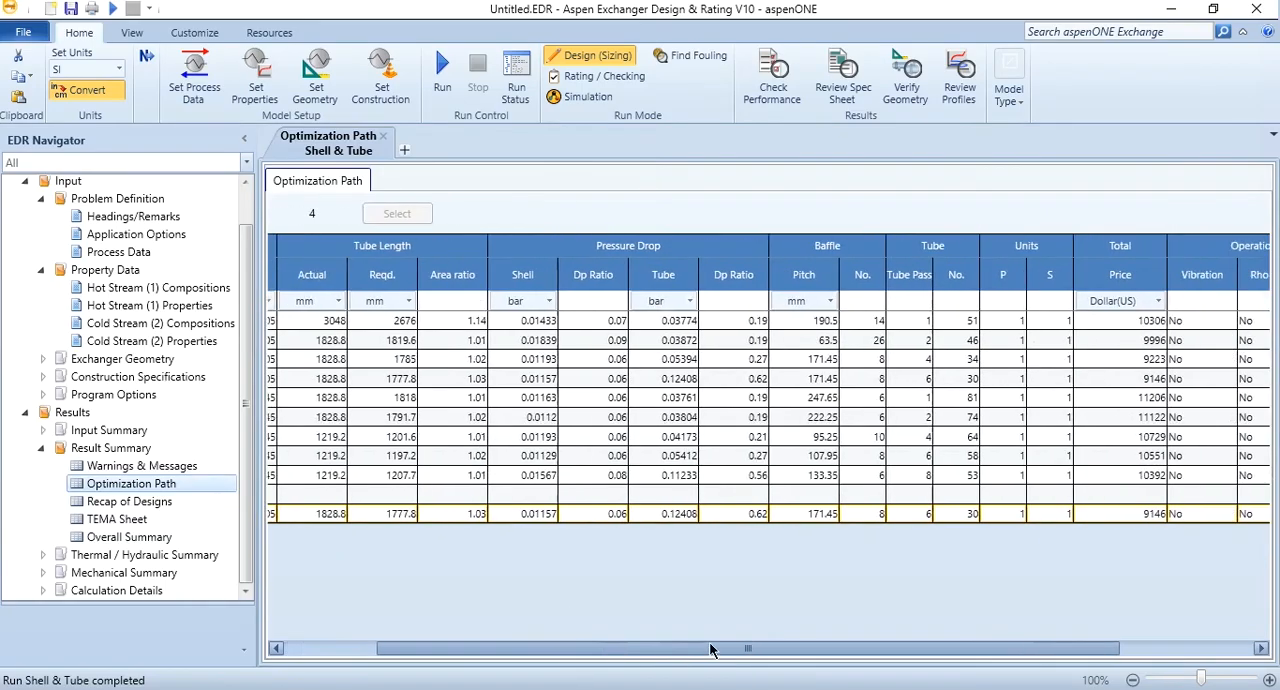
{"action": "scroll", "scroll_direction": "right", "scroll_amount": 3}
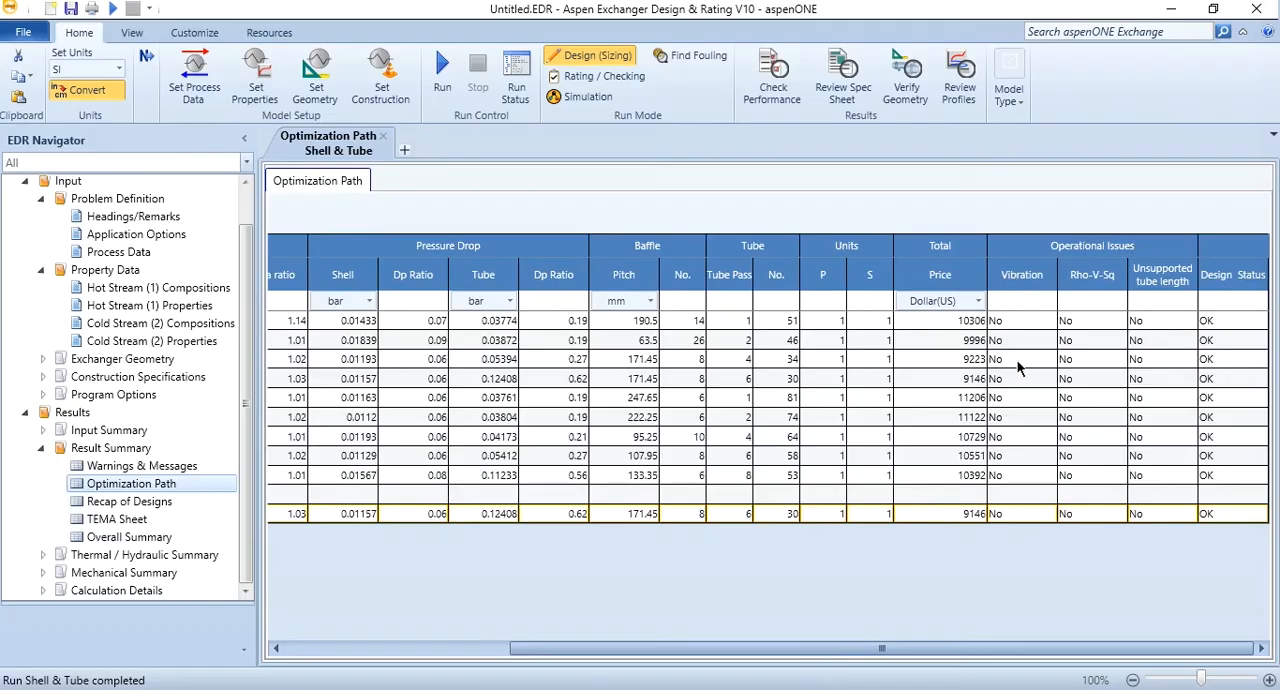
{"action": "mouse_move", "coordinate": [1105, 265]}
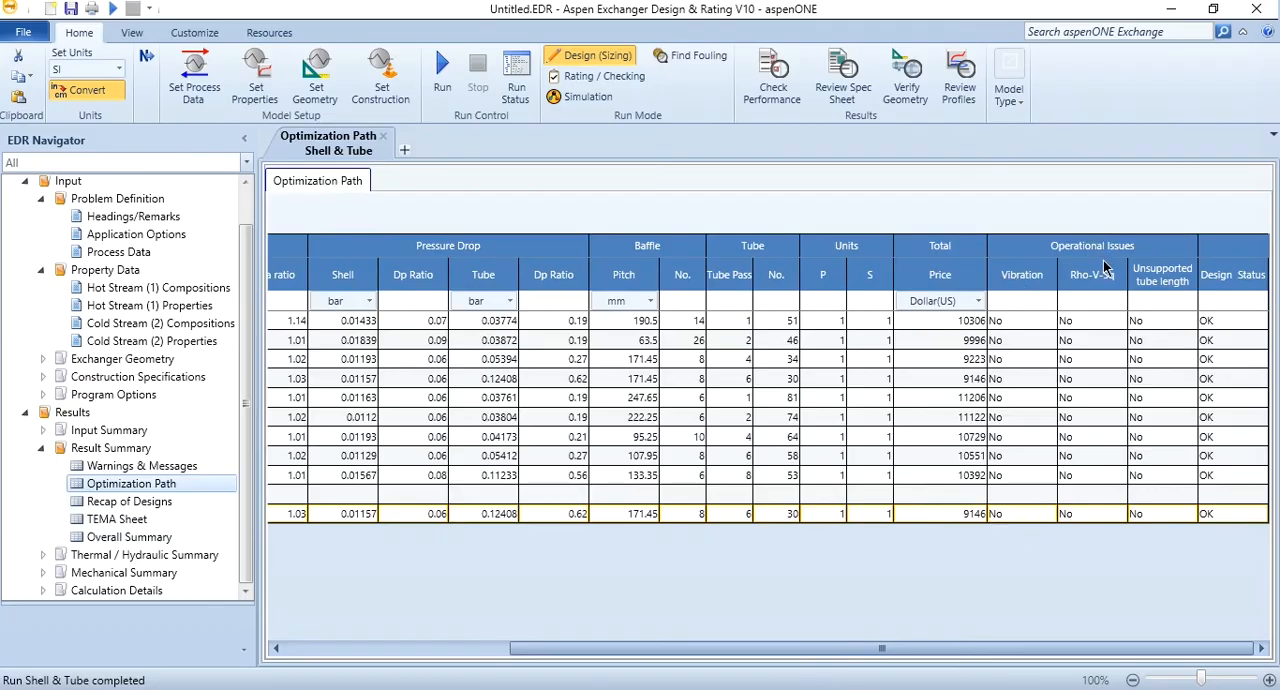
{"action": "mouse_move", "coordinate": [1243, 481]}
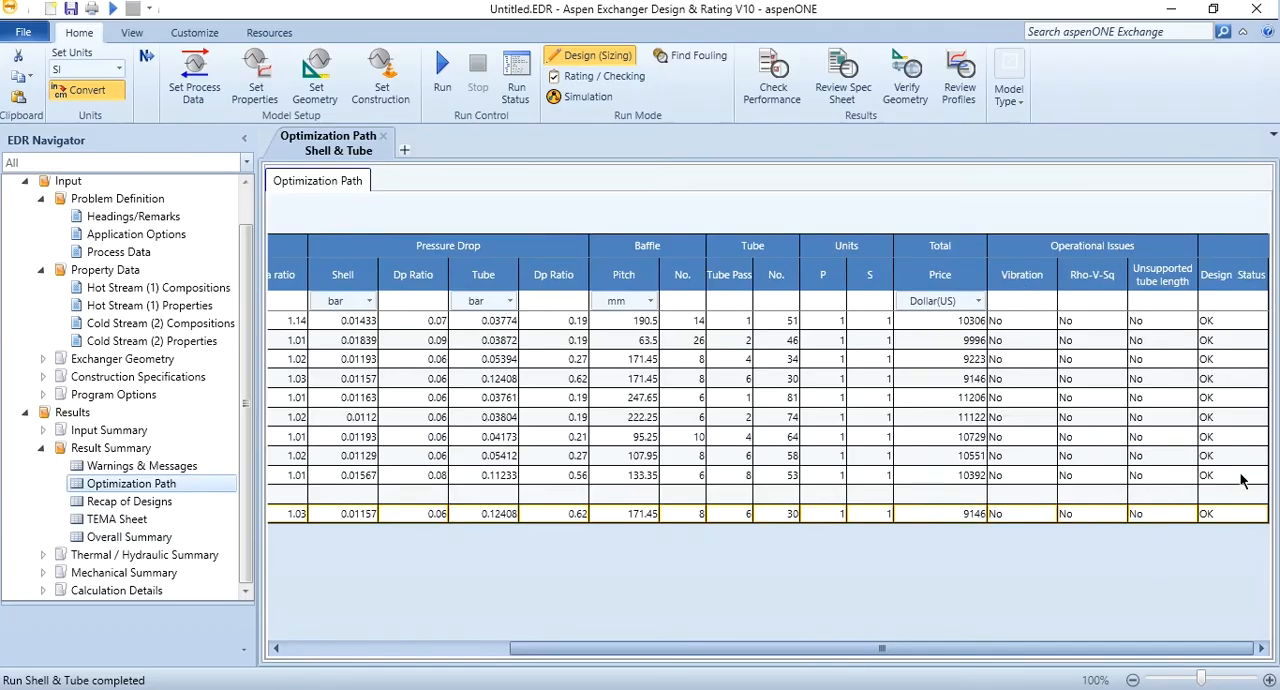
{"action": "mouse_move", "coordinate": [991, 380]}
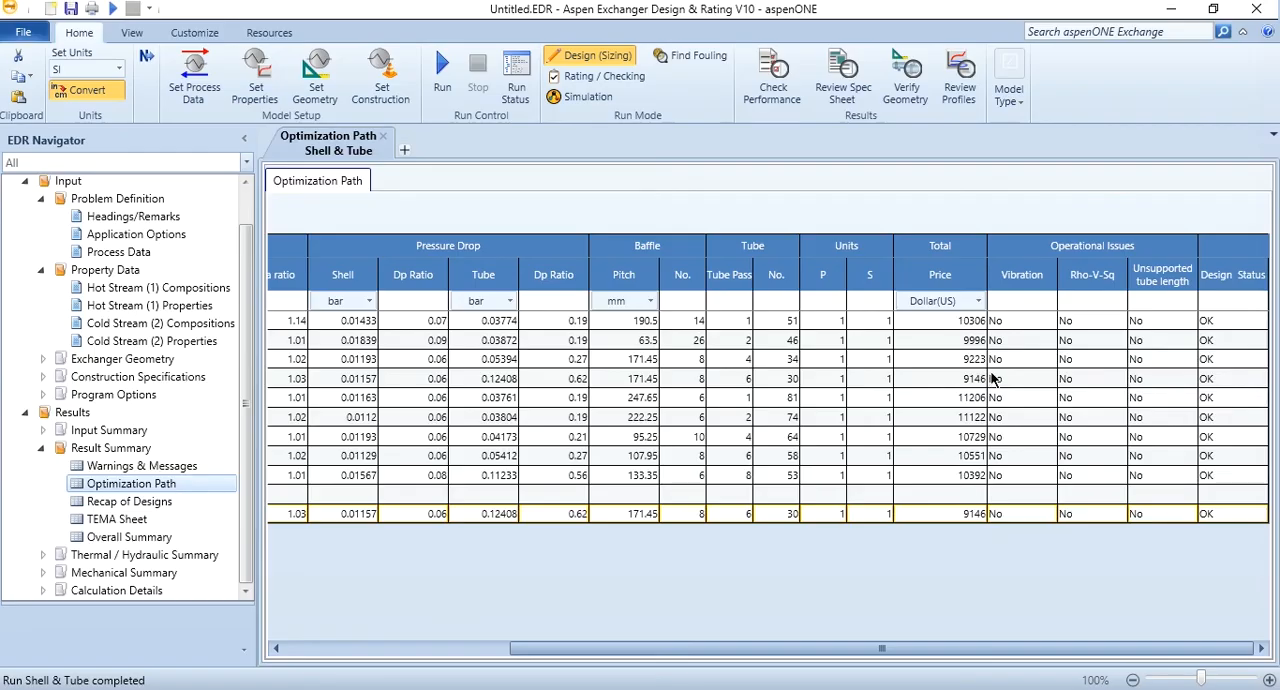
{"action": "mouse_move", "coordinate": [978, 443]}
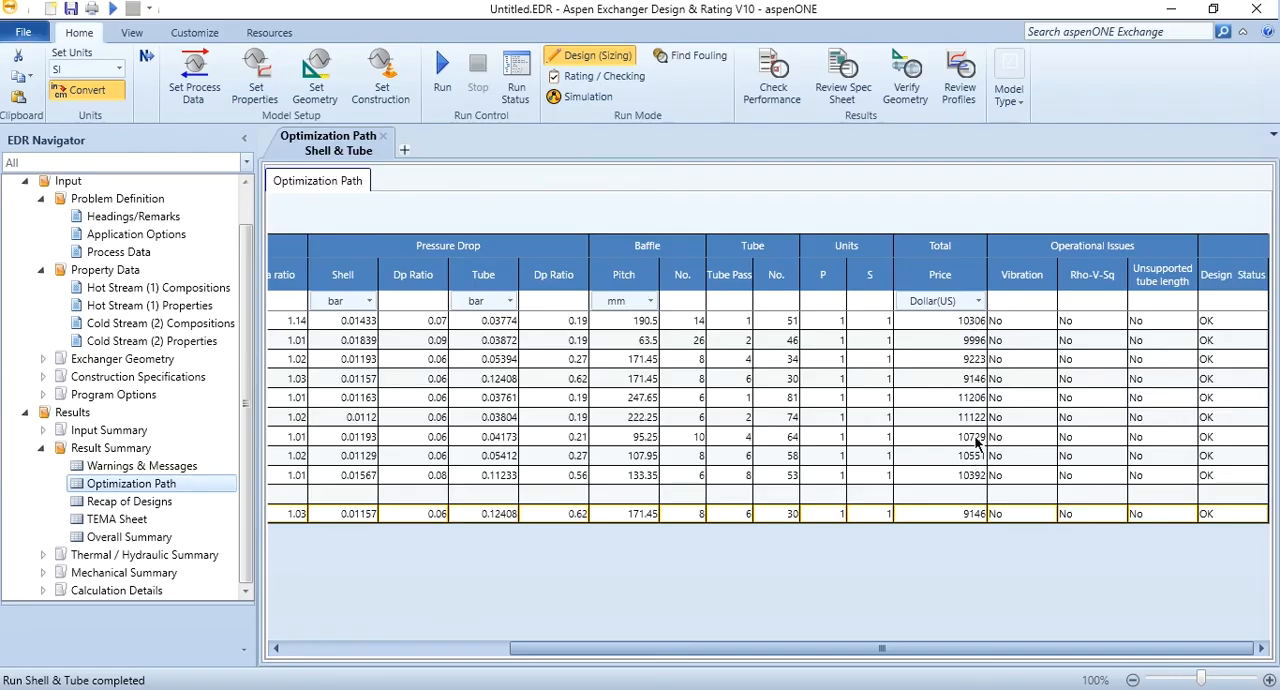
{"action": "mouse_move", "coordinate": [1166, 425]}
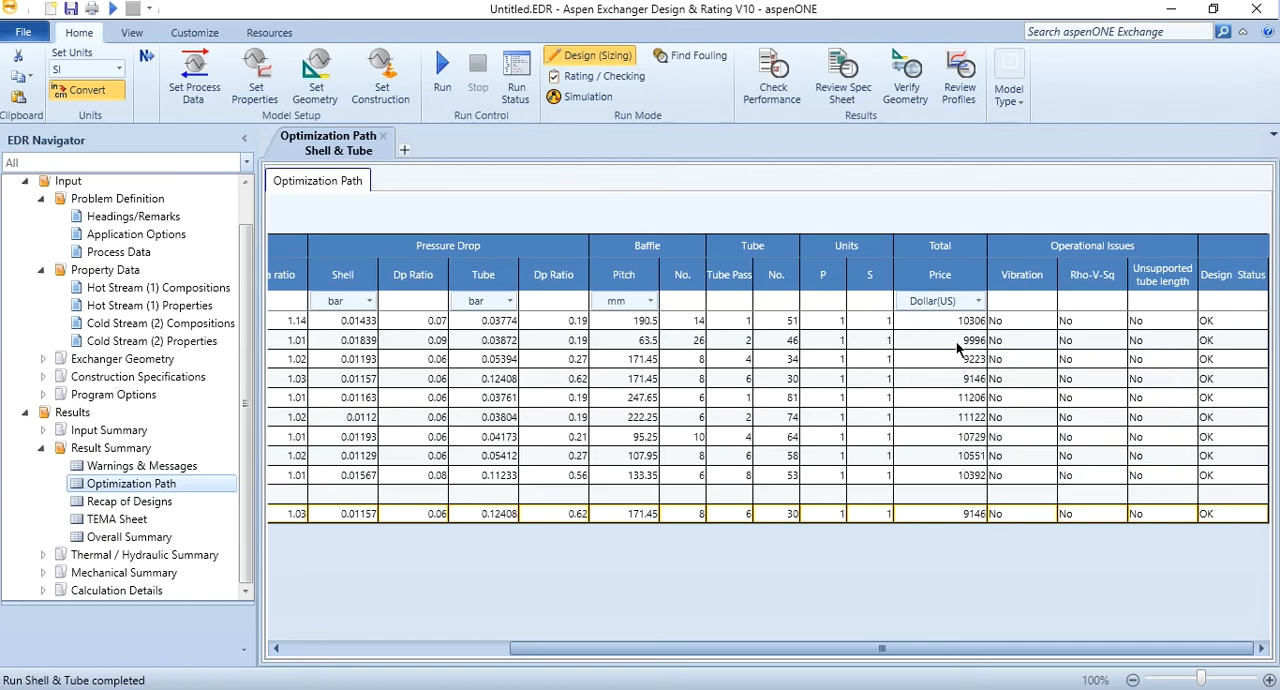
{"action": "mouse_move", "coordinate": [985, 383]}
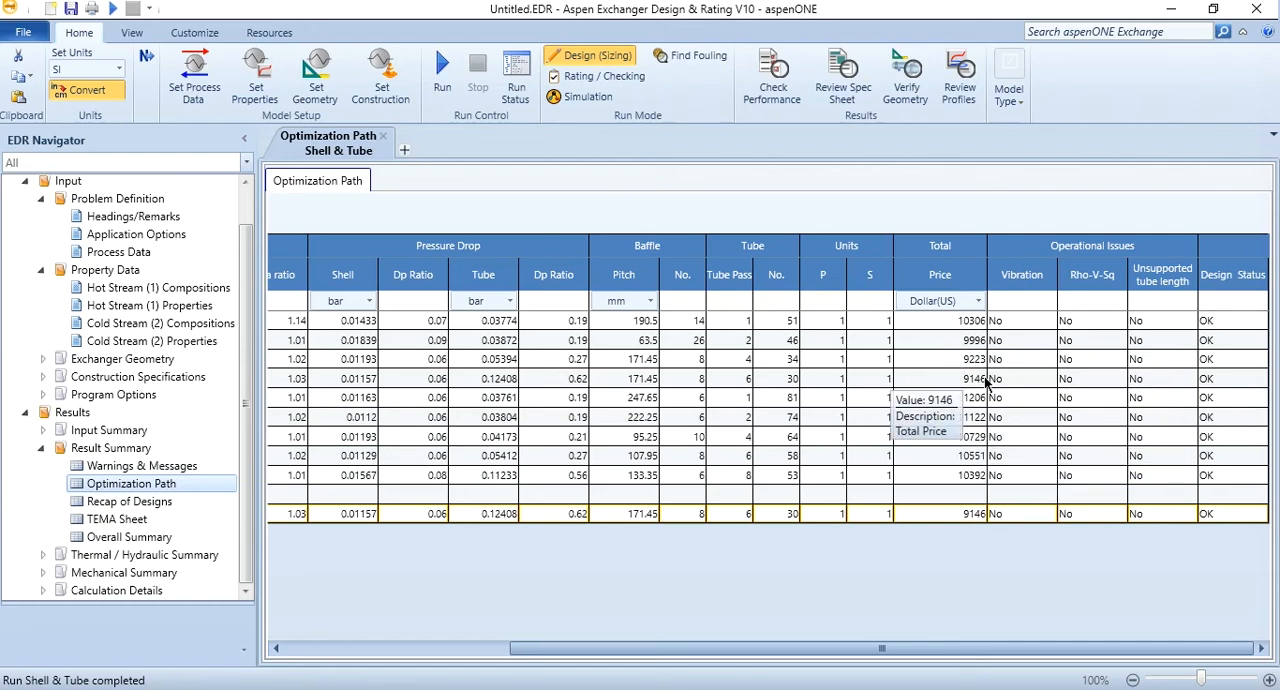
{"action": "mouse_move", "coordinate": [955, 388]}
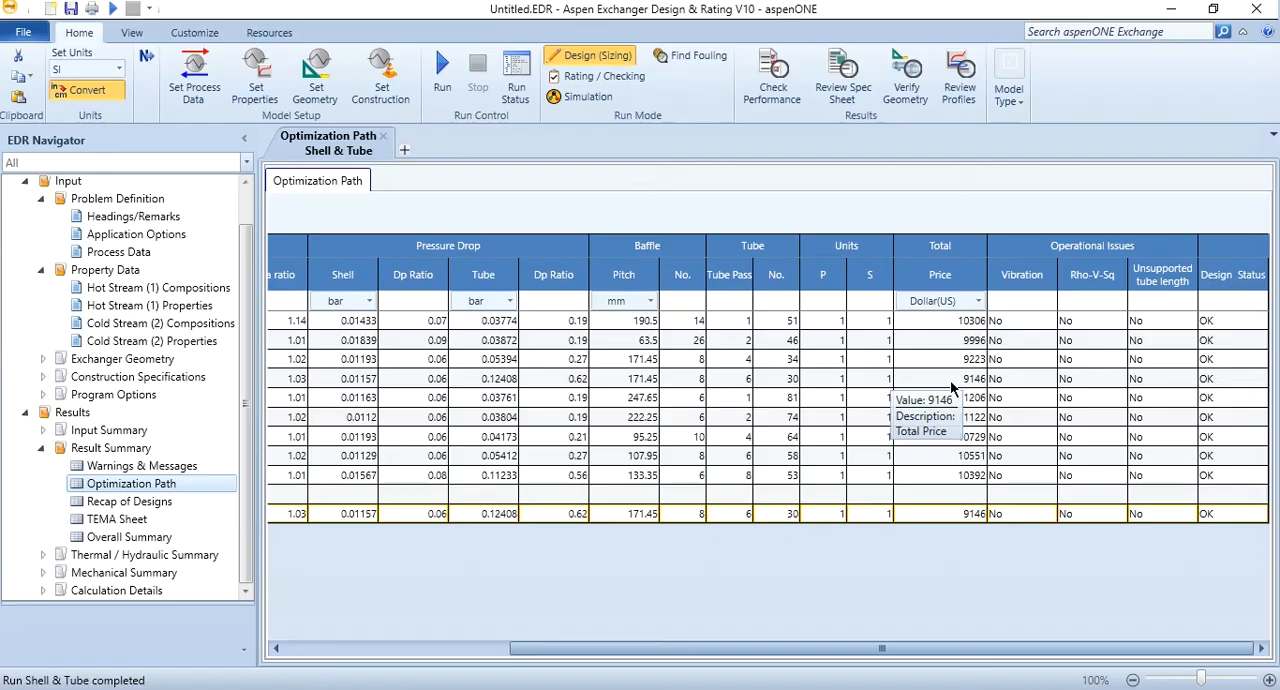
{"action": "mouse_move", "coordinate": [352, 475]}
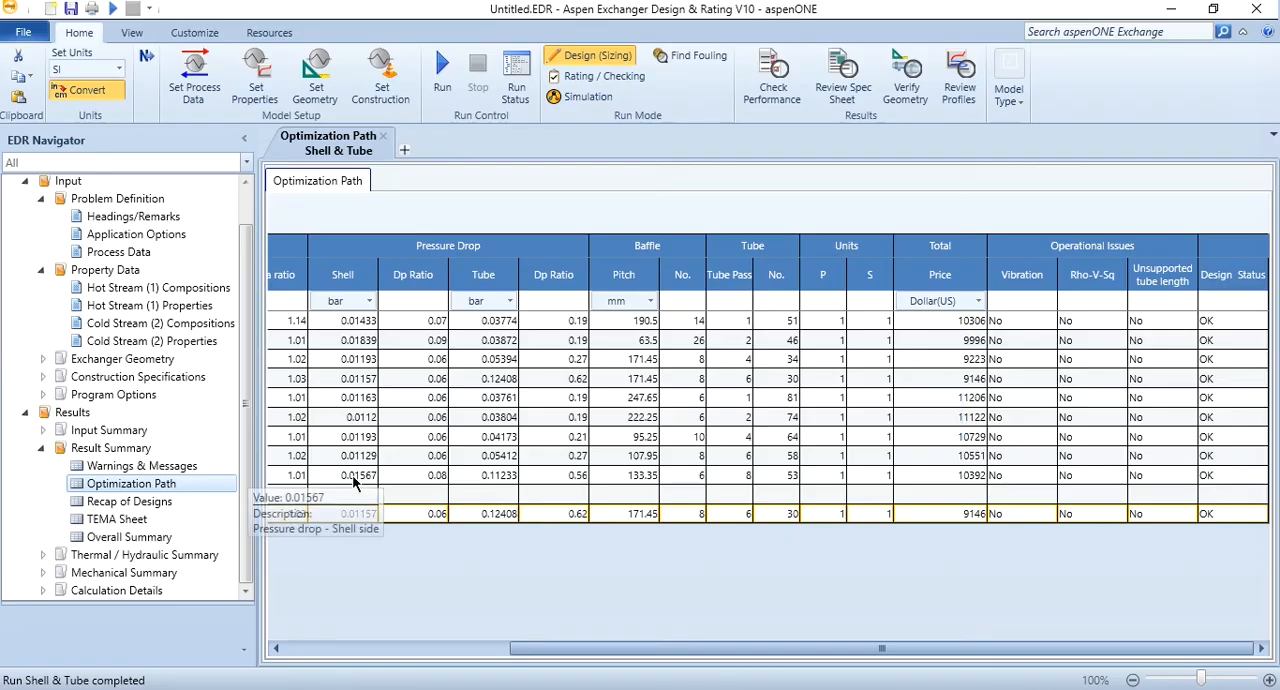
{"action": "left_click", "coordinate": [128, 501]}
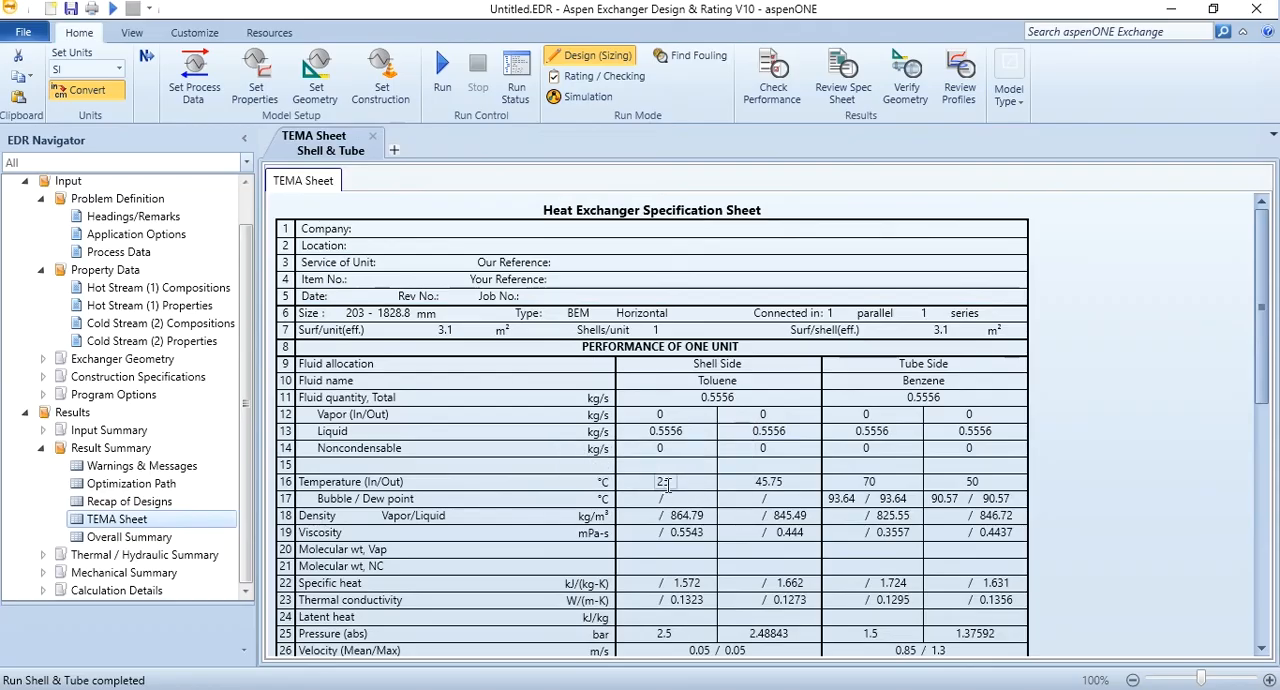
{"action": "mouse_move", "coordinate": [663, 481]}
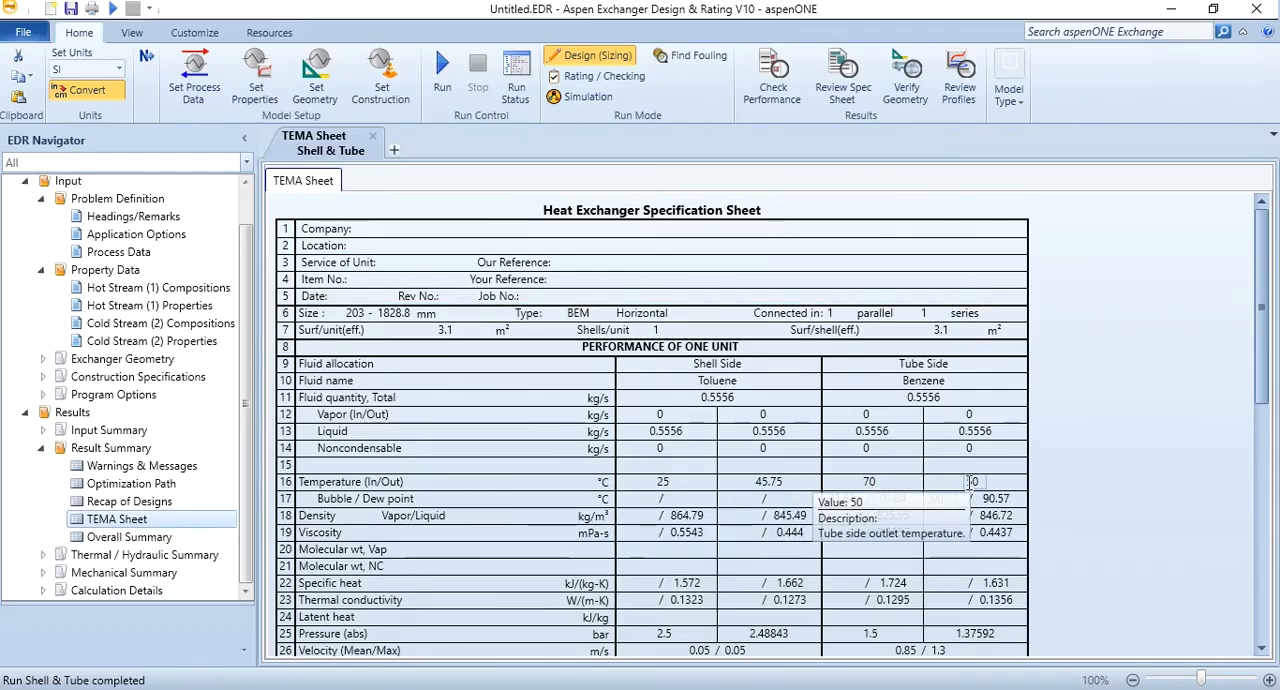
{"action": "mouse_move", "coordinate": [768, 481]}
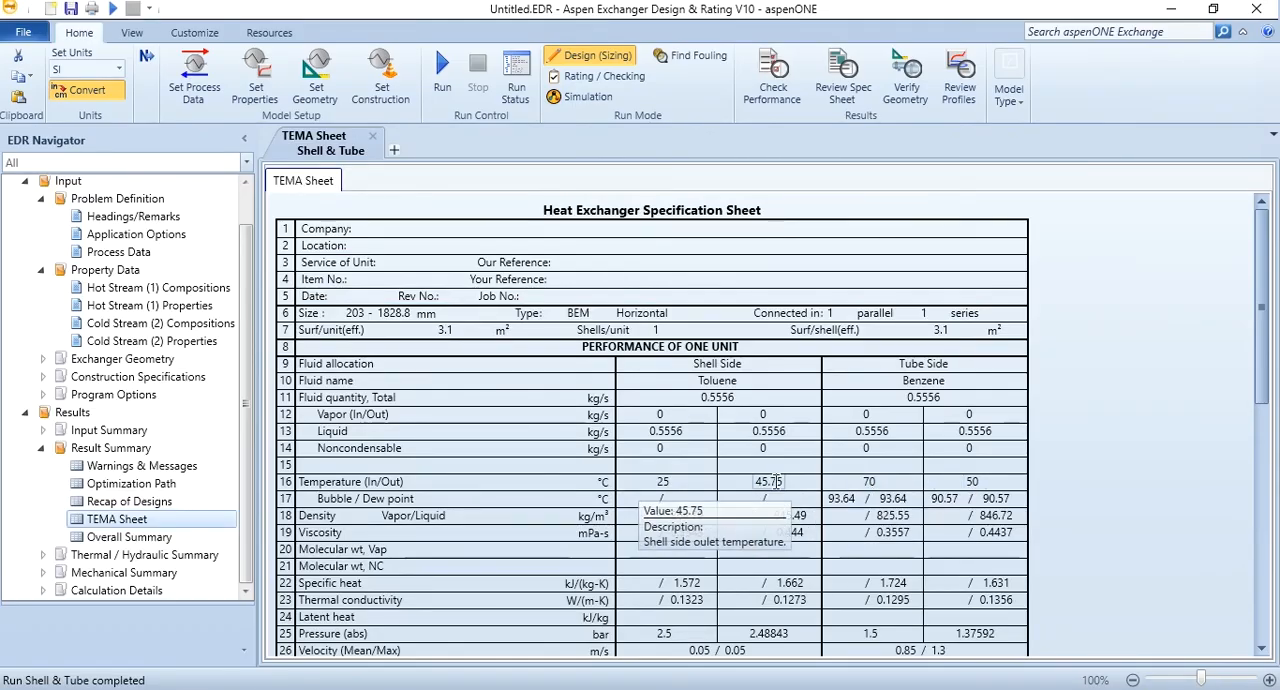
{"action": "mouse_move", "coordinate": [958, 531]}
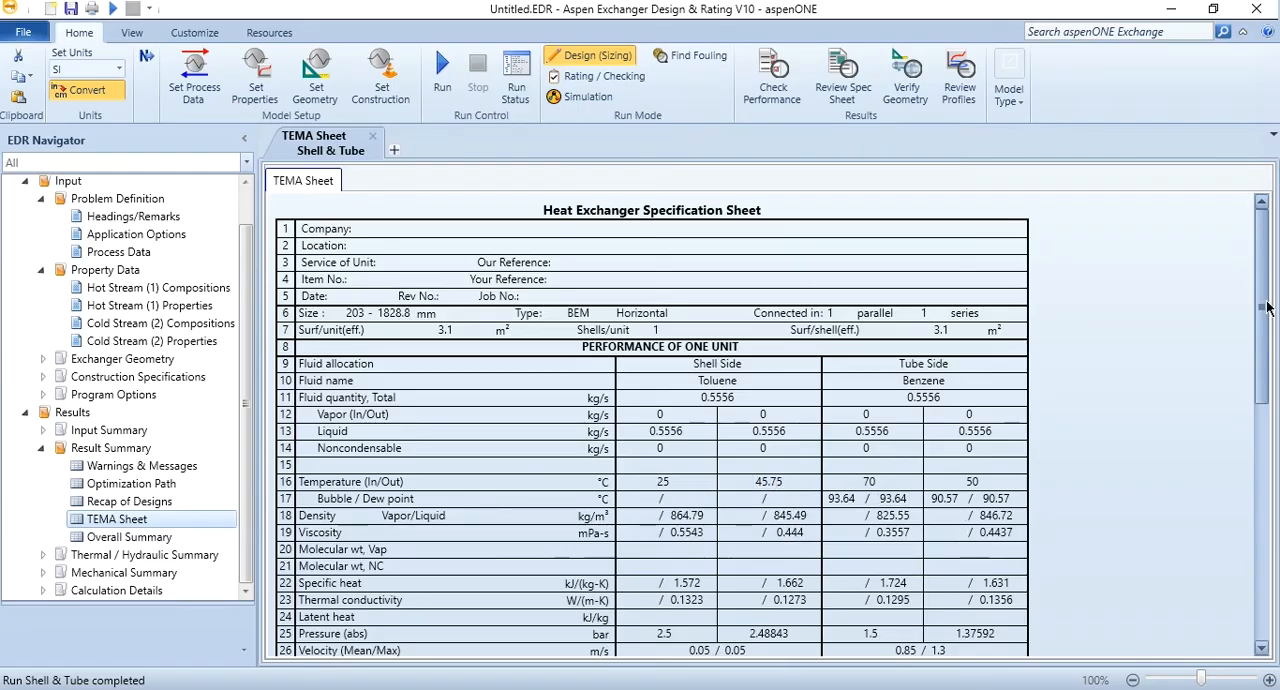
Scroll the TEMA sheet down to shell construction: 30 tubes, 1828.8 mm, carbon steel.
{"action": "scroll", "scroll_direction": "down", "scroll_amount": 3}
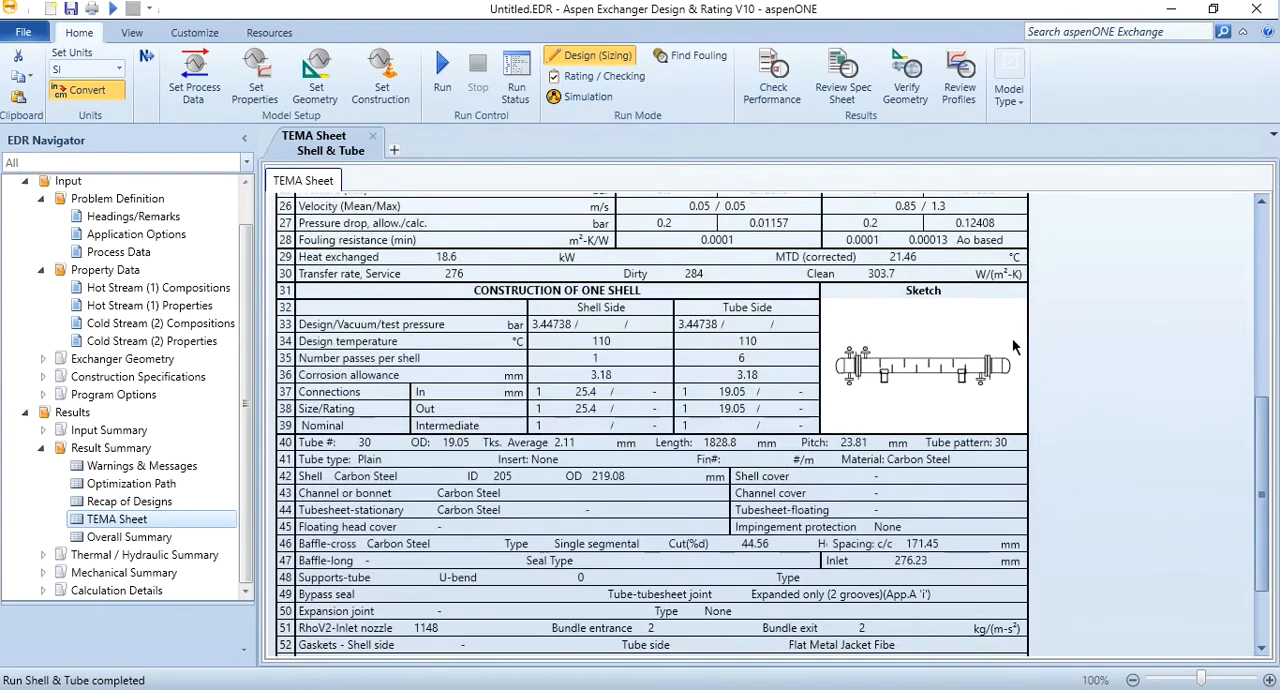
{"action": "mouse_move", "coordinate": [908, 367]}
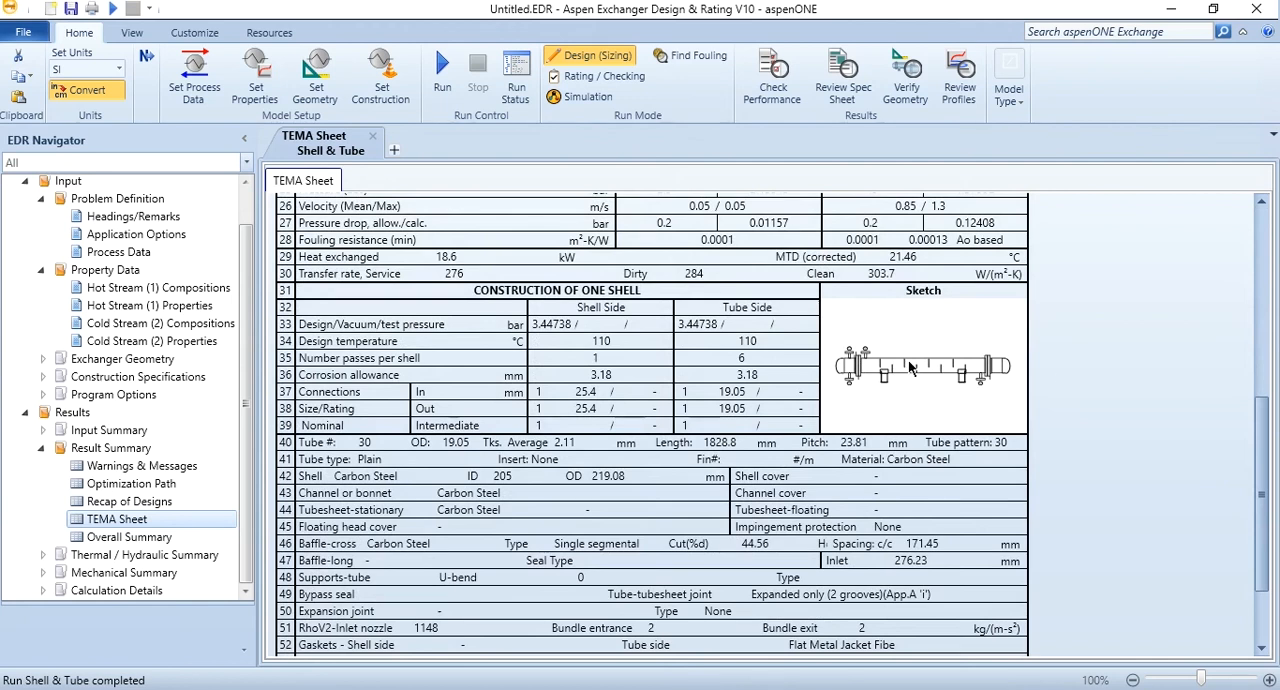
{"action": "mouse_move", "coordinate": [935, 459]}
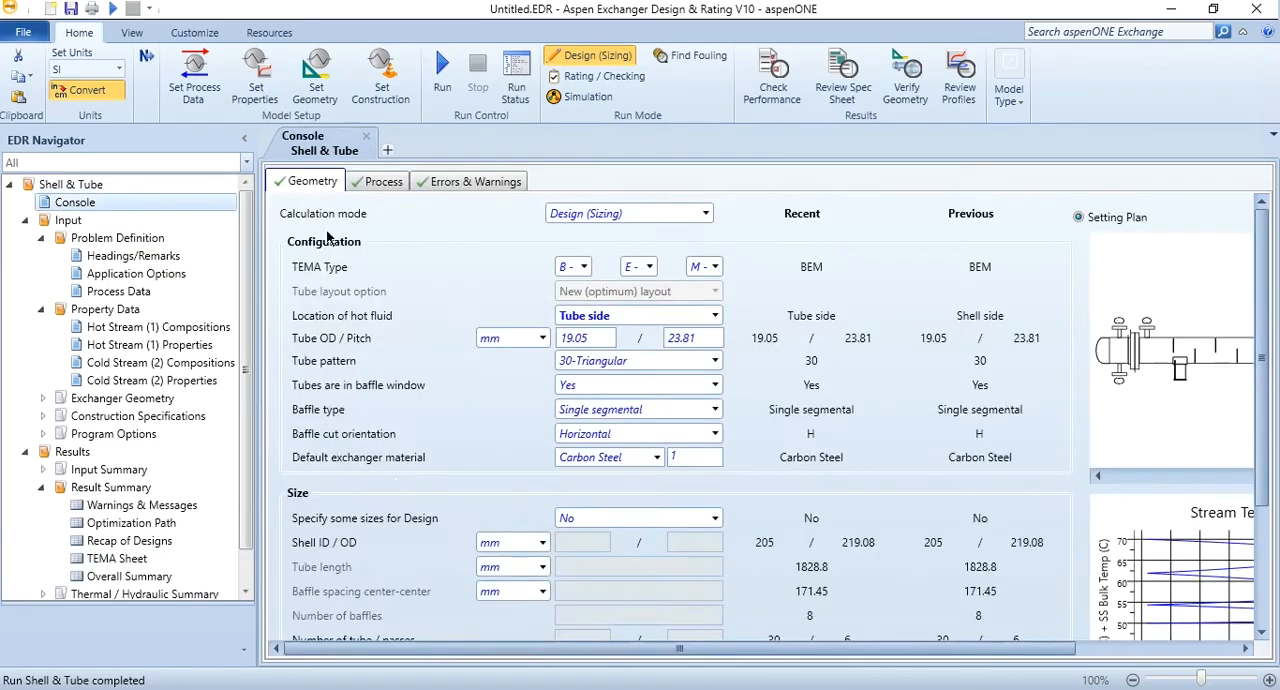
{"action": "mouse_move", "coordinate": [780, 274]}
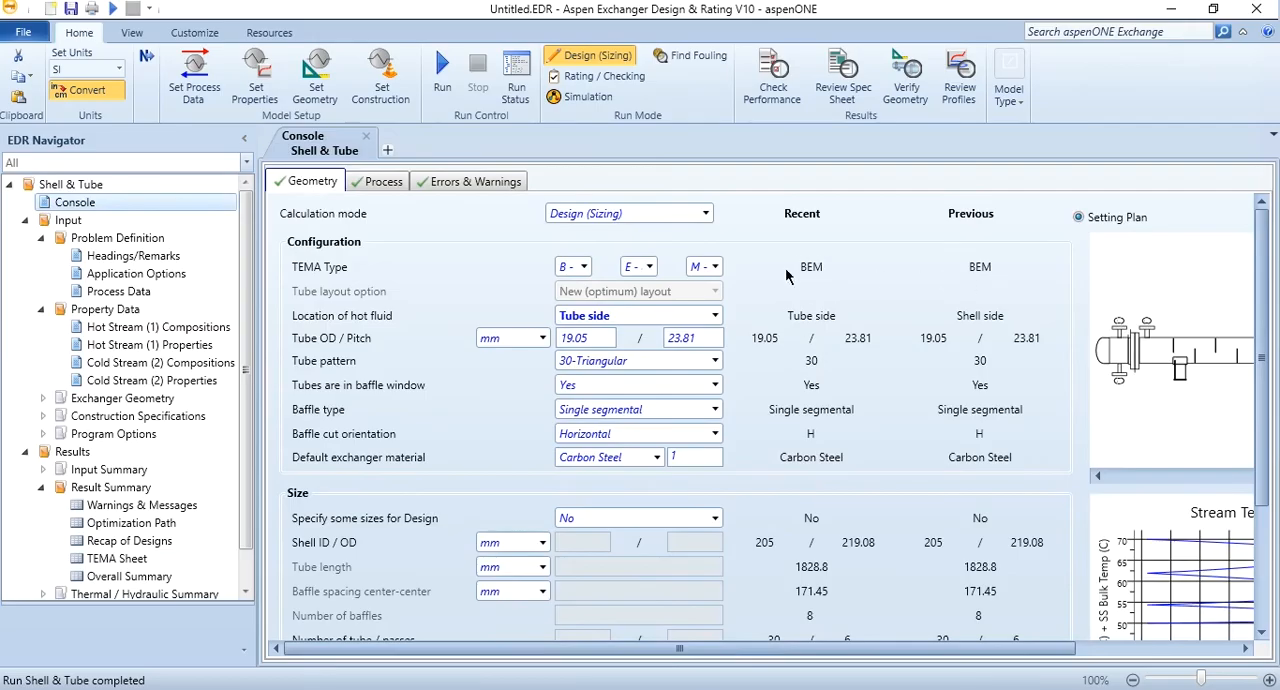
Inspect the console's front head and shell type lists, then scroll to Overall Results.
{"action": "left_click", "coordinate": [585, 266]}
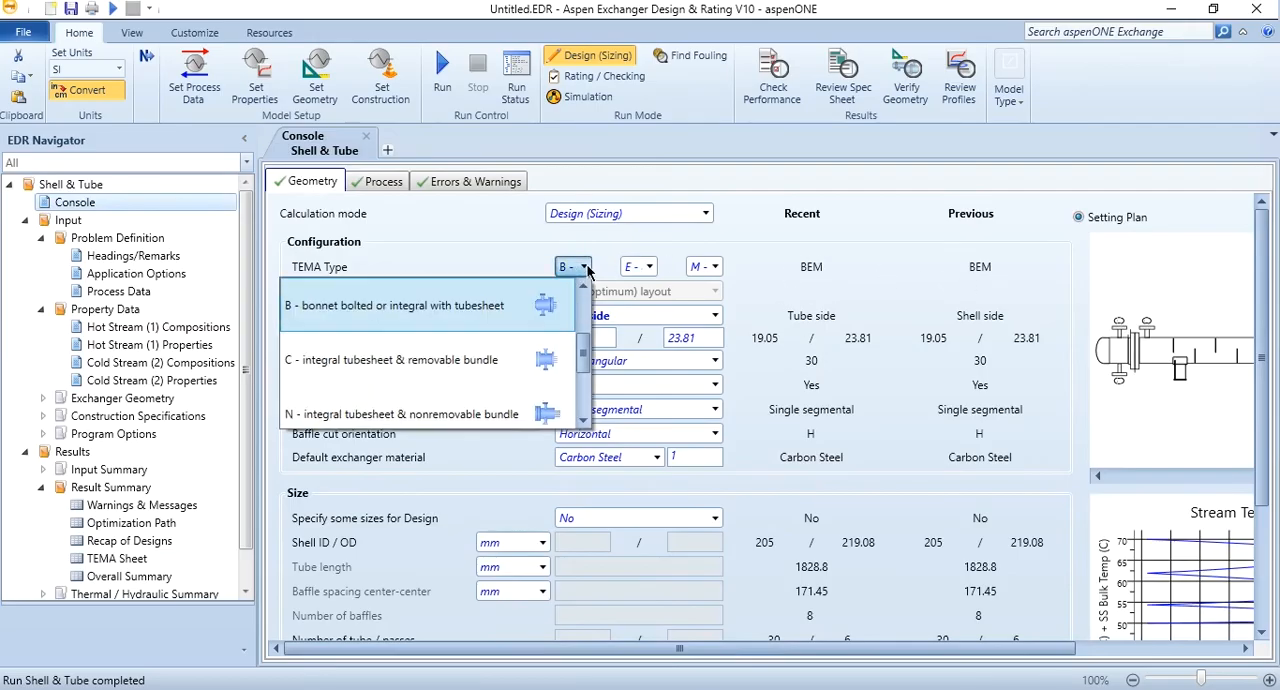
{"action": "mouse_move", "coordinate": [645, 275]}
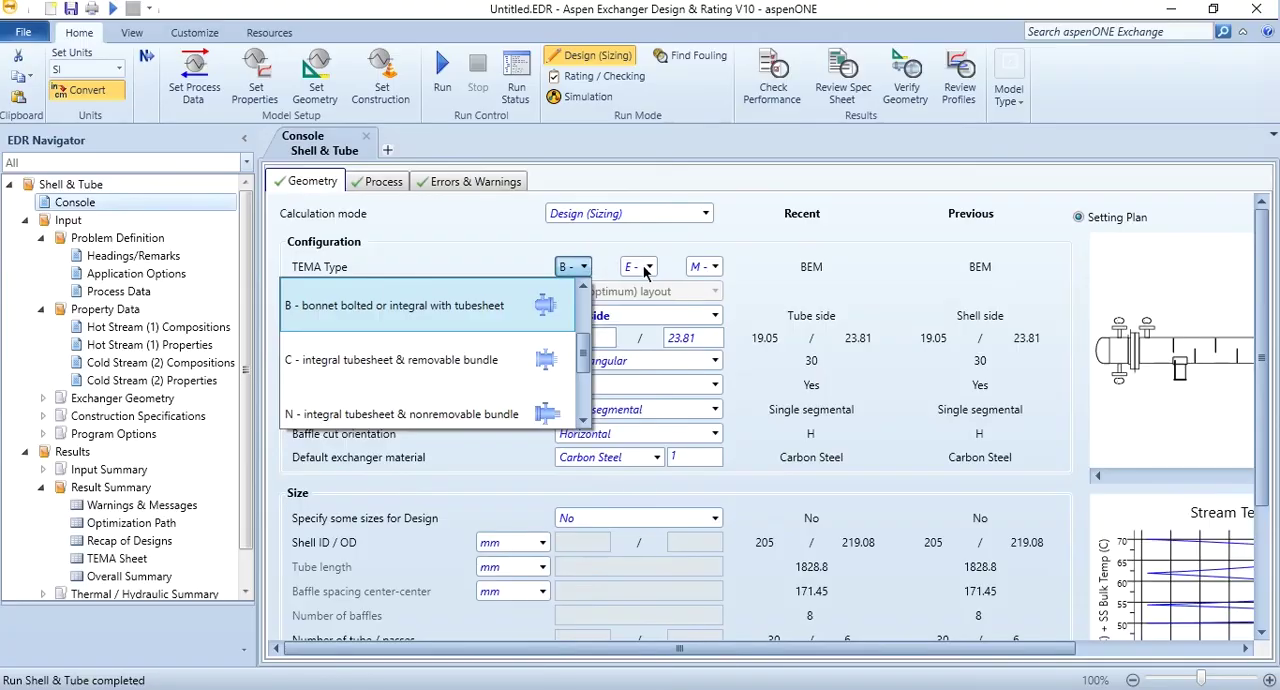
{"action": "left_click", "coordinate": [648, 266]}
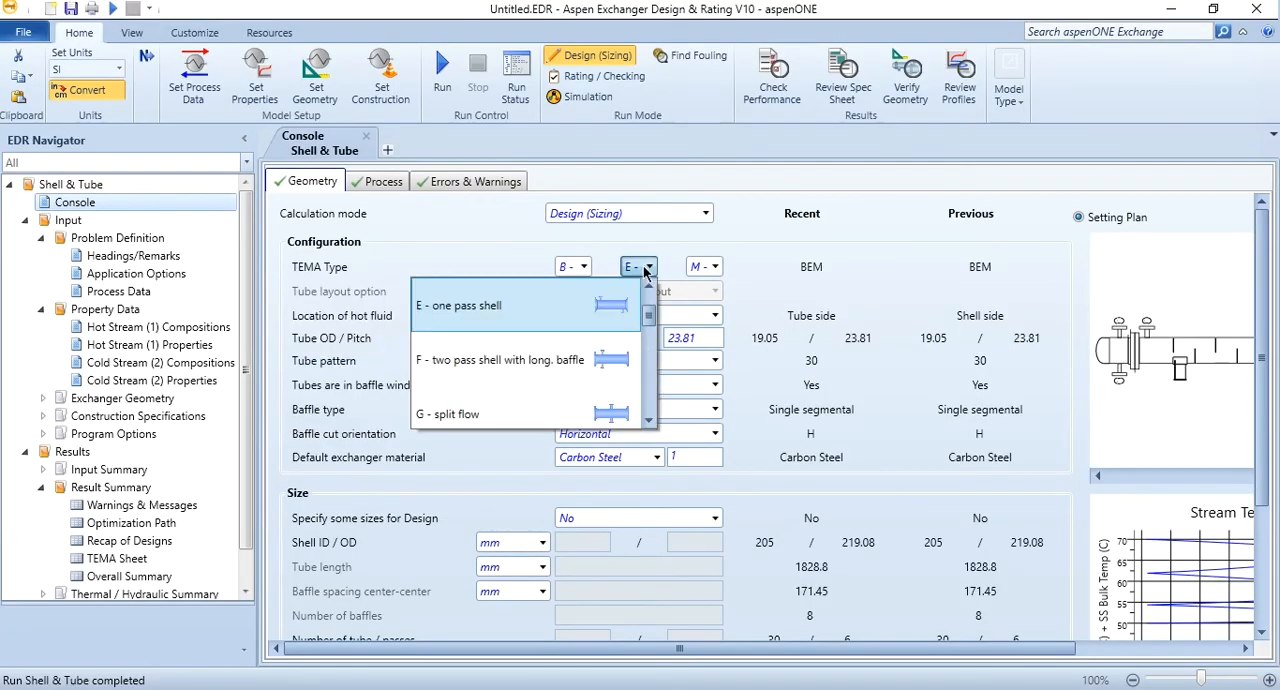
{"action": "left_click", "coordinate": [717, 266]}
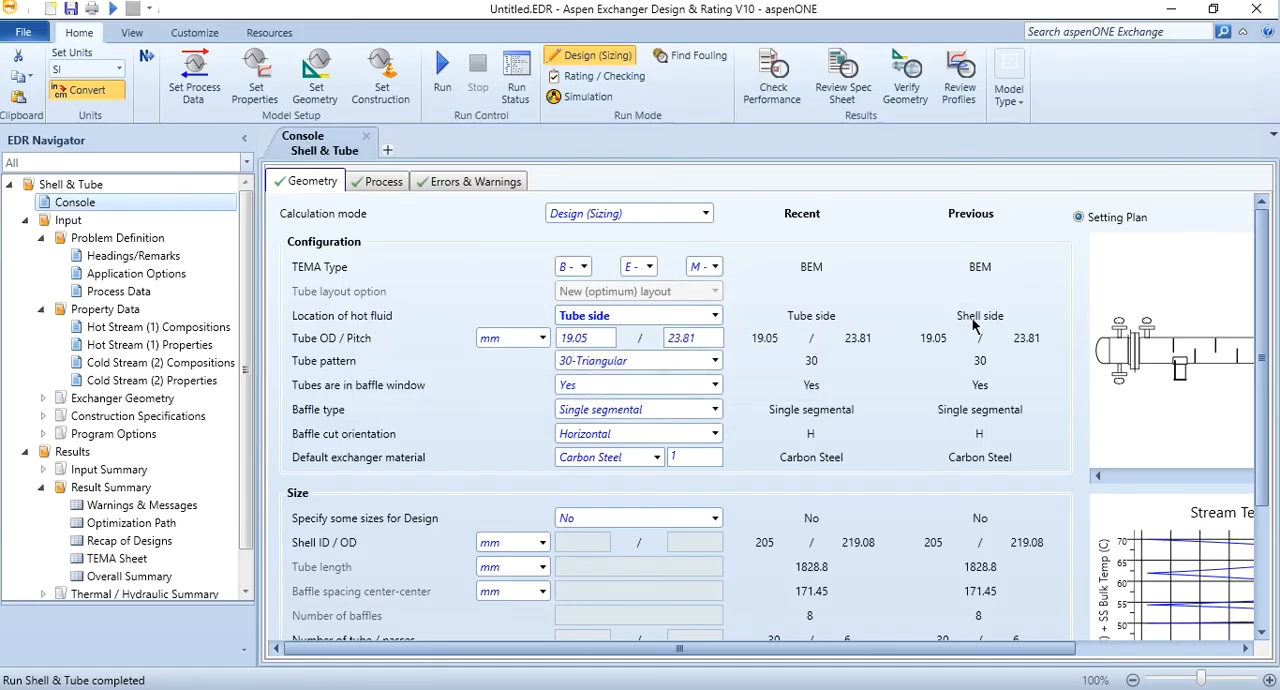
{"action": "mouse_move", "coordinate": [980, 315]}
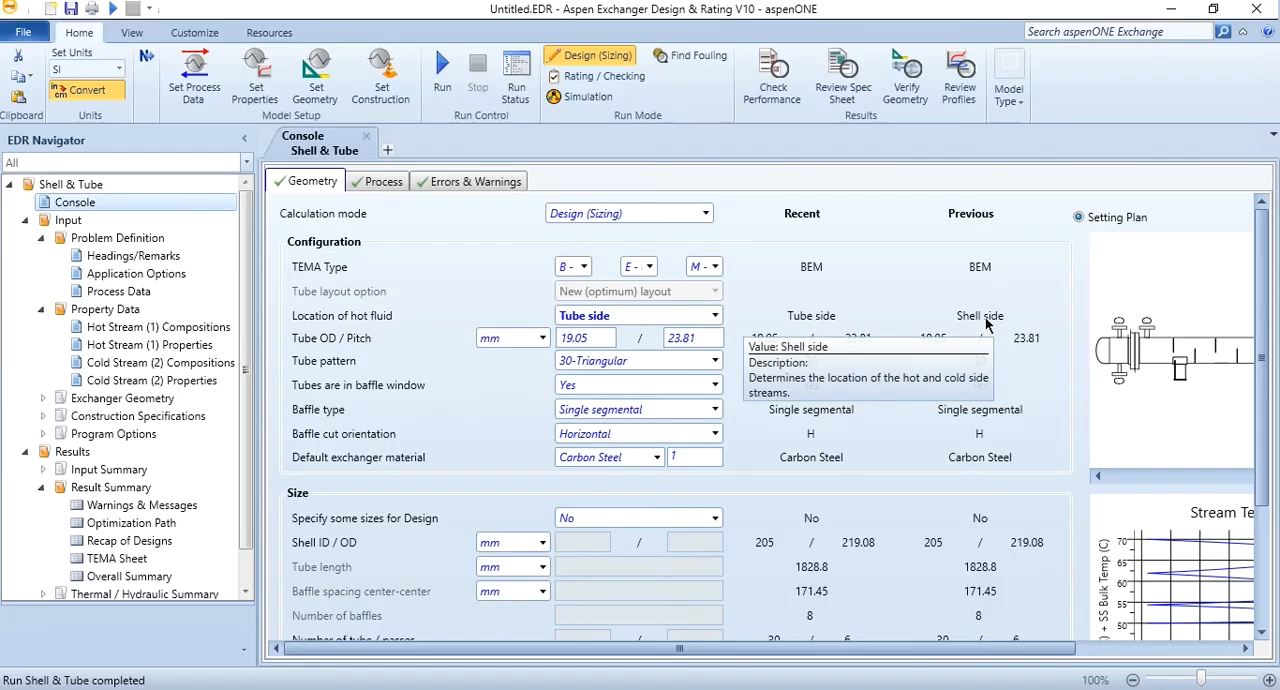
{"action": "mouse_move", "coordinate": [940, 328]}
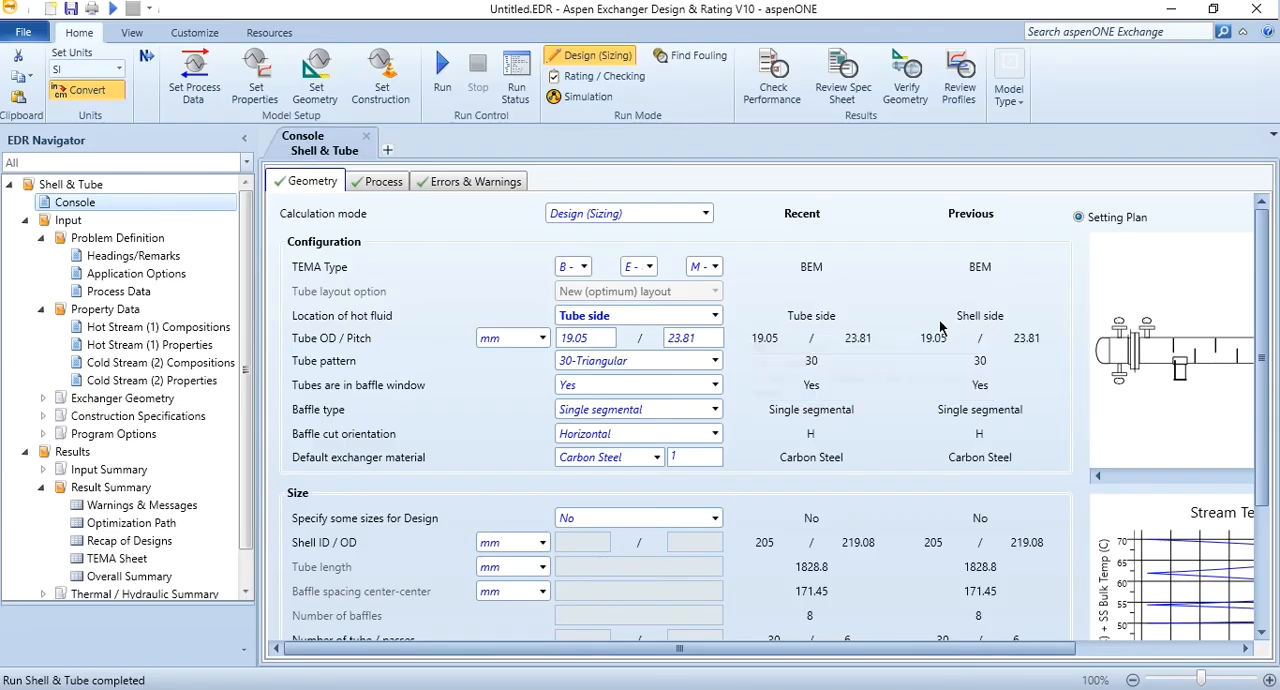
{"action": "mouse_move", "coordinate": [535, 360]}
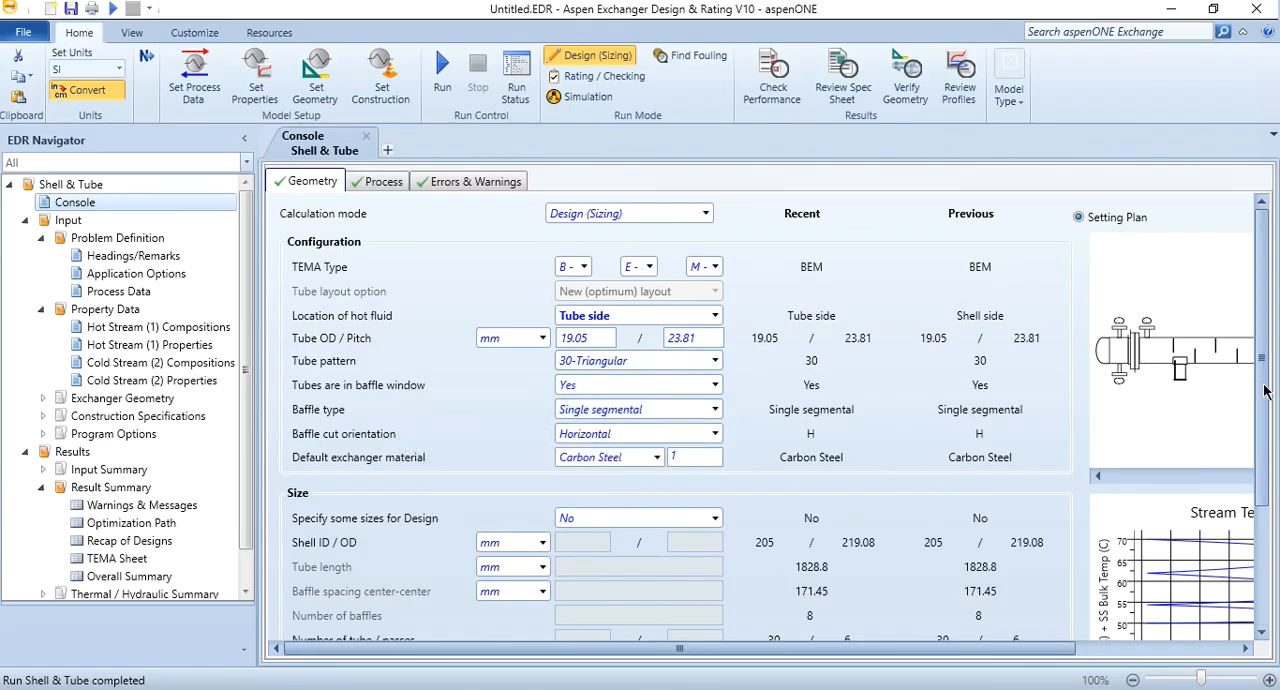
{"action": "mouse_move", "coordinate": [655, 457]}
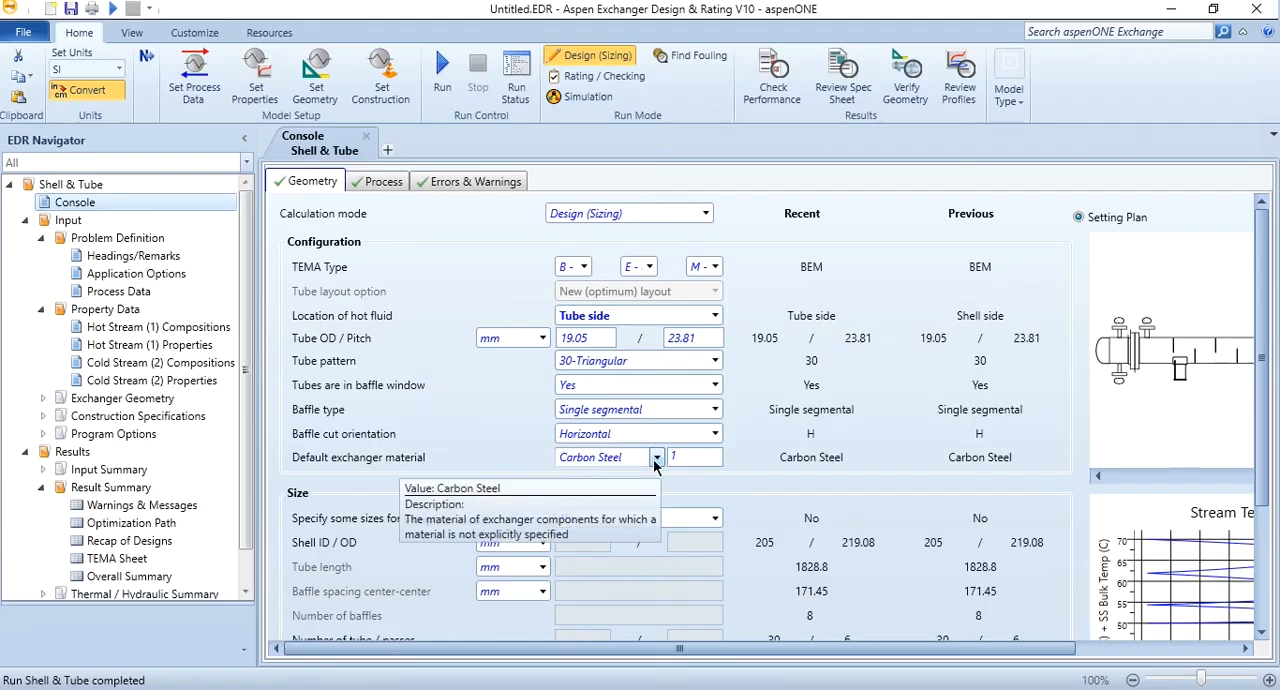
{"action": "scroll", "scroll_direction": "down", "scroll_amount": 3}
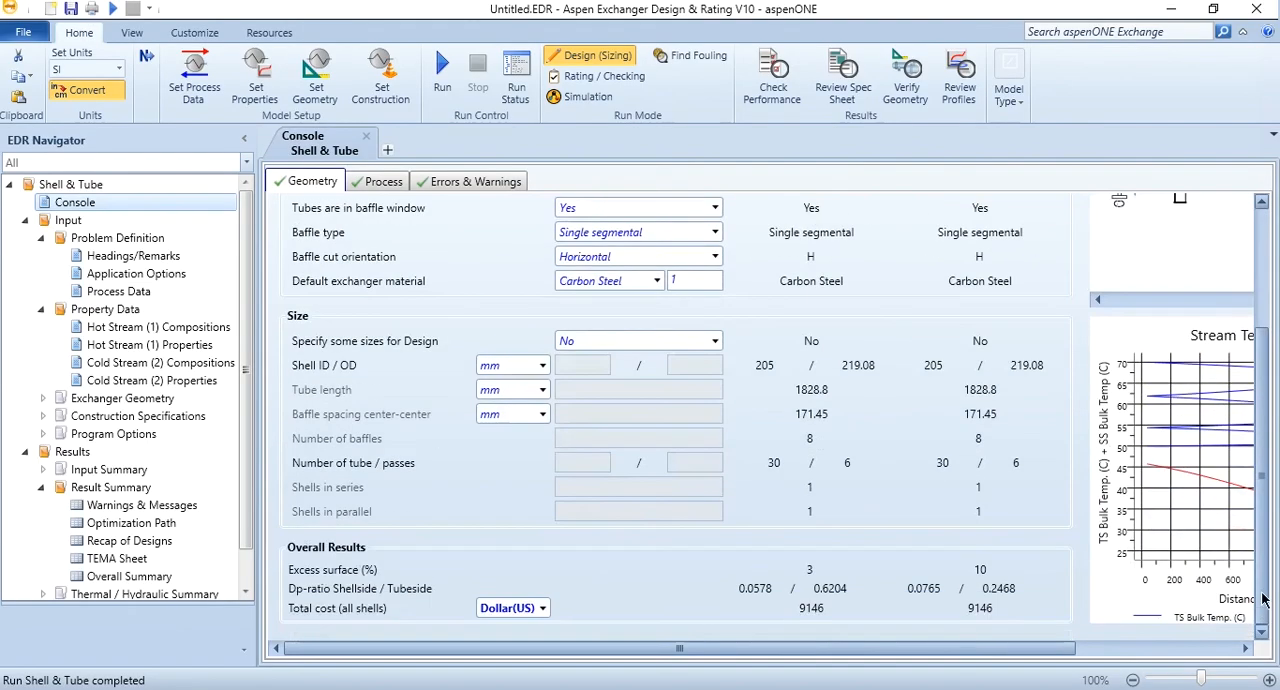
{"action": "mouse_move", "coordinate": [855, 607]}
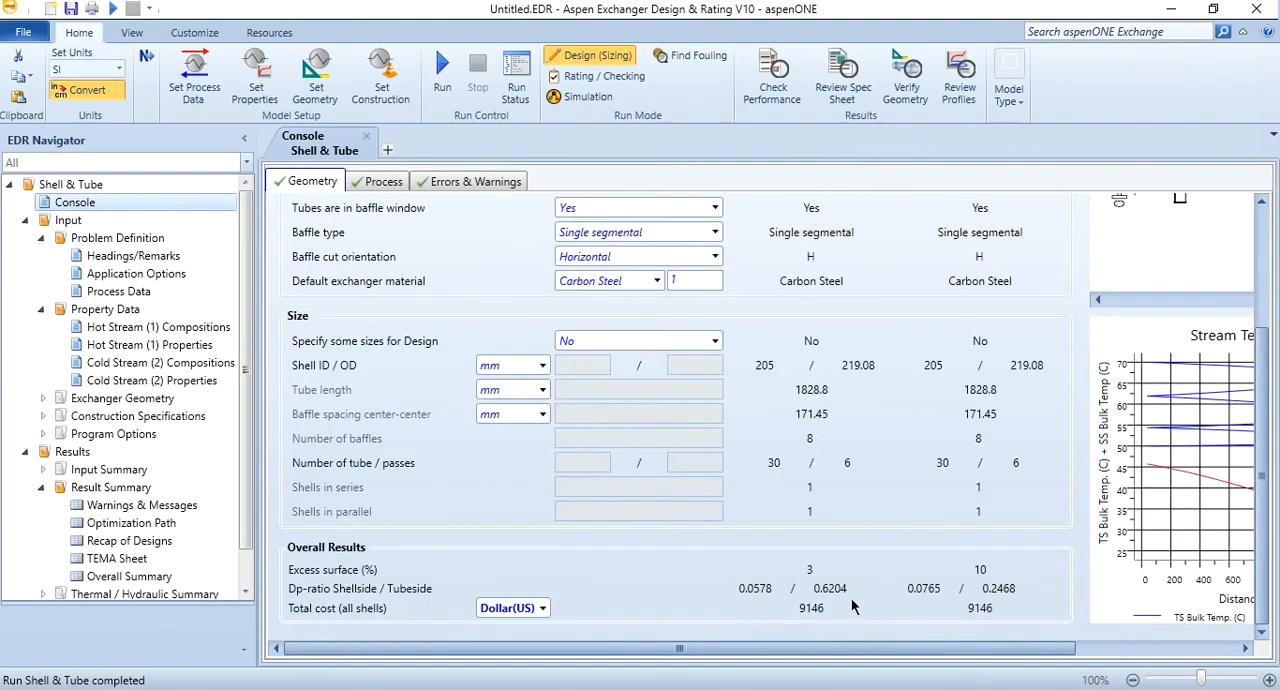
{"action": "mouse_move", "coordinate": [940, 610]}
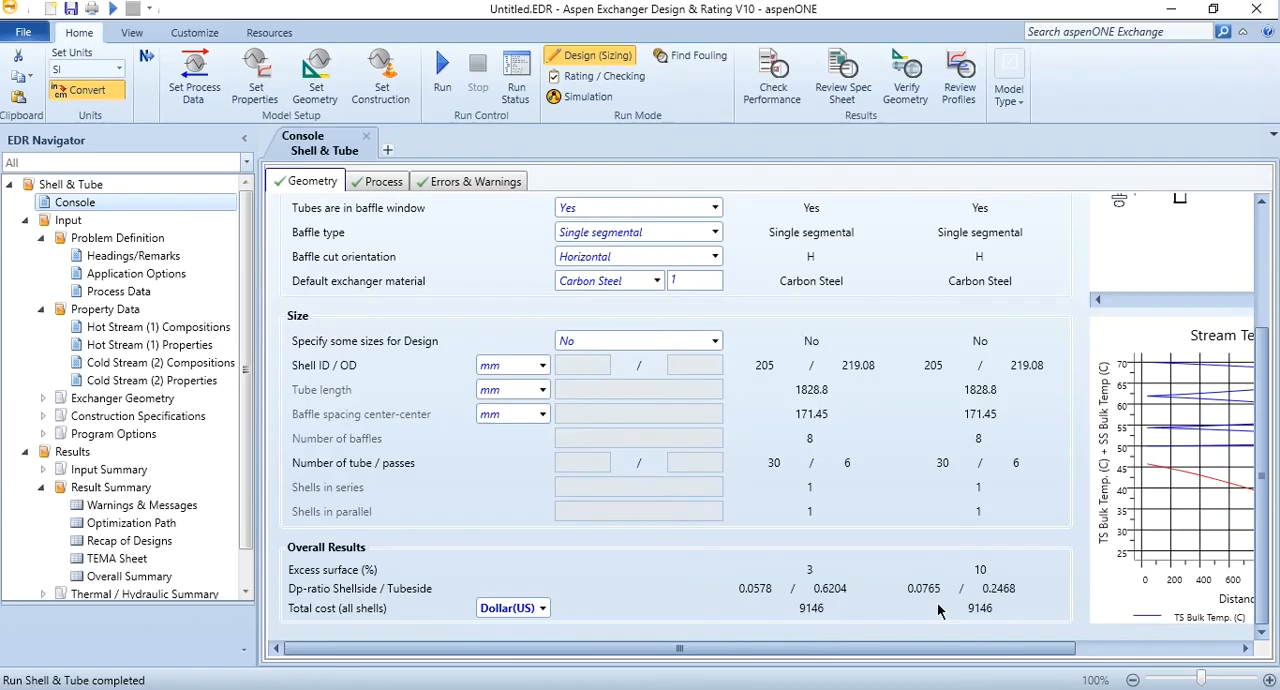
{"action": "mouse_move", "coordinate": [449, 524]}
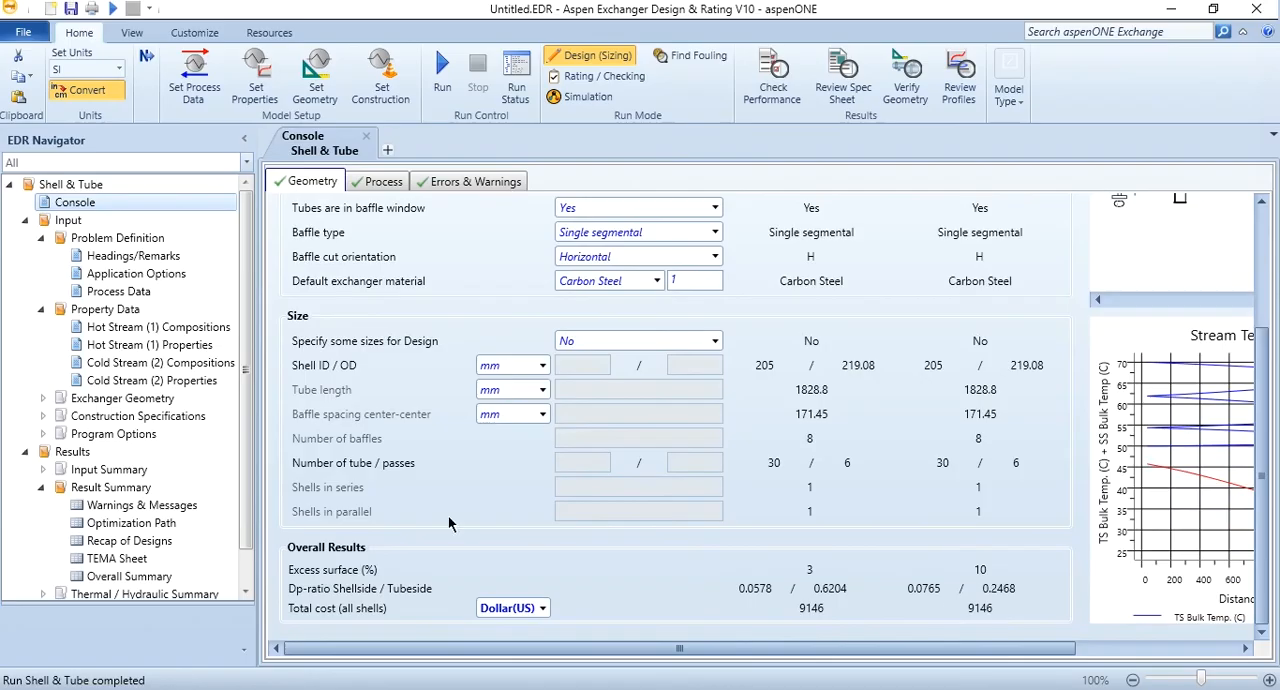
{"action": "scroll", "scroll_direction": "down", "scroll_amount": 3}
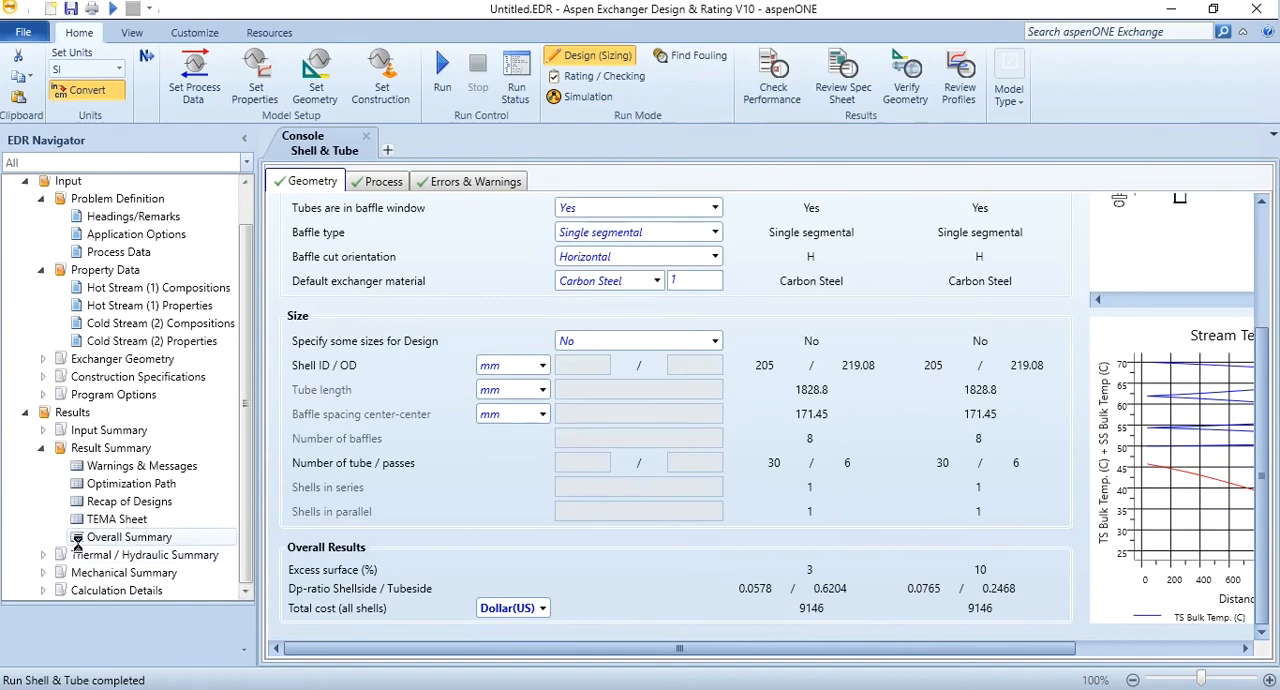
Scroll through the overall summary, then bring up the heat transfer results.
{"action": "left_click", "coordinate": [128, 537]}
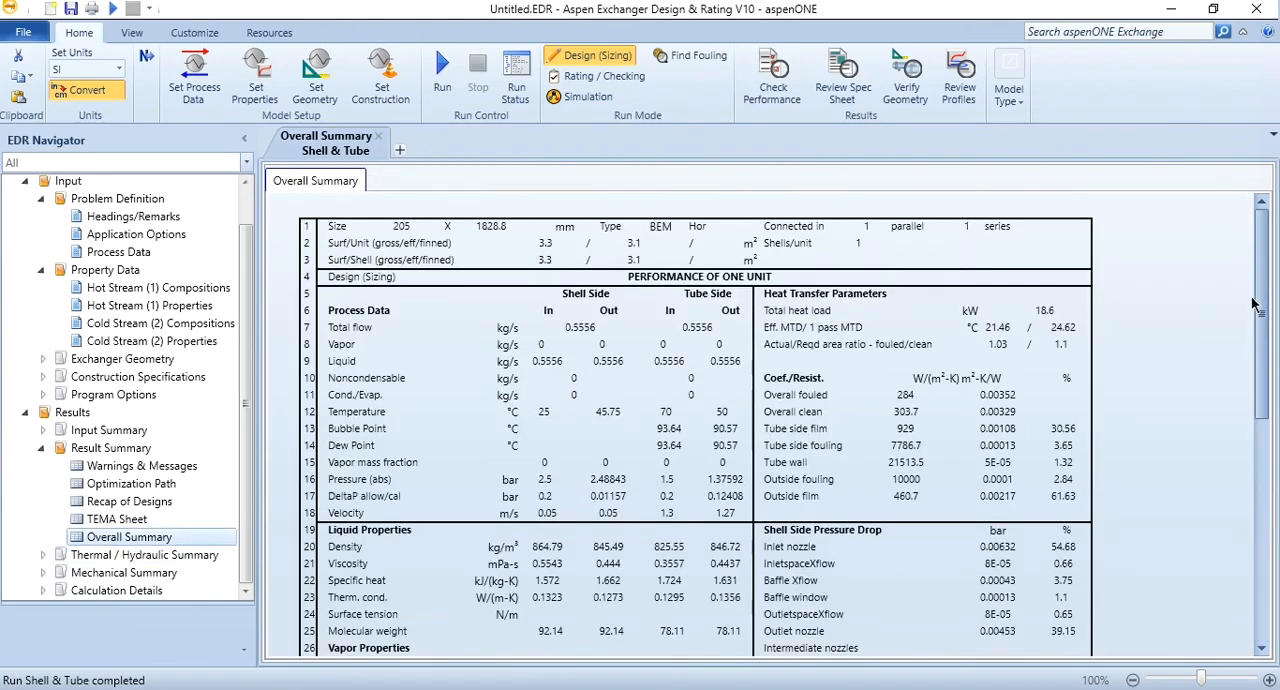
{"action": "scroll", "scroll_direction": "down", "scroll_amount": 3}
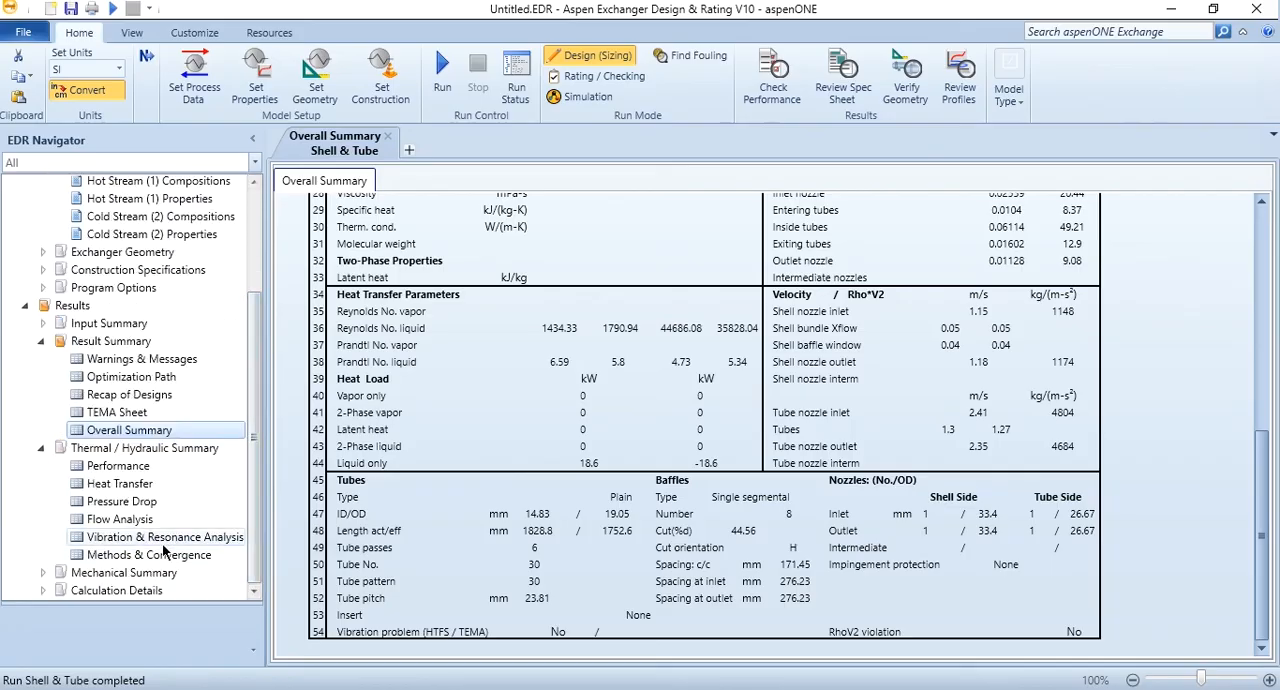
{"action": "mouse_move", "coordinate": [117, 483]}
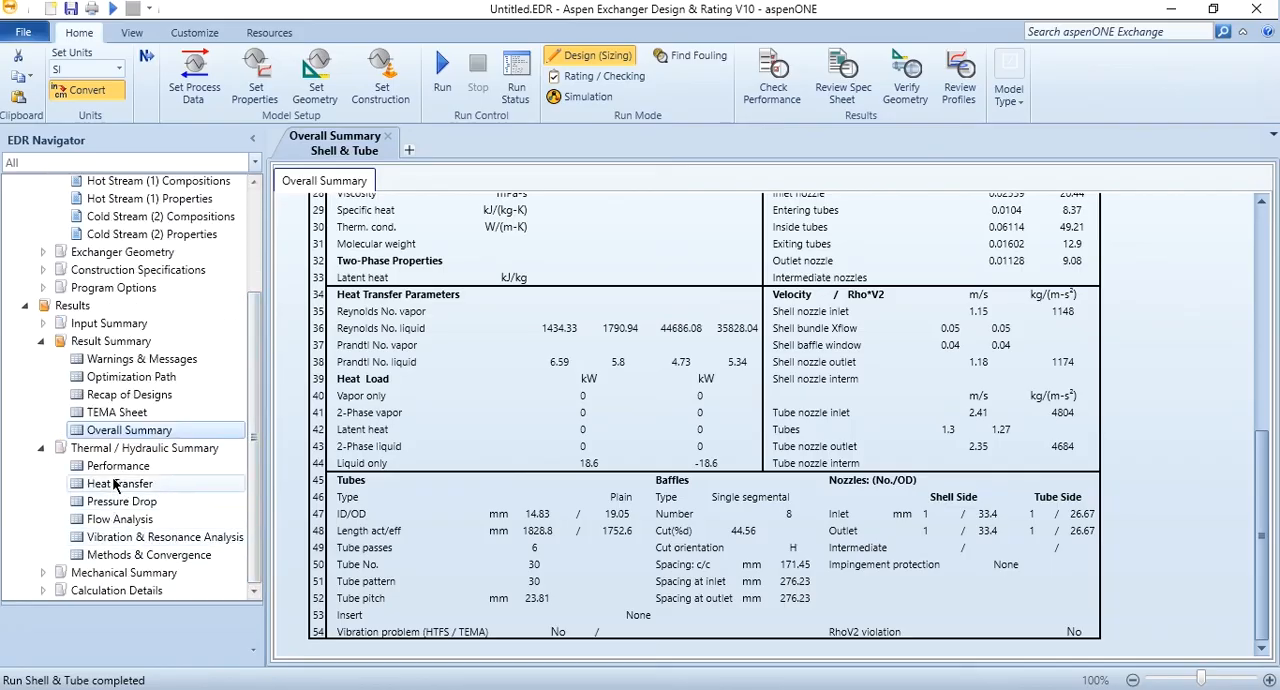
{"action": "left_click", "coordinate": [120, 483]}
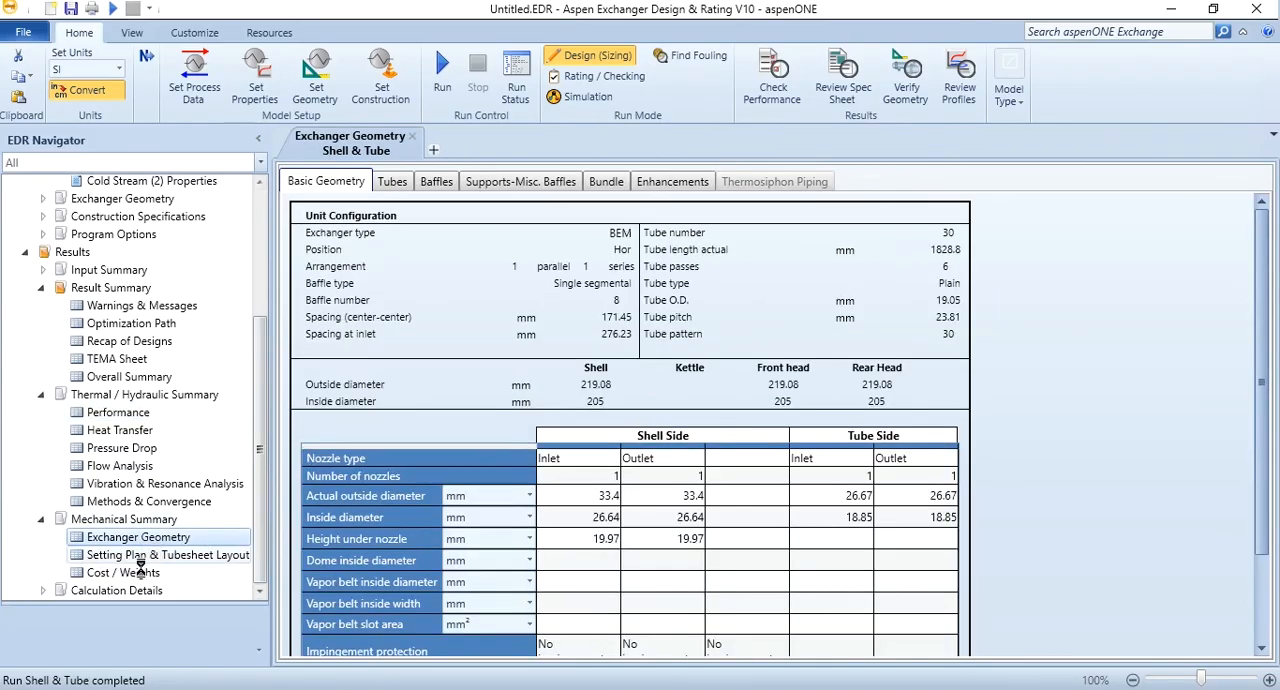
View the setting plan, then the tubesheet layout showing single segmental baffles at 44.56% cut.
{"action": "left_click", "coordinate": [167, 554]}
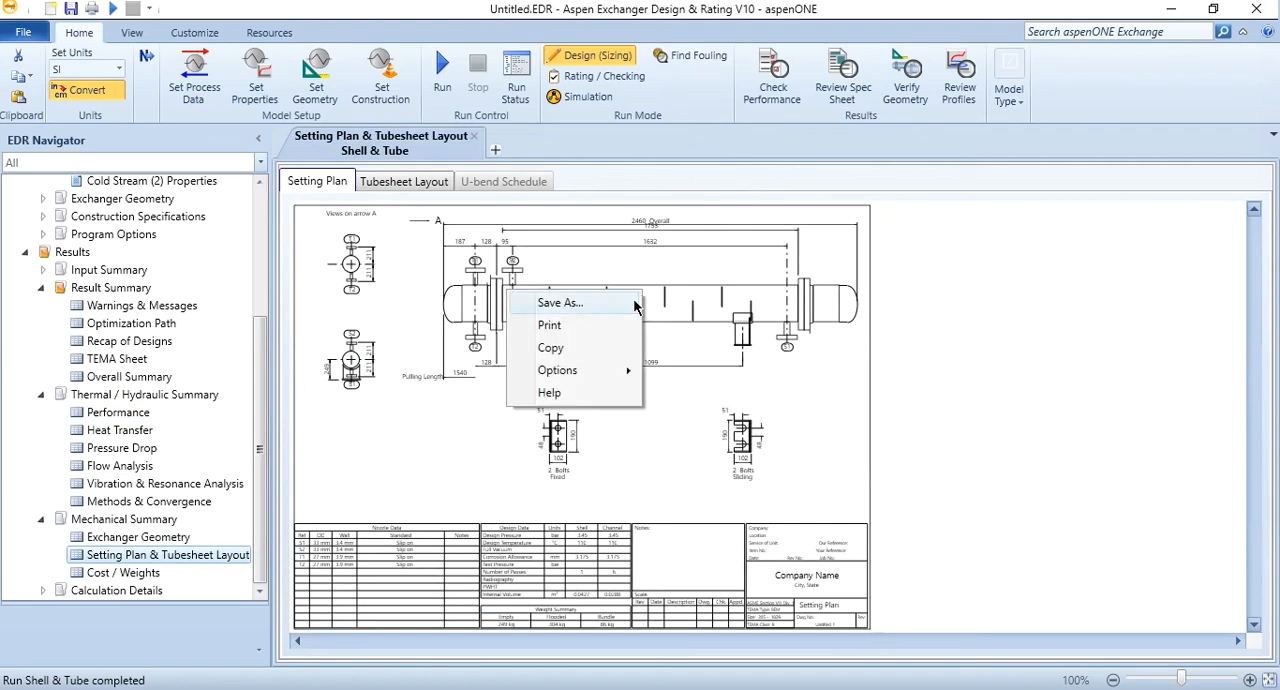
{"action": "mouse_move", "coordinate": [388, 190]}
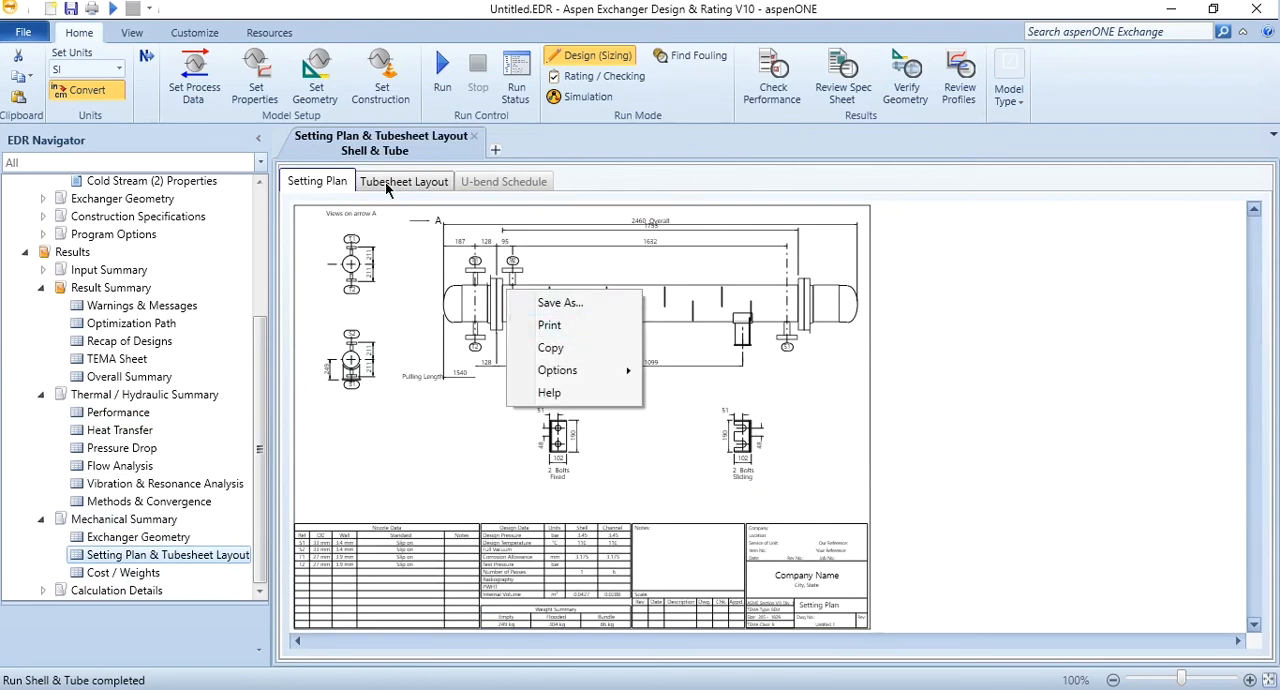
{"action": "left_click", "coordinate": [404, 181]}
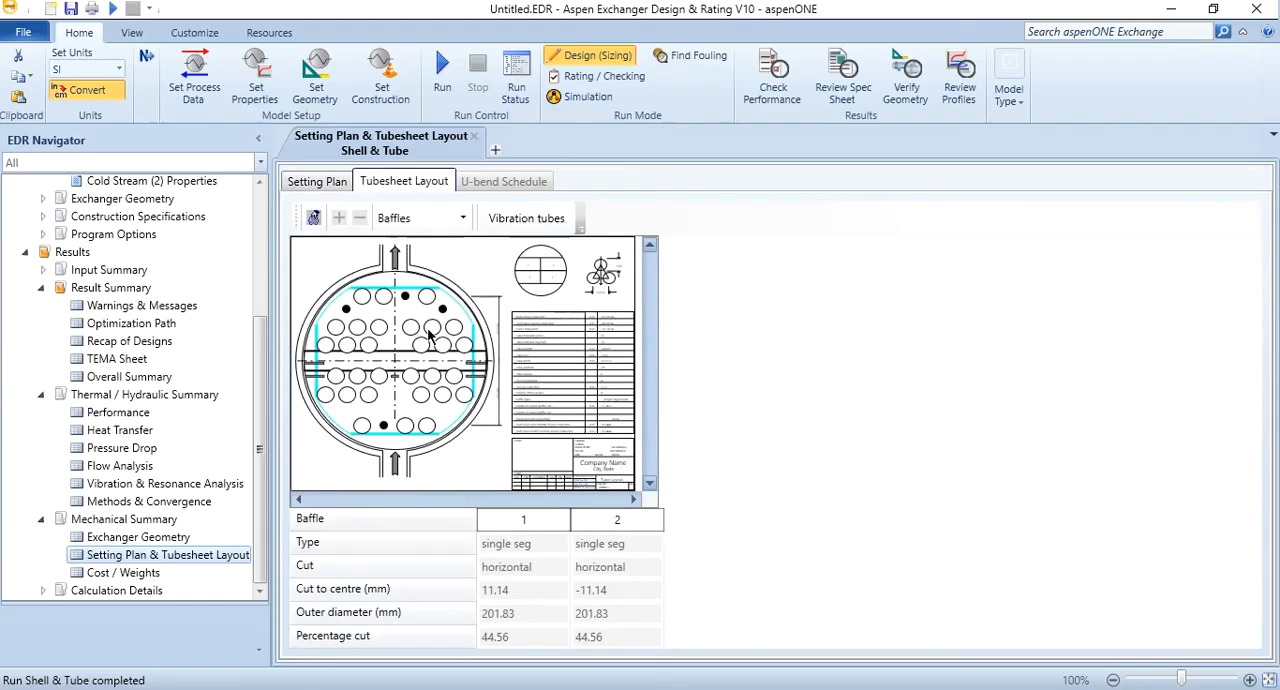
{"action": "mouse_move", "coordinate": [238, 568]}
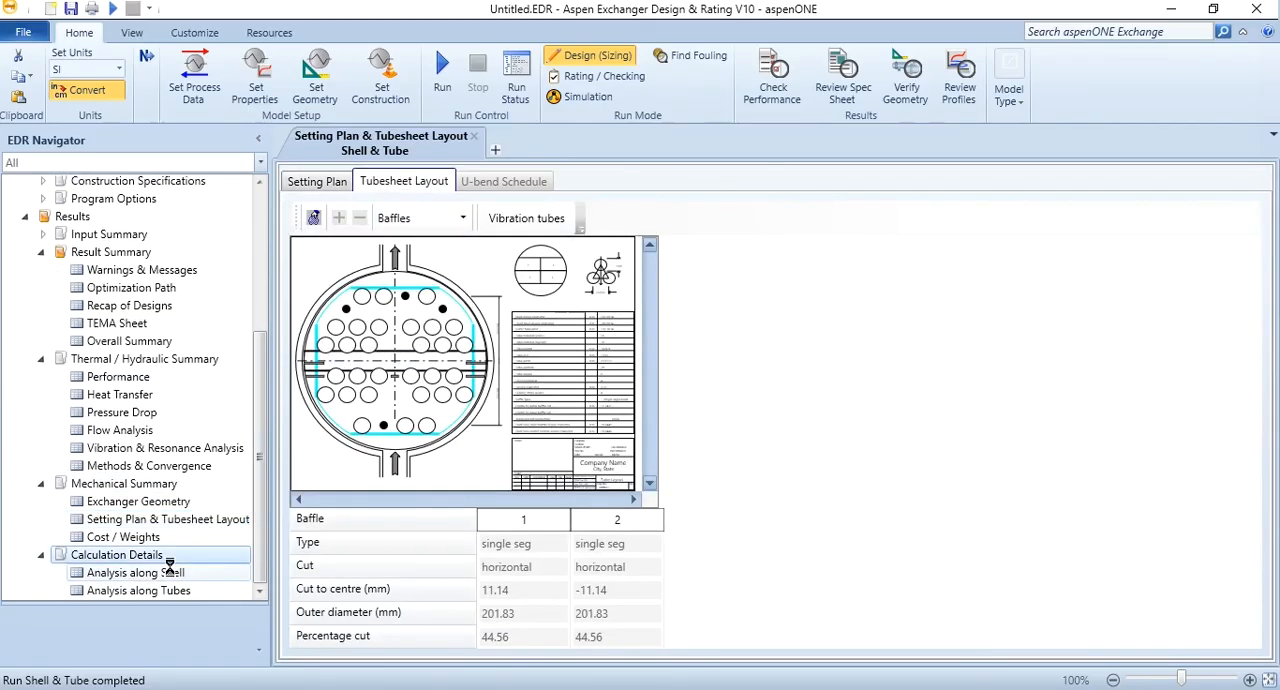
Show the tube-side interval analysis of temperatures, pressures, enthalpy and film coefficients by distance.
{"action": "left_click", "coordinate": [135, 572]}
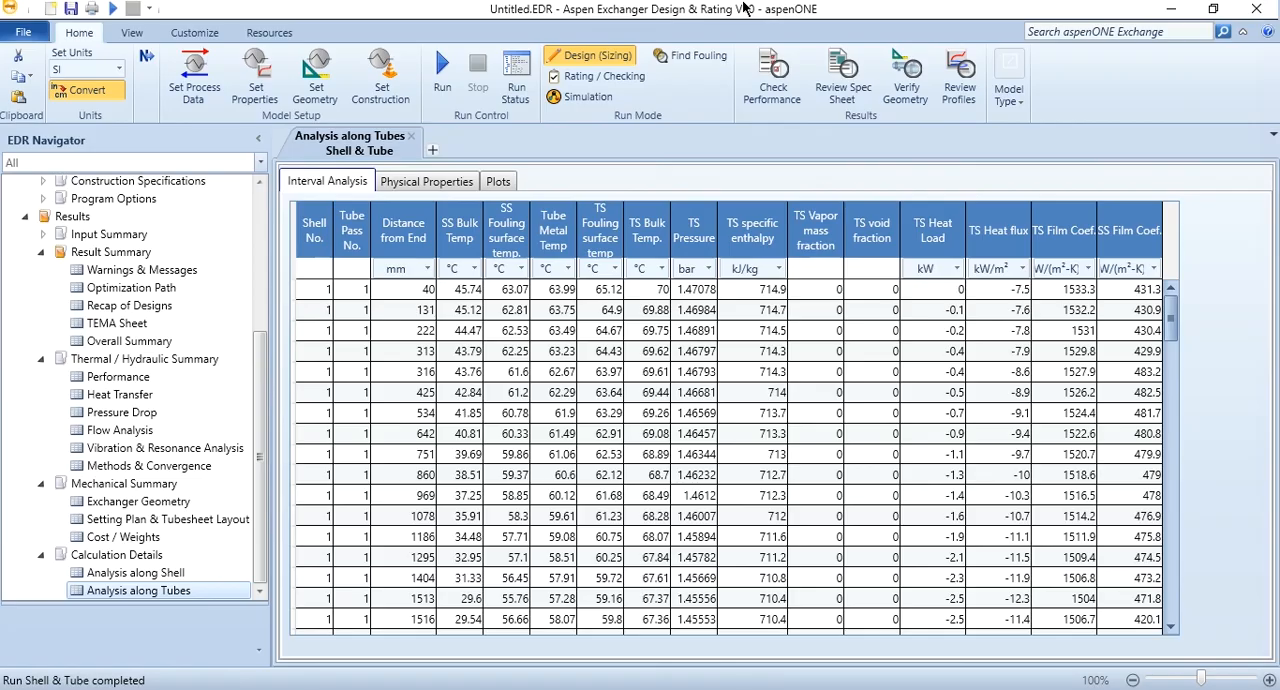
{"action": "left_click", "coordinate": [982, 547]}
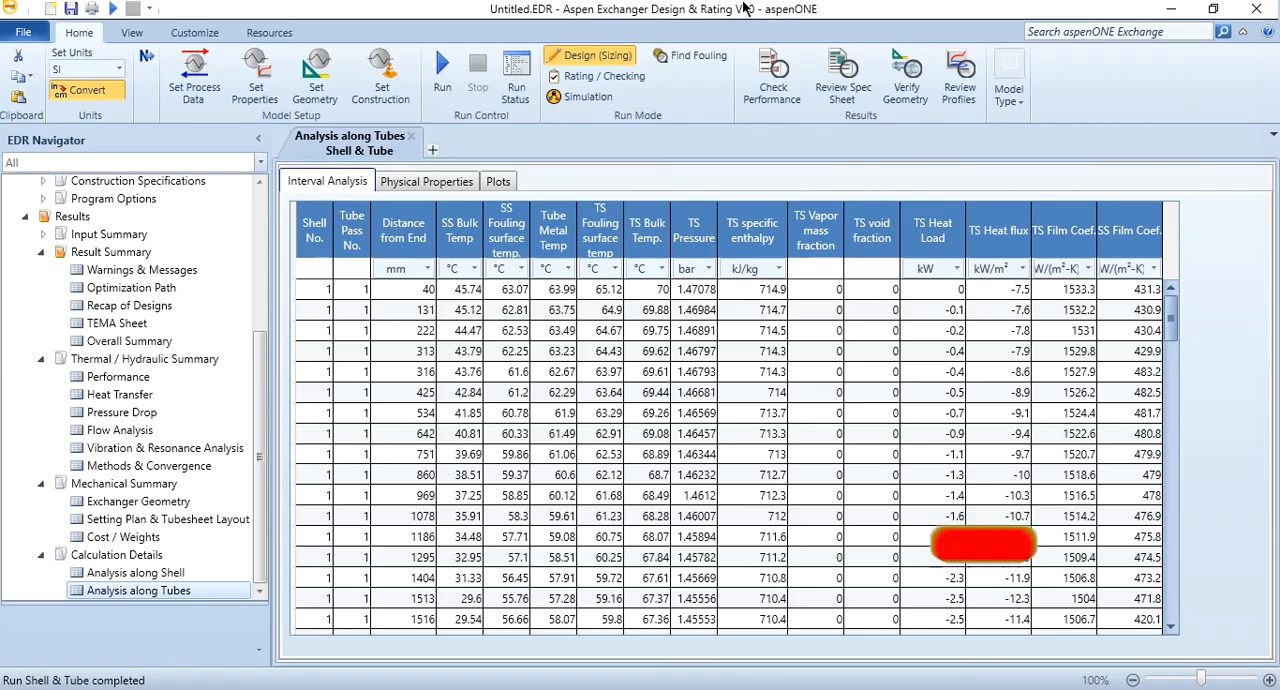